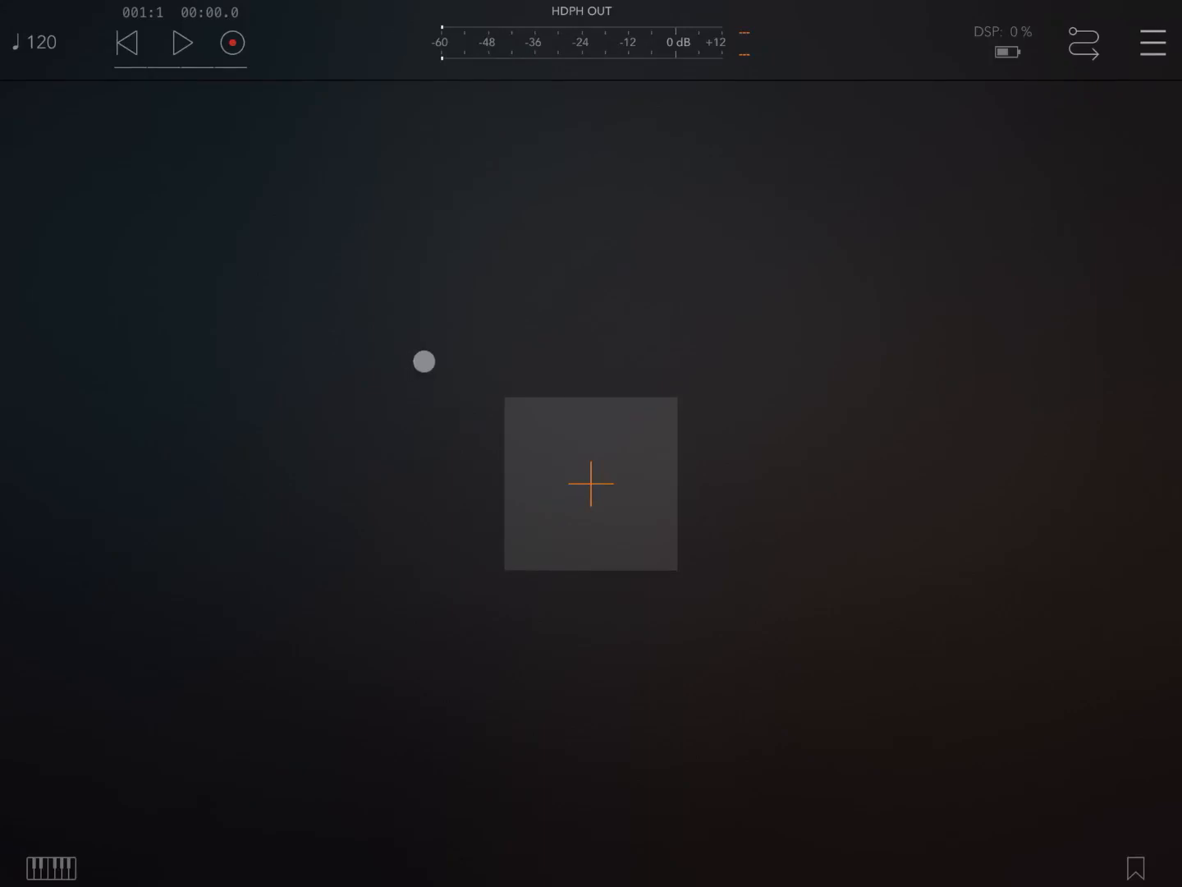
{"action": "mouse_move", "coordinate": [466, 378]}
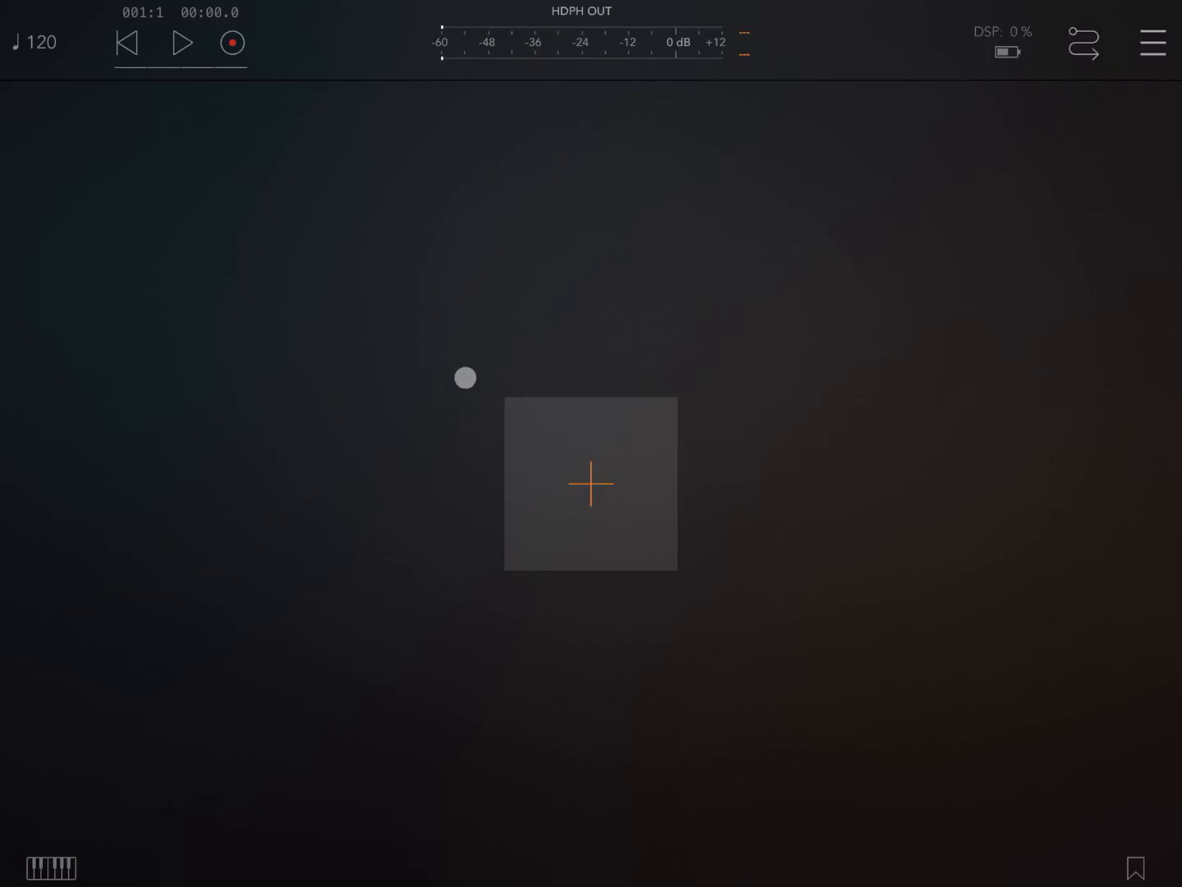
Add a MIDI channel plus three audio channels CHAN 2–4 to the empty session.
{"action": "left_click", "coordinate": [591, 483]}
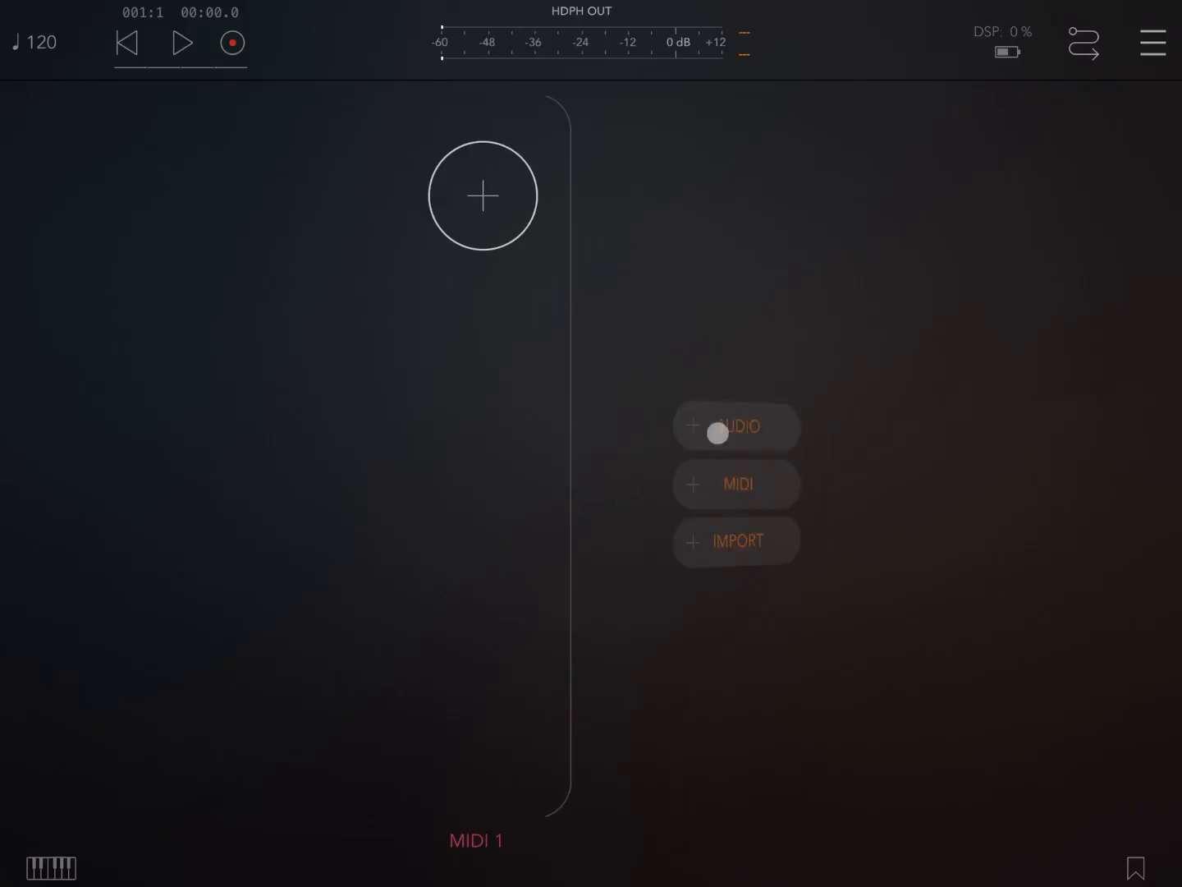
{"action": "left_click", "coordinate": [735, 425]}
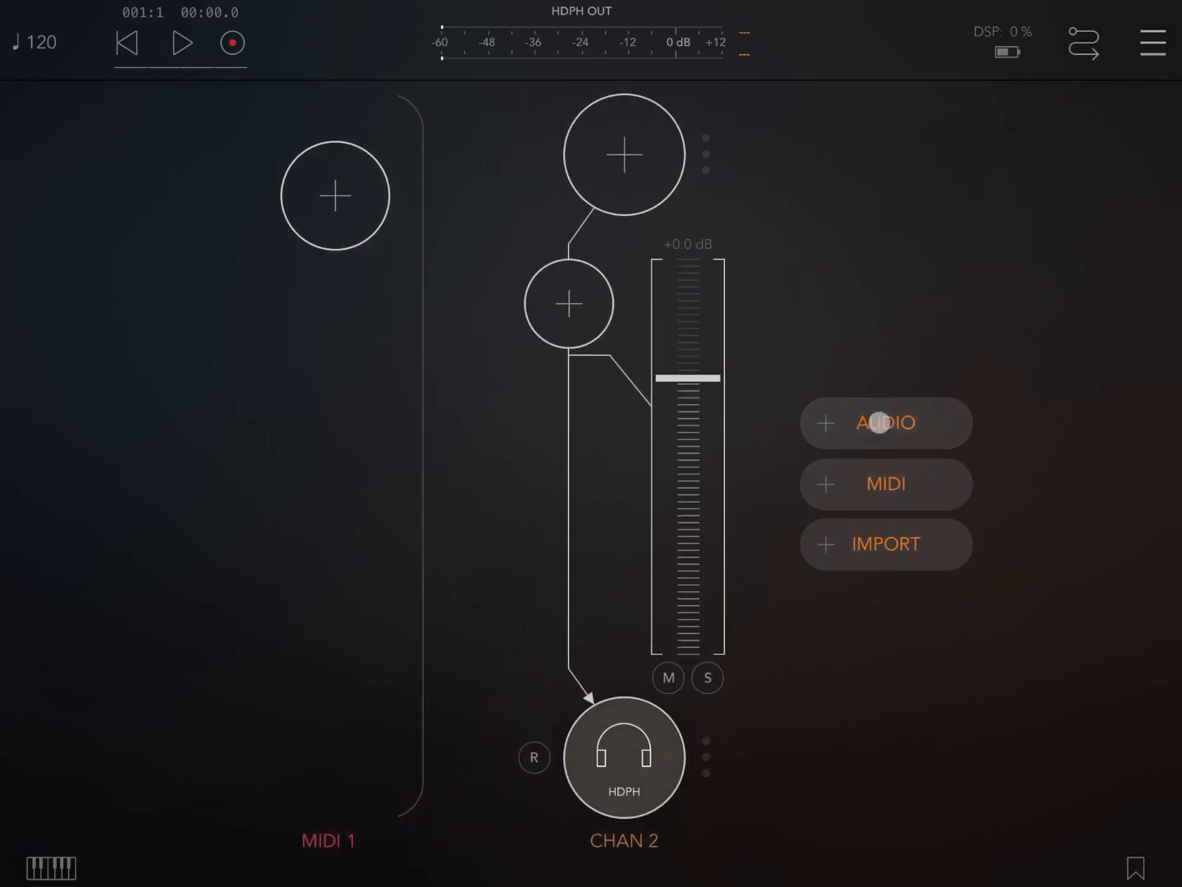
{"action": "left_click", "coordinate": [885, 423]}
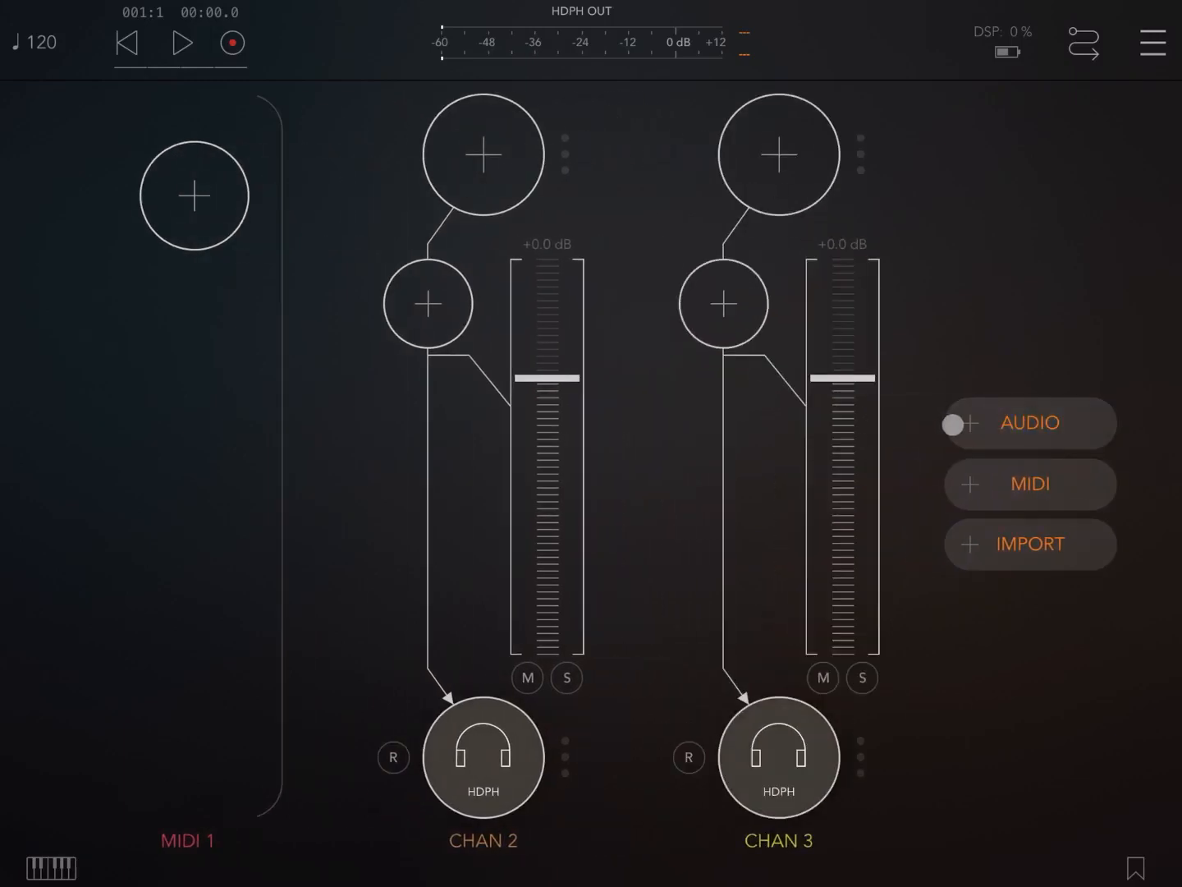
{"action": "left_click", "coordinate": [1028, 424]}
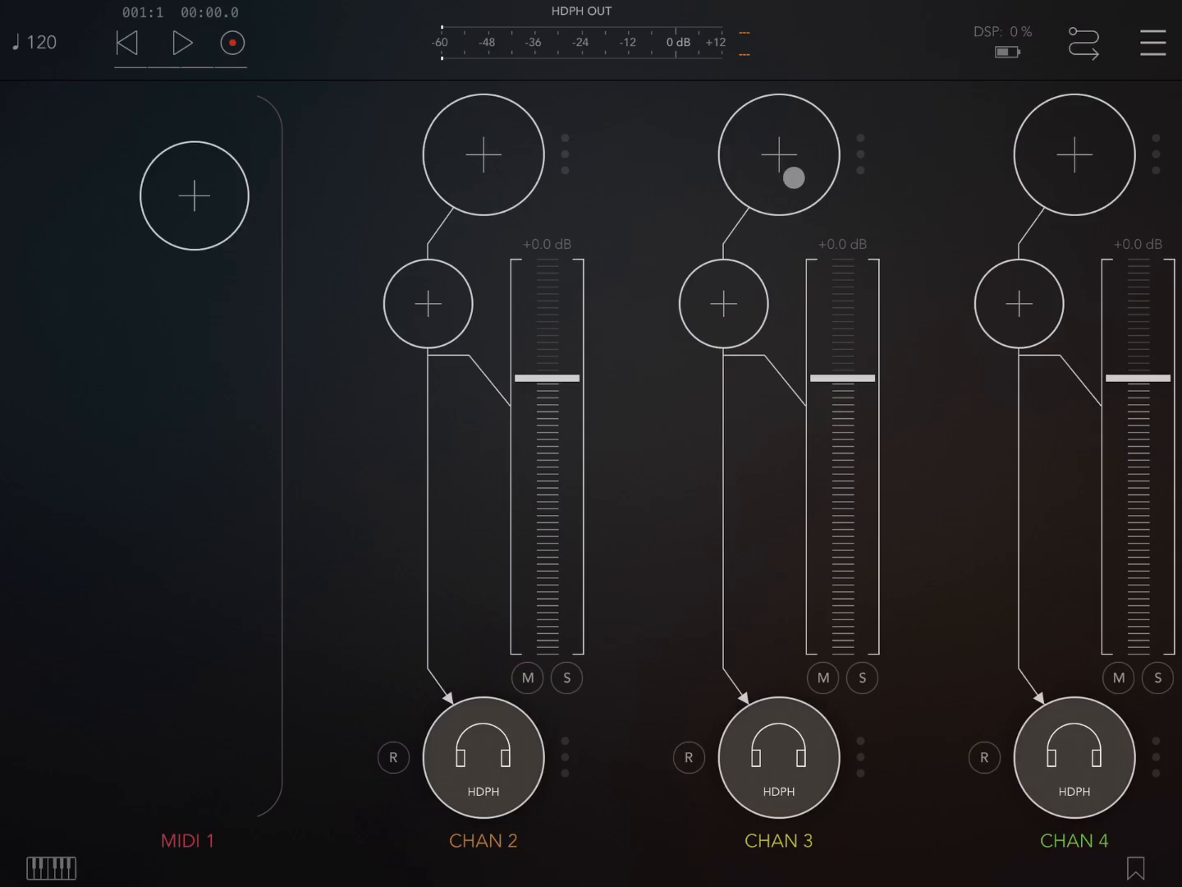
{"action": "scroll", "scroll_direction": "right", "scroll_amount": 3}
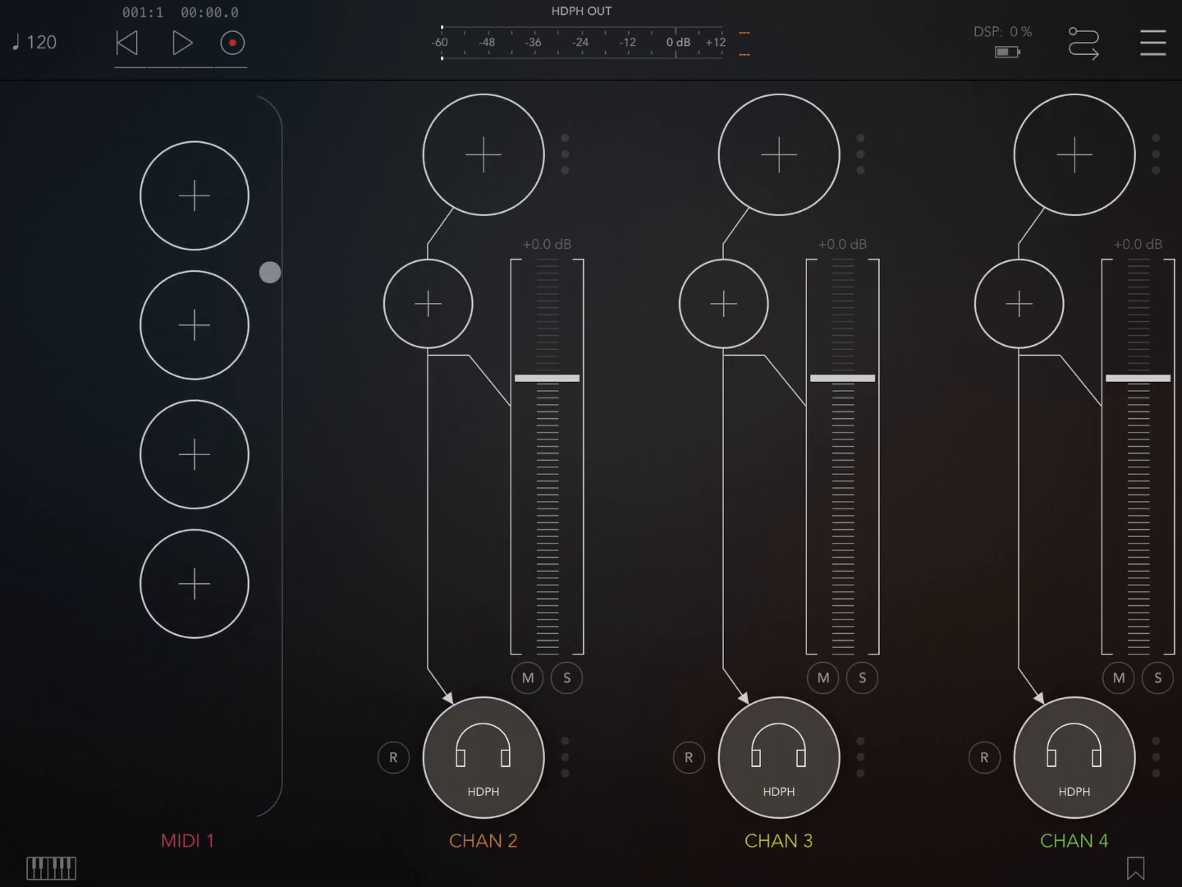
Load ArpBud 2 as an Audio Unit MIDI Processor into the first two MIDI 1 slots.
{"action": "left_click", "coordinate": [193, 195]}
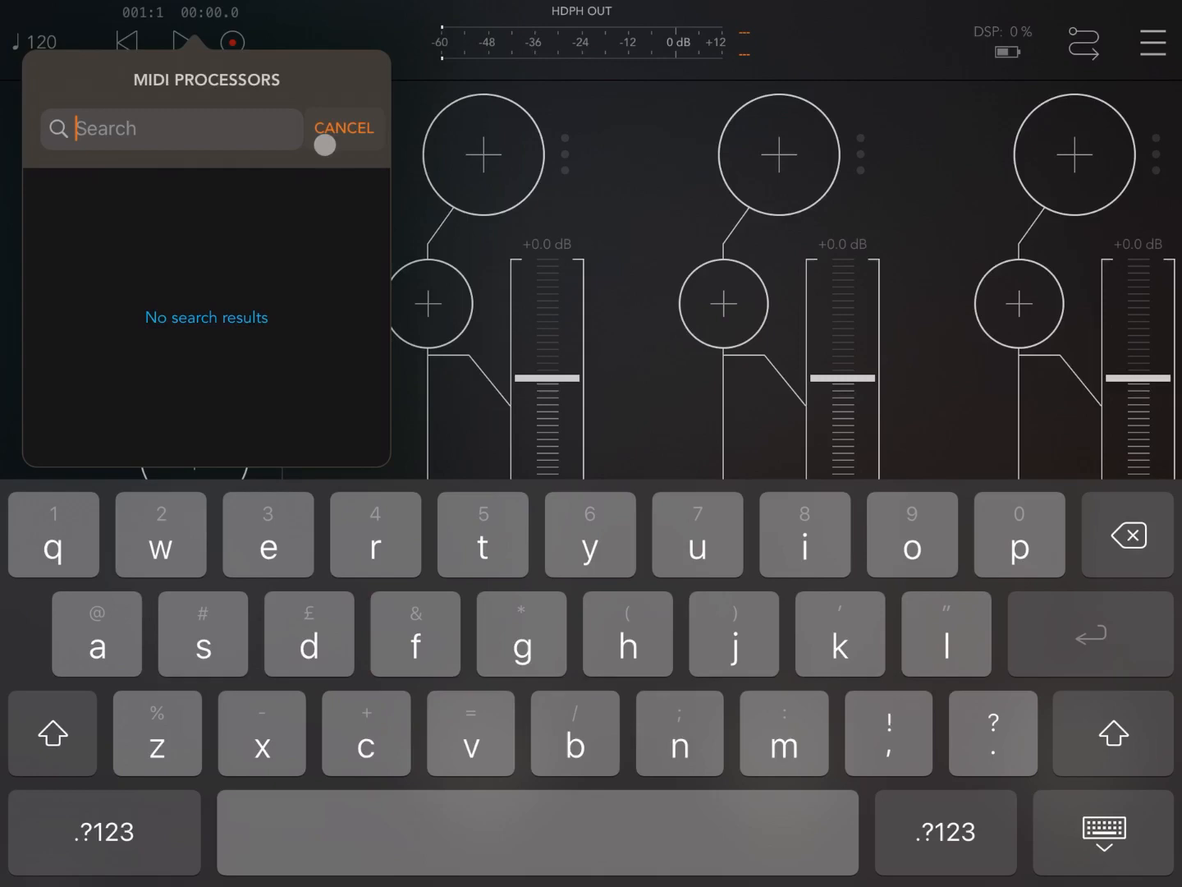
{"action": "left_click", "coordinate": [344, 128]}
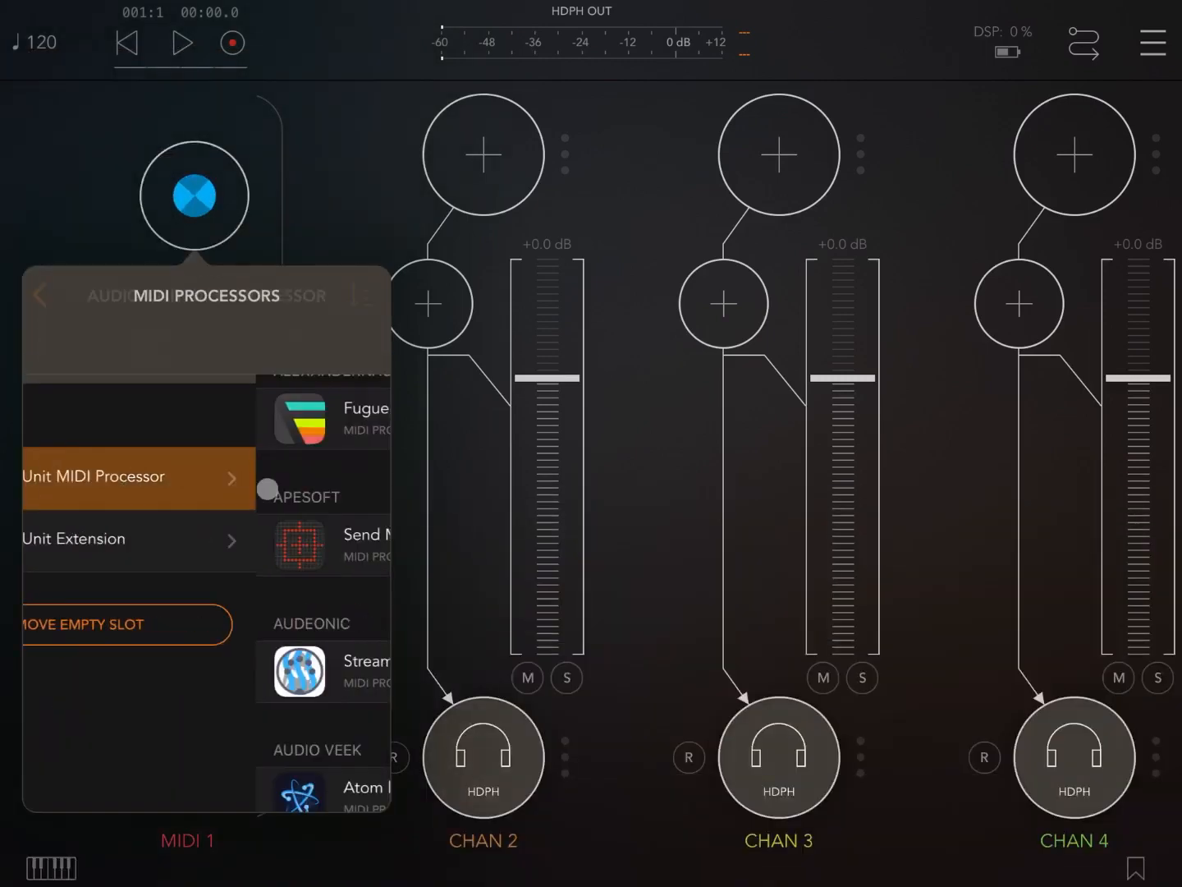
{"action": "left_click", "coordinate": [93, 476]}
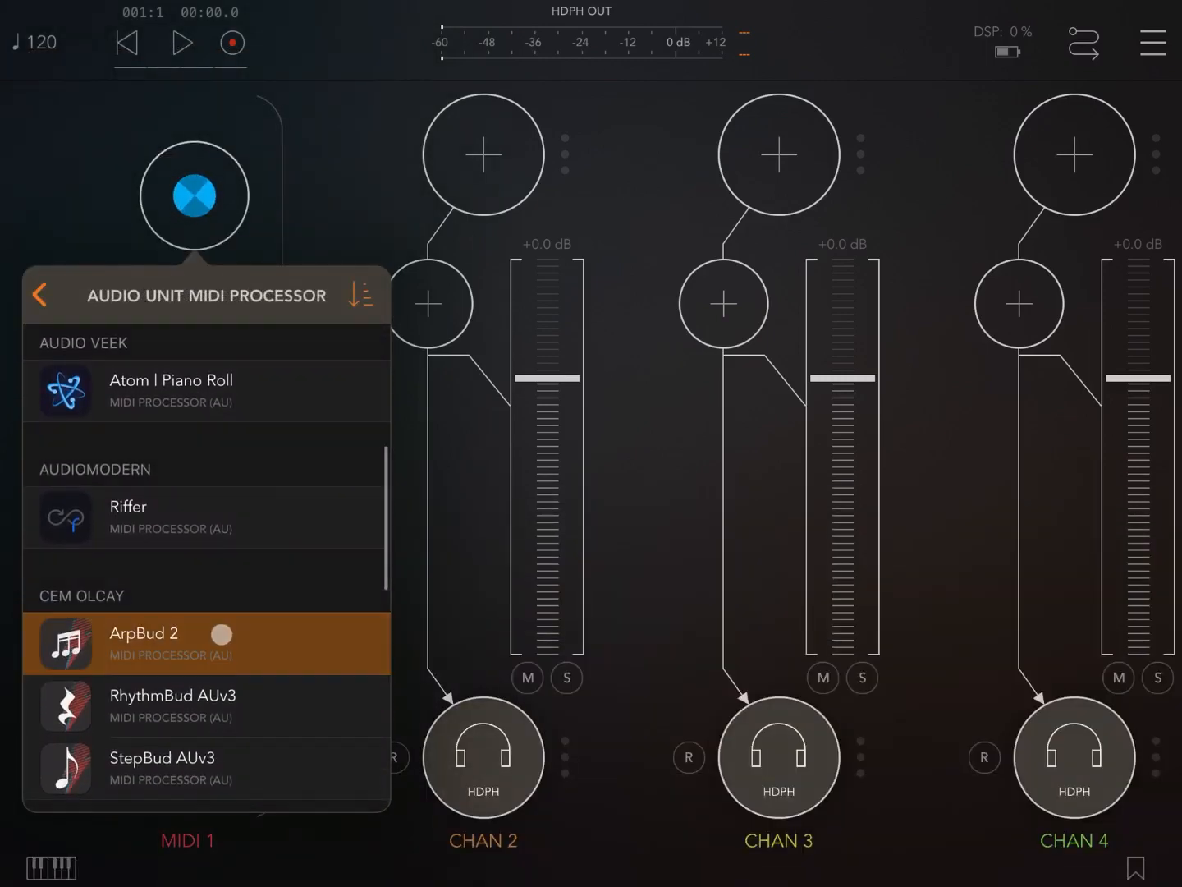
{"action": "left_click", "coordinate": [40, 294]}
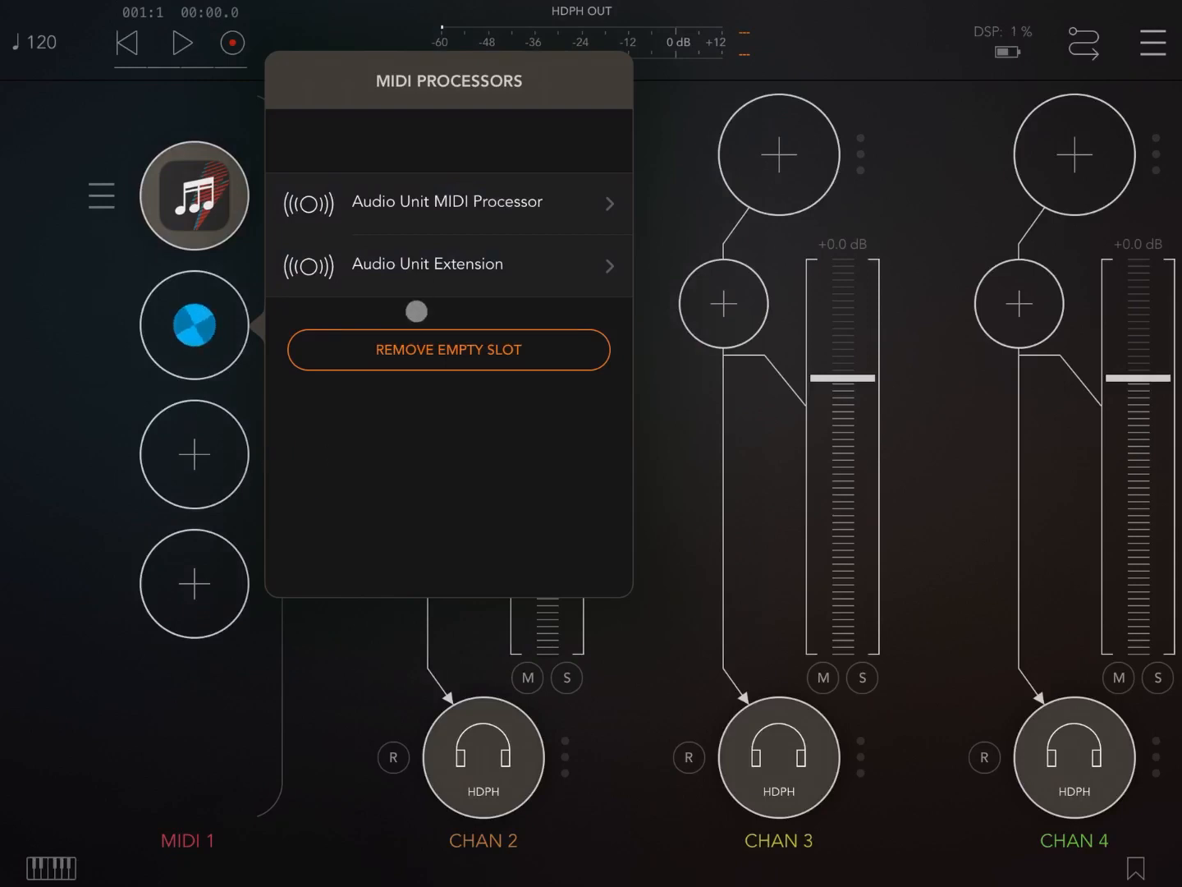
{"action": "left_click", "coordinate": [447, 202]}
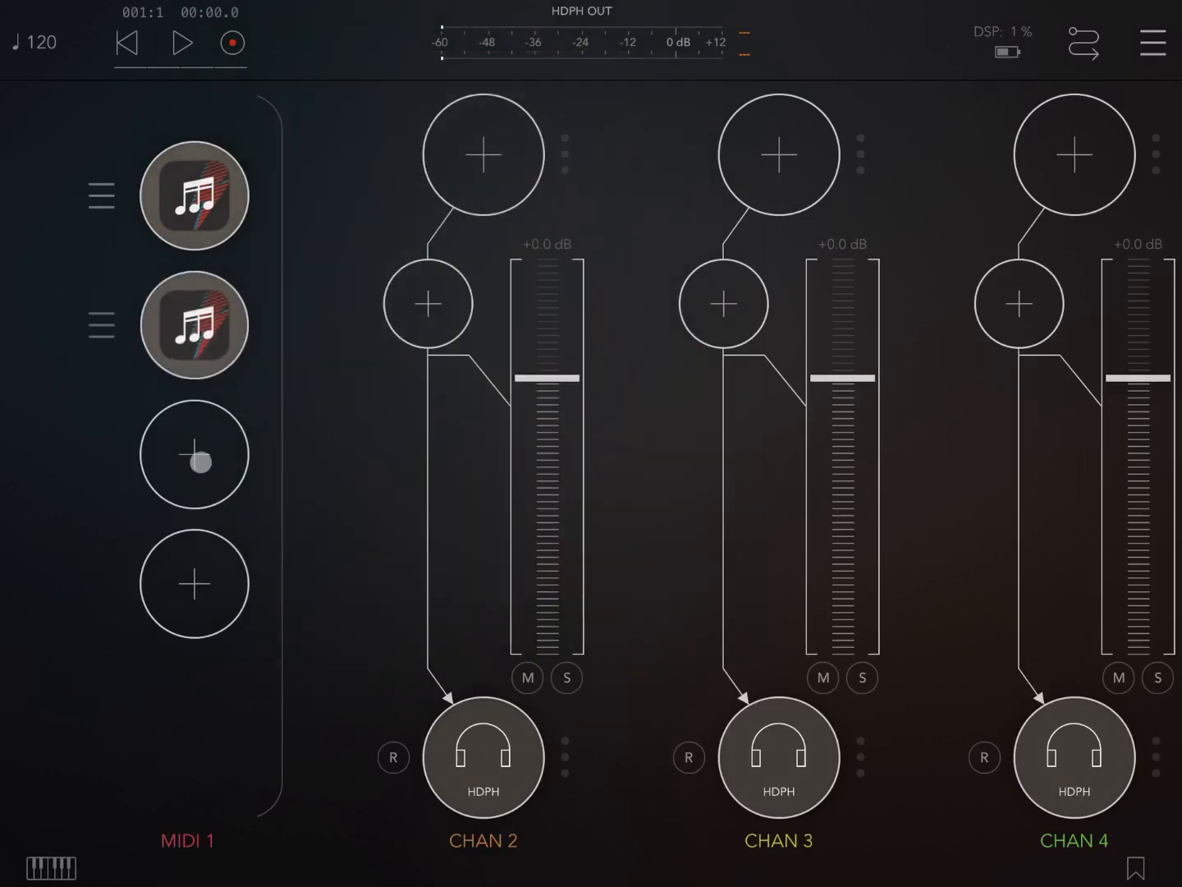
Load ArpBud 2 into the third and fourth MIDI 1 slots.
{"action": "left_click", "coordinate": [194, 454]}
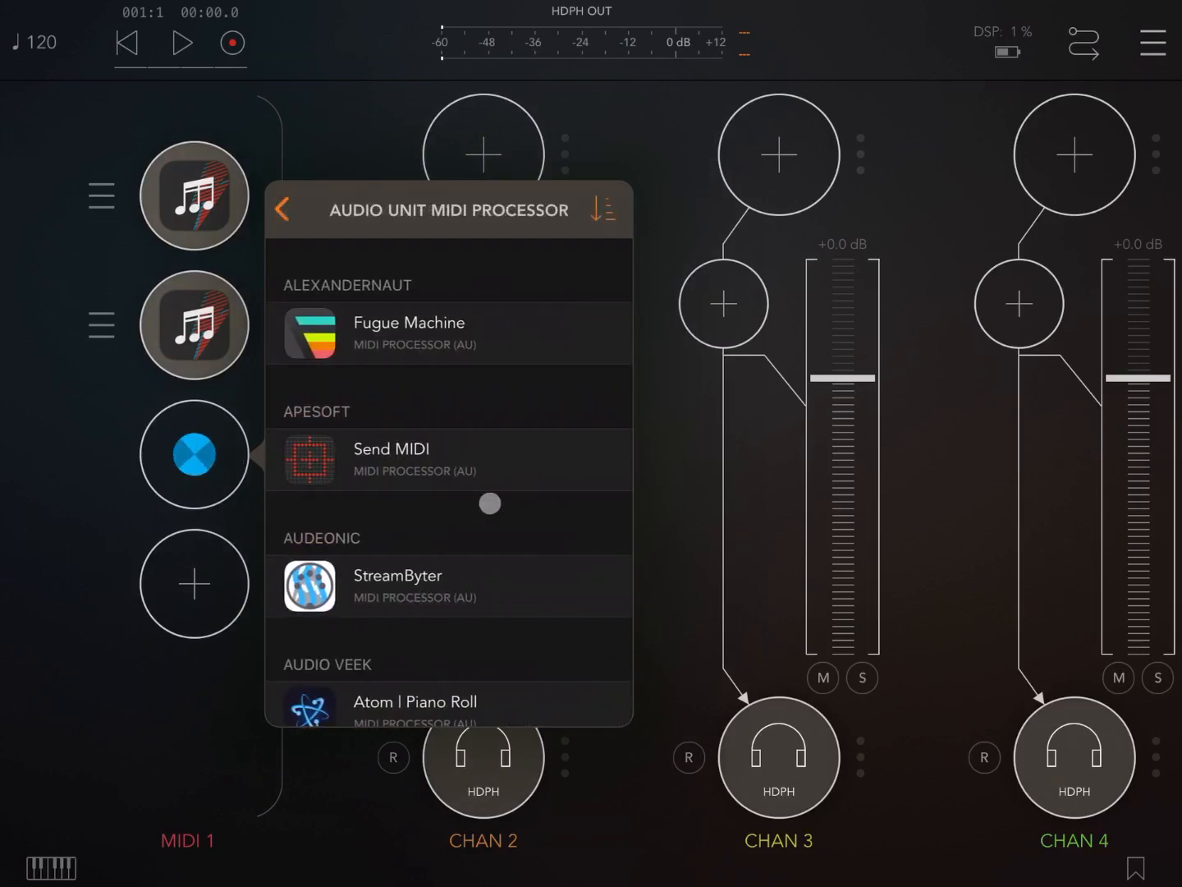
{"action": "scroll", "scroll_direction": "down", "scroll_amount": 3}
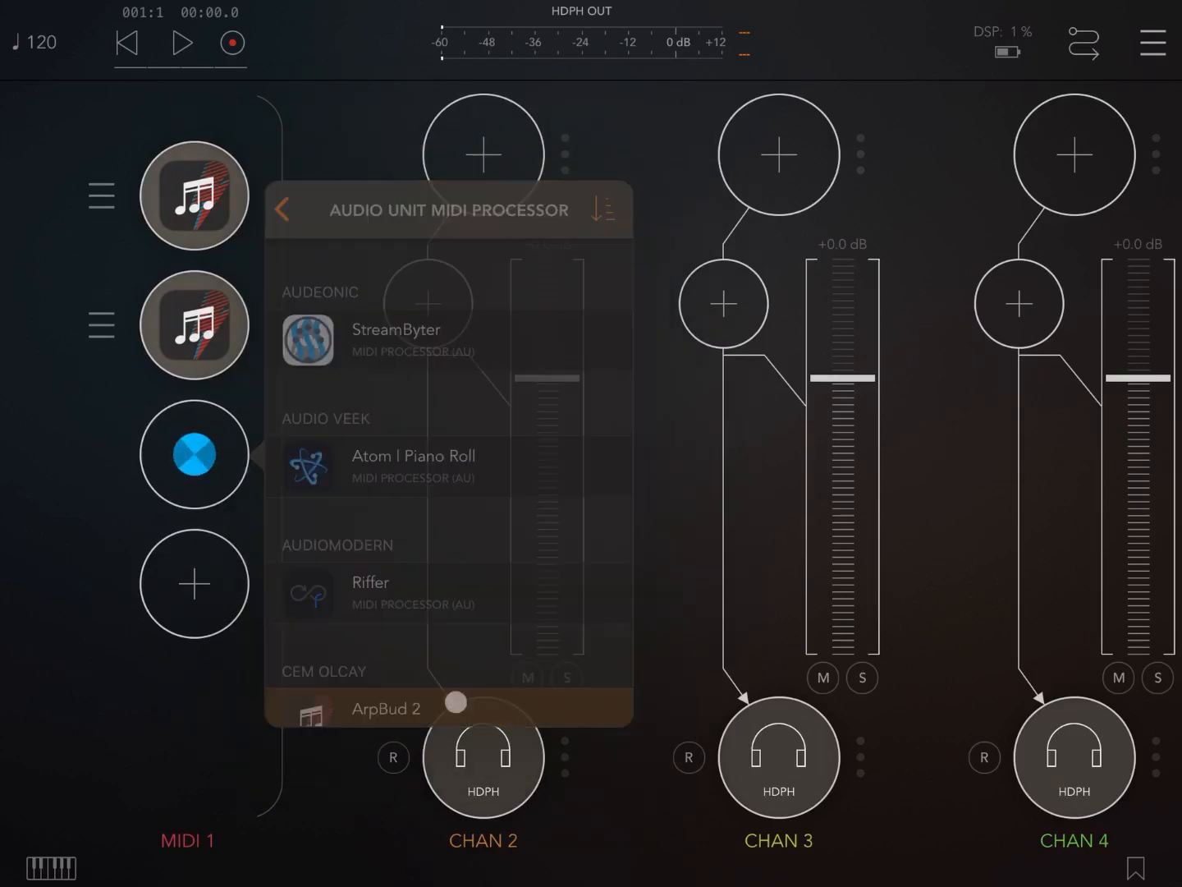
{"action": "left_click", "coordinate": [283, 211]}
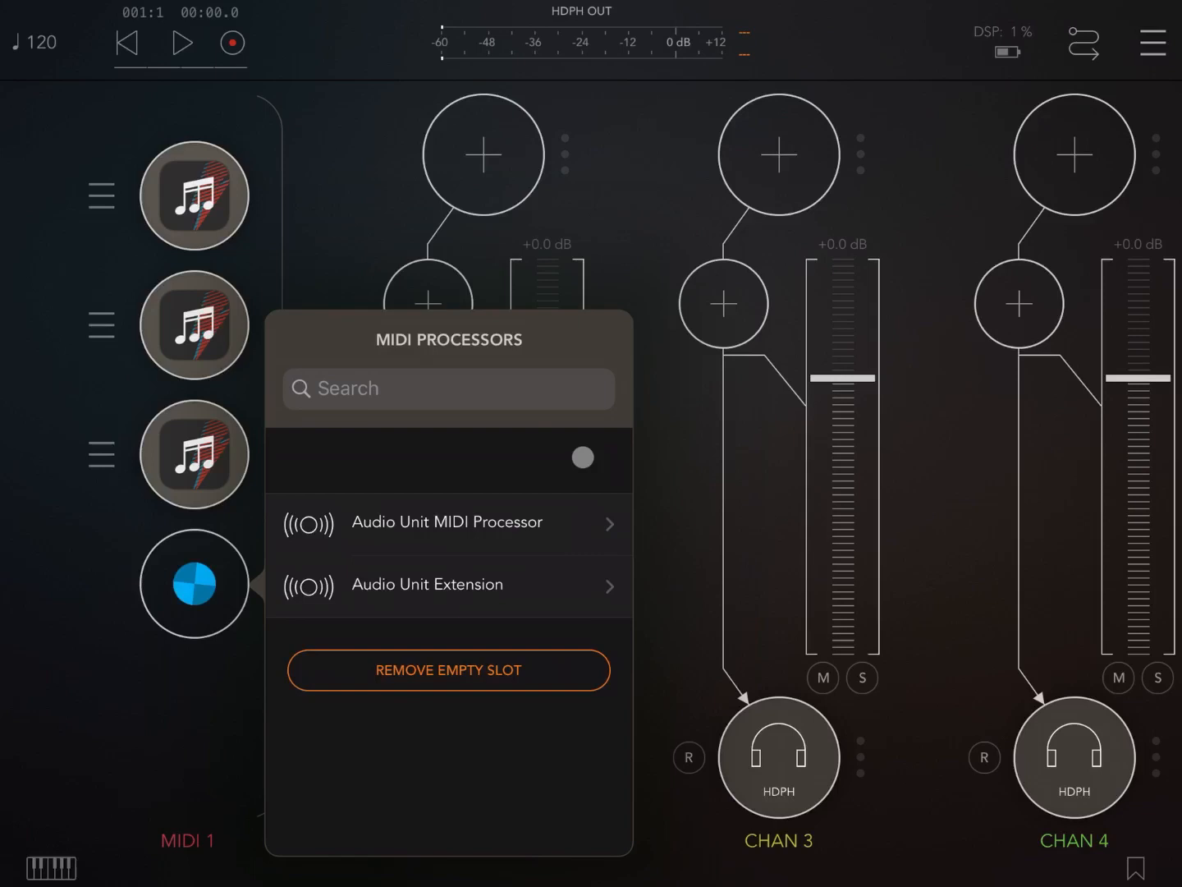
{"action": "left_click", "coordinate": [447, 522]}
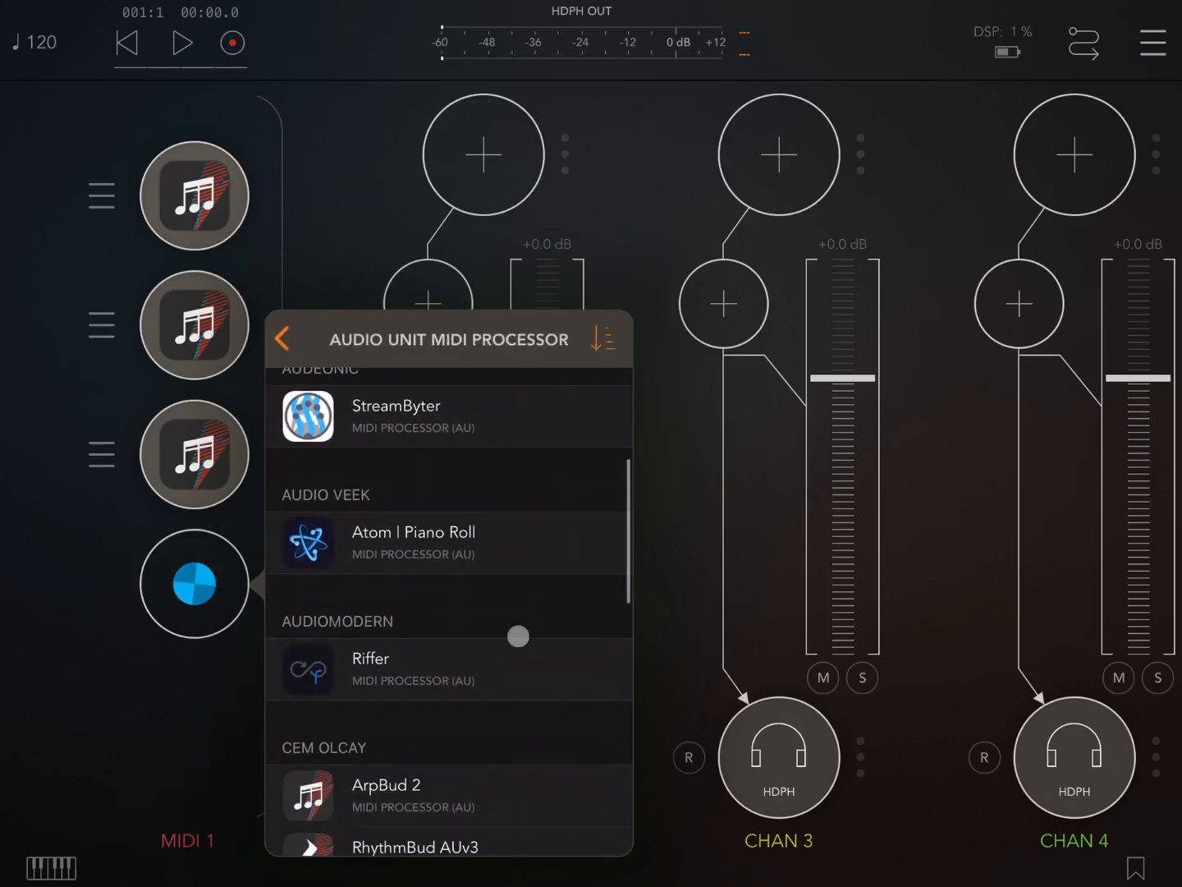
{"action": "left_click", "coordinate": [282, 338]}
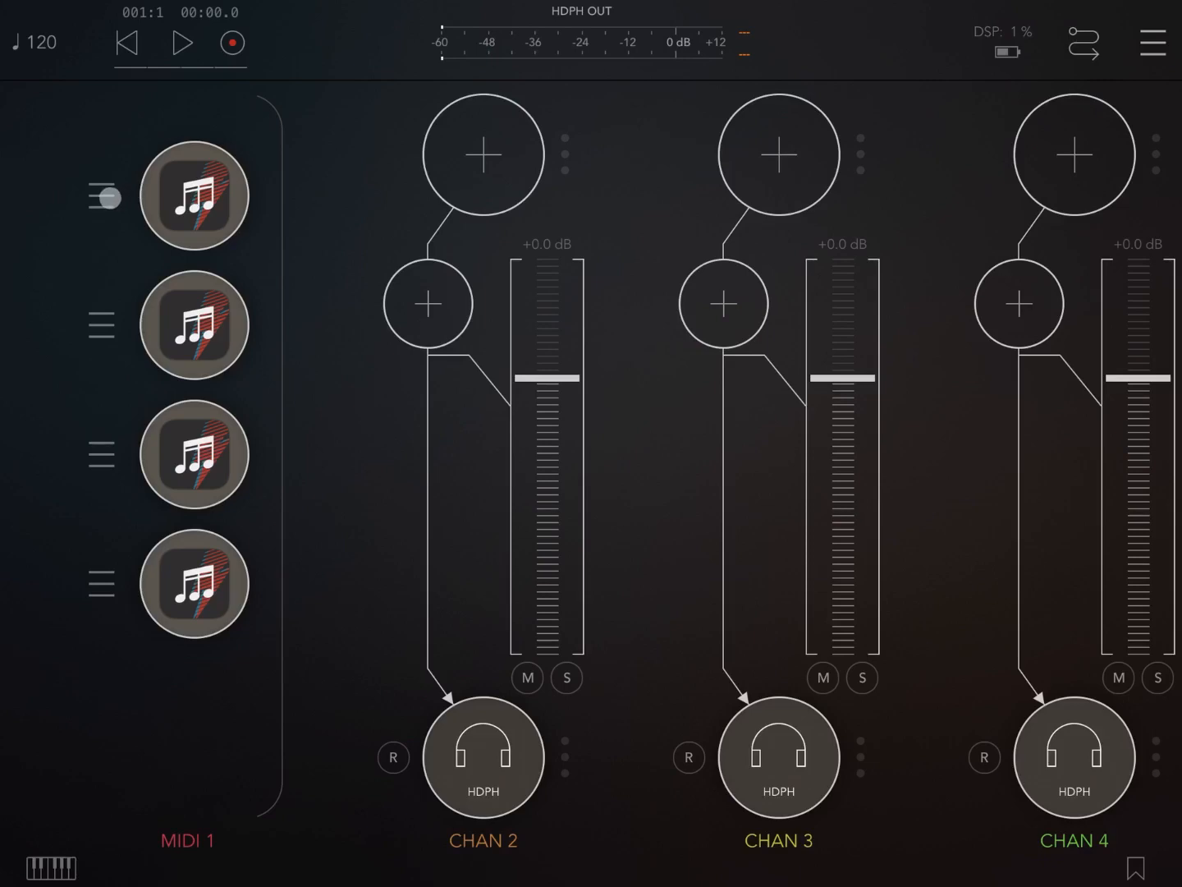
Assign a MIDI input source to each ArpBud 2 arpeggiator on MIDI 1.
{"action": "left_click", "coordinate": [194, 197]}
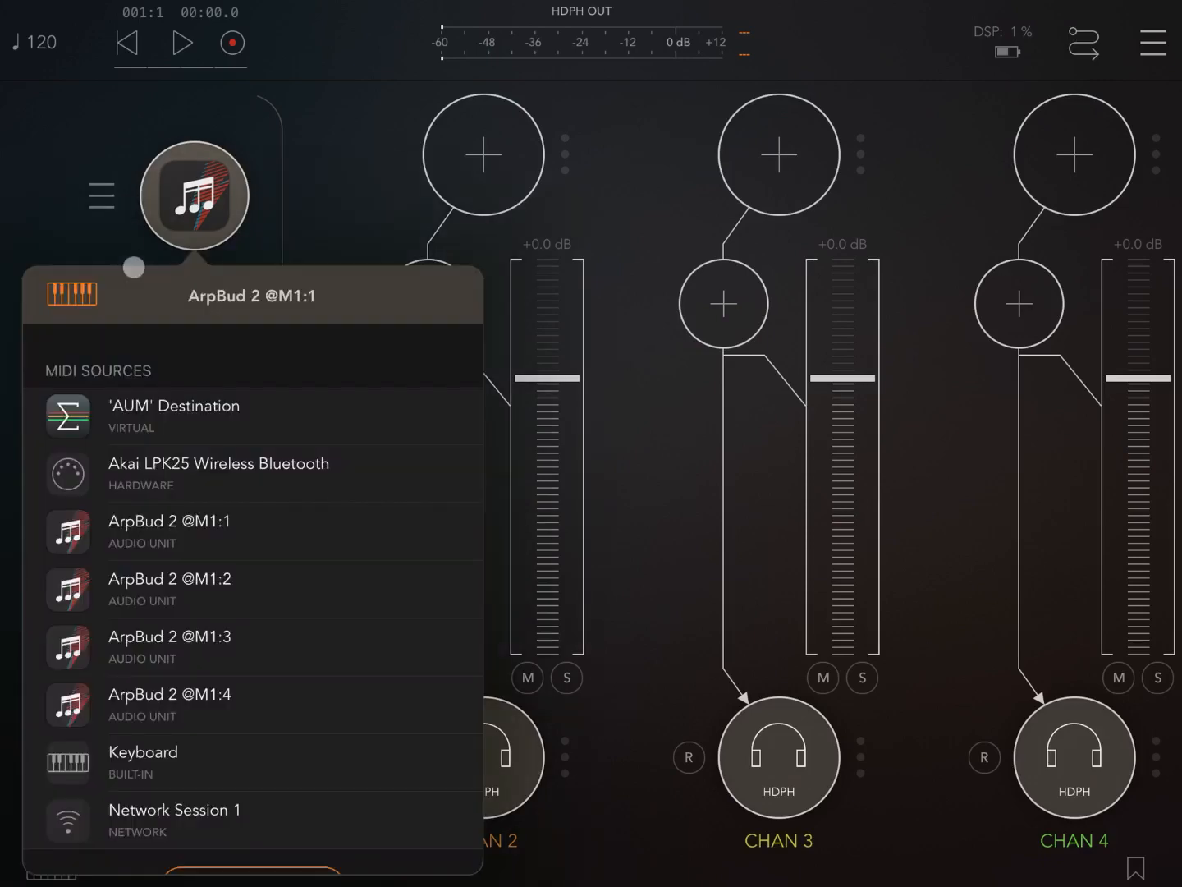
{"action": "left_click", "coordinate": [219, 473]}
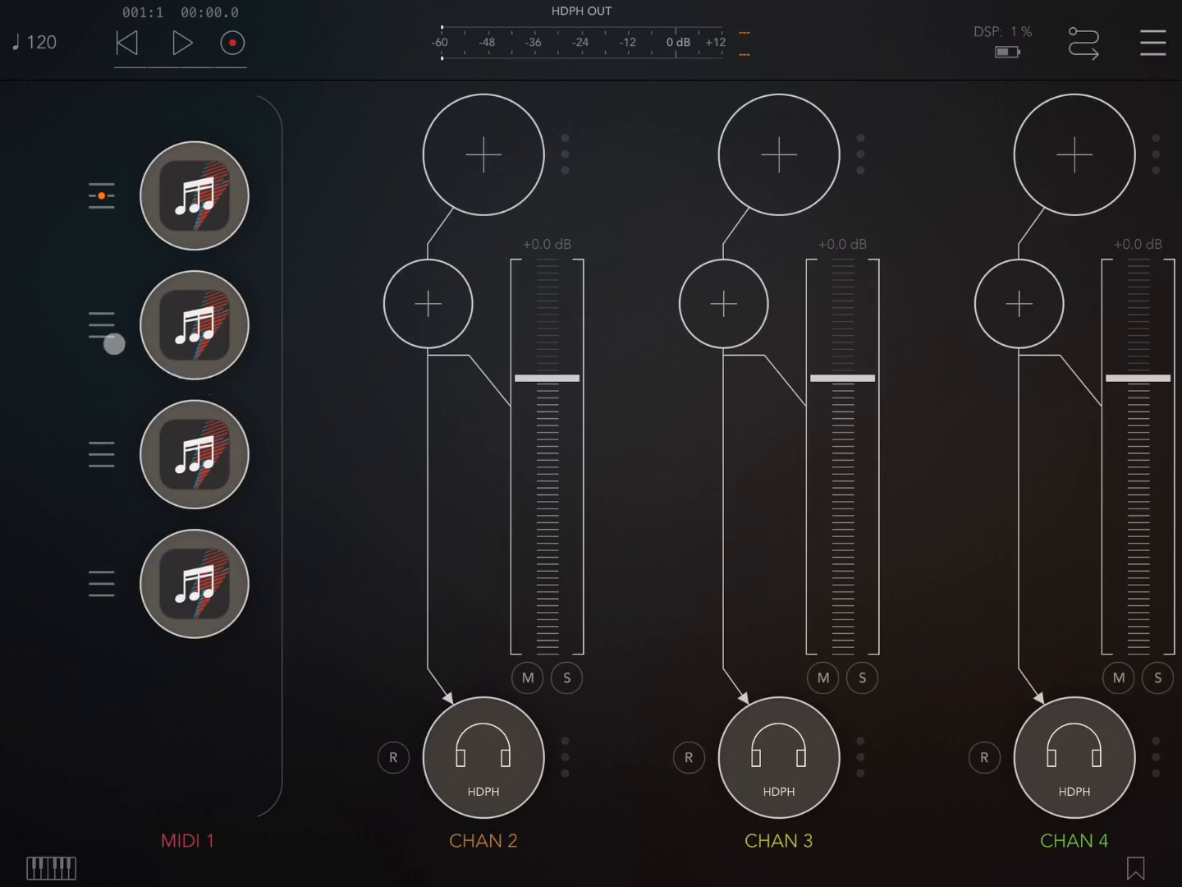
{"action": "left_click", "coordinate": [194, 325]}
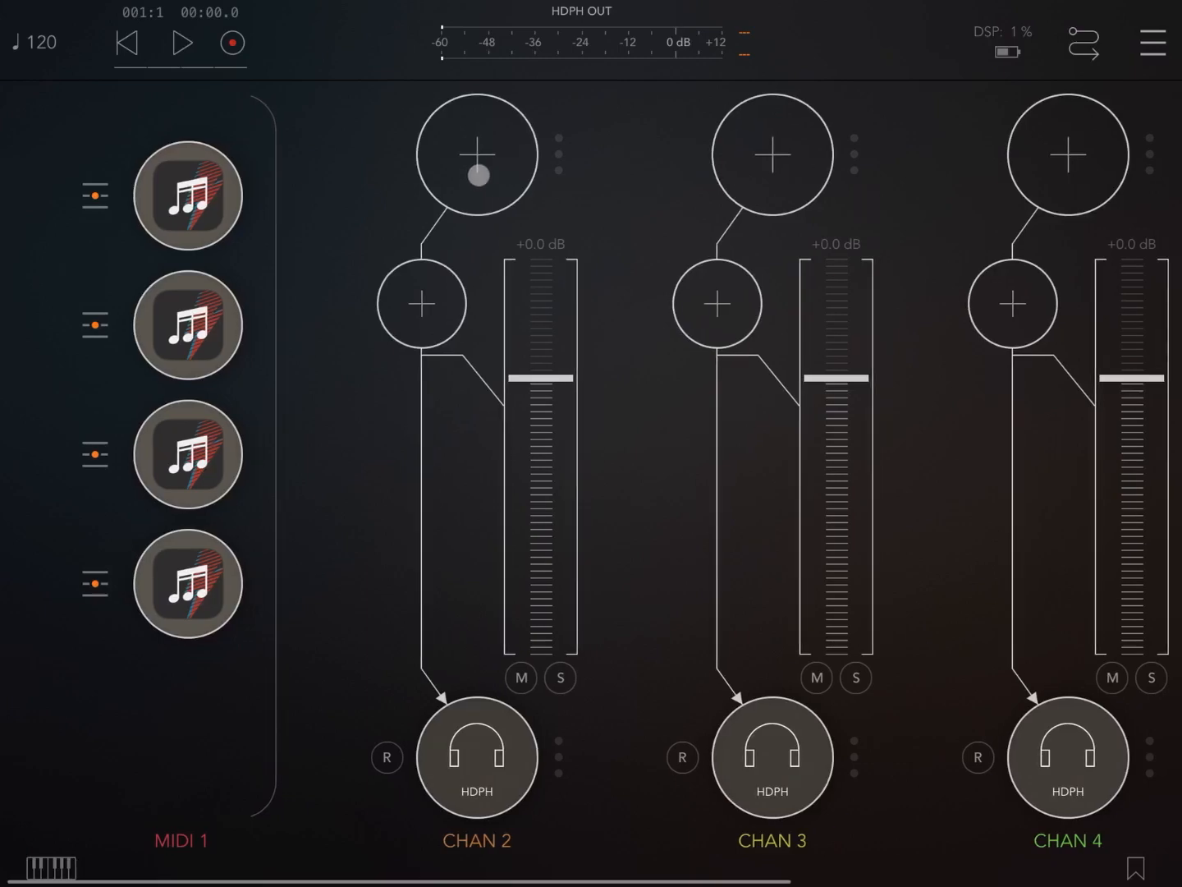
Load SynthMaster Player as the instrument on CHAN 3, searching 'playe' in Sources.
{"action": "left_click", "coordinate": [477, 152]}
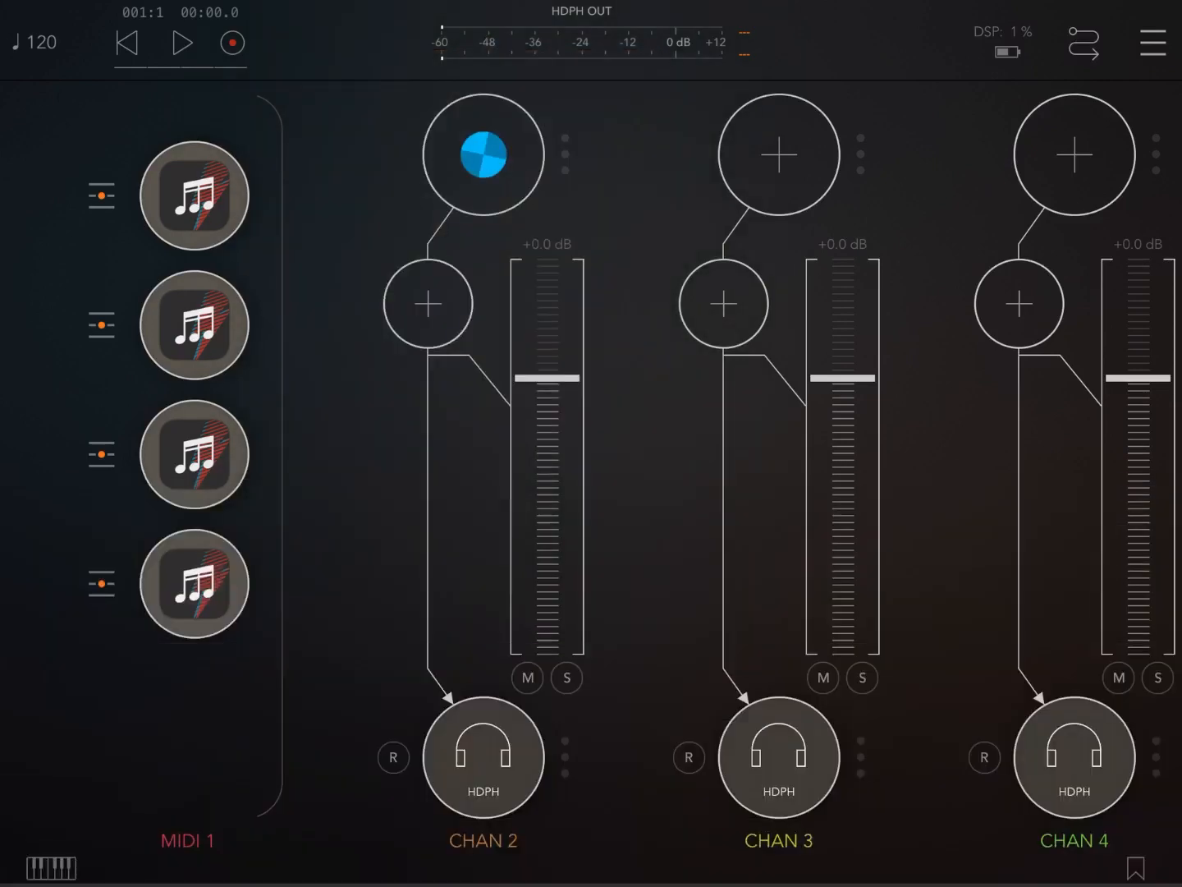
{"action": "left_click", "coordinate": [778, 154]}
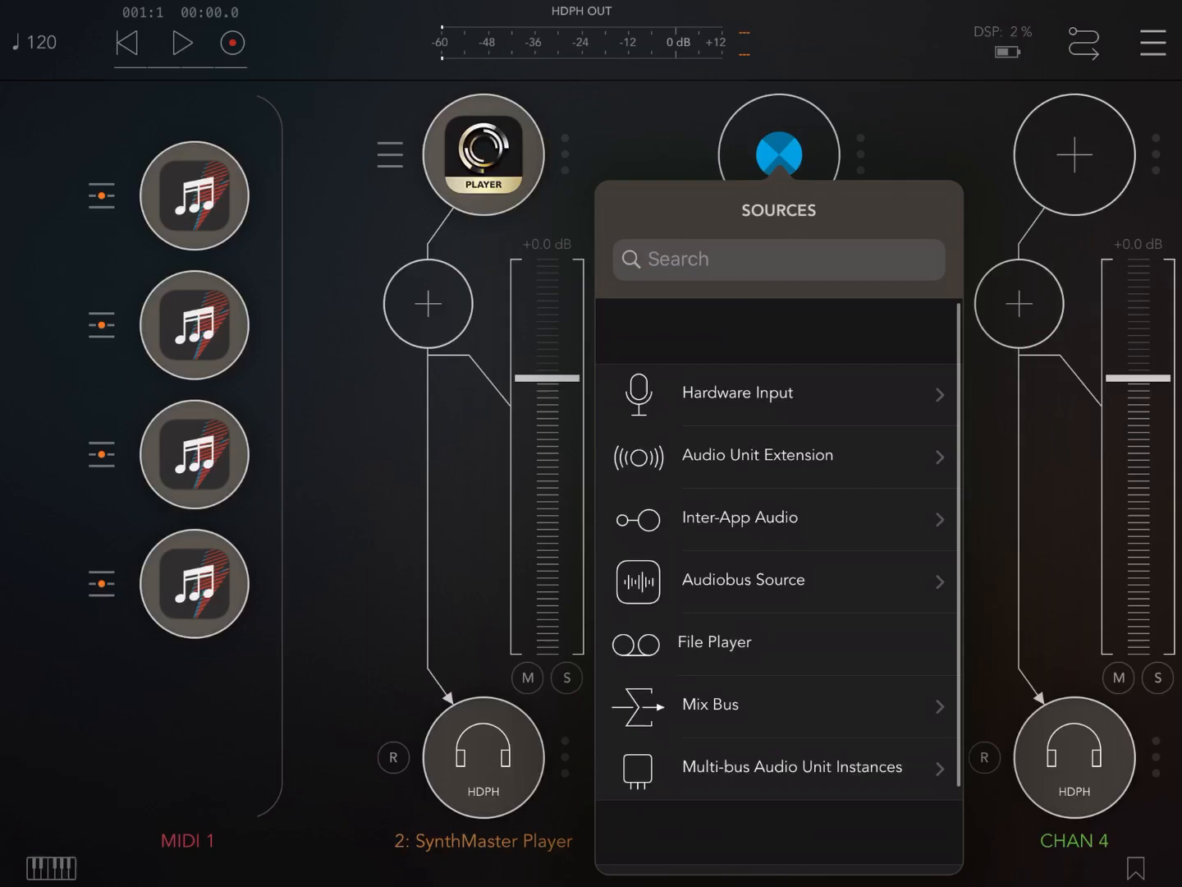
{"action": "type", "text": "playe"}
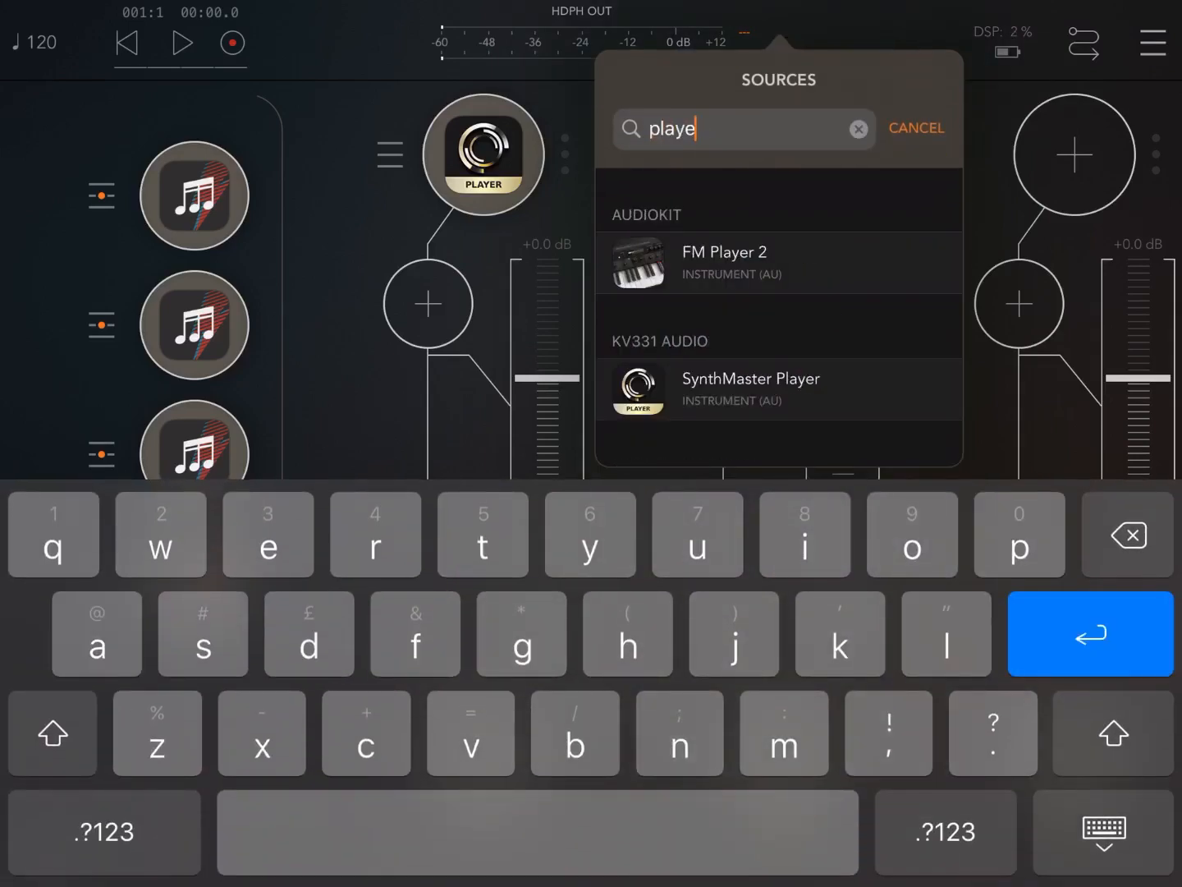
{"action": "left_click", "coordinate": [859, 128]}
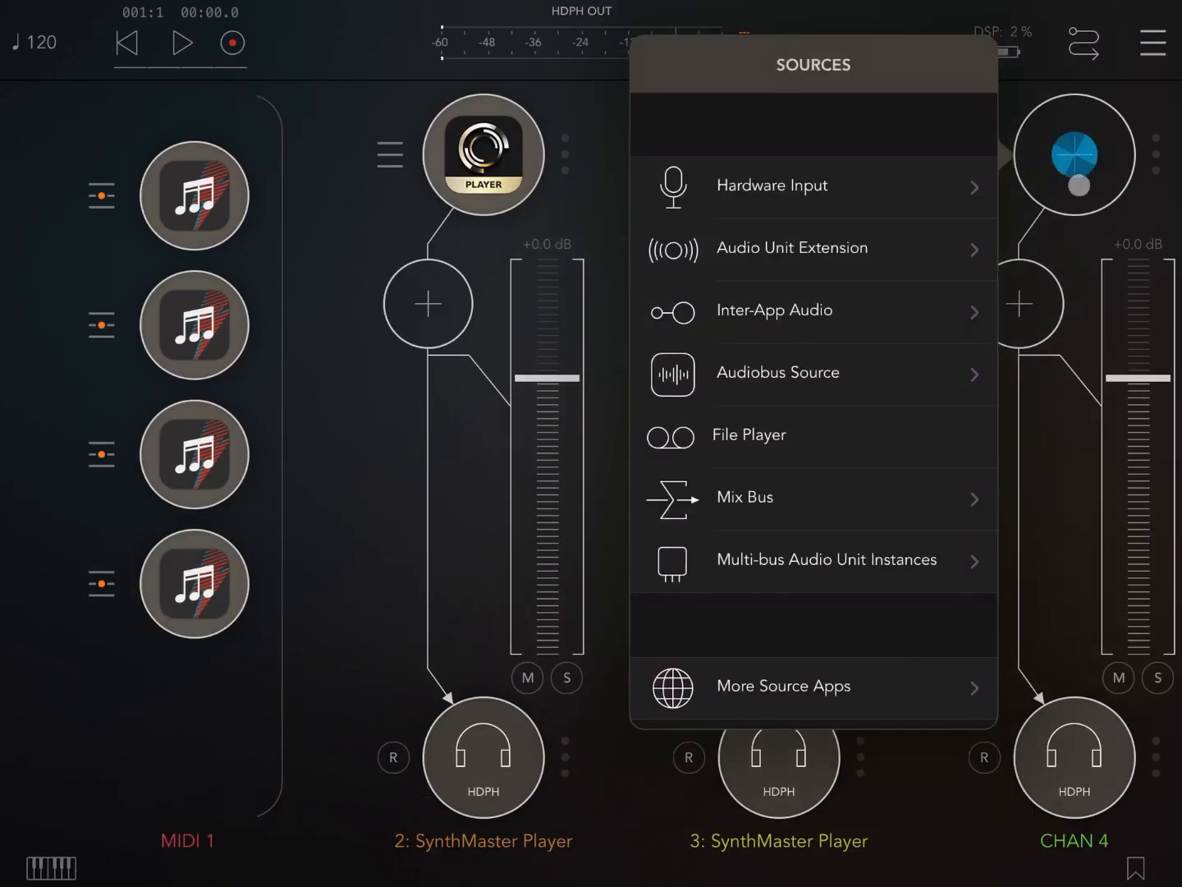
{"action": "scroll", "scroll_direction": "down", "scroll_amount": 3}
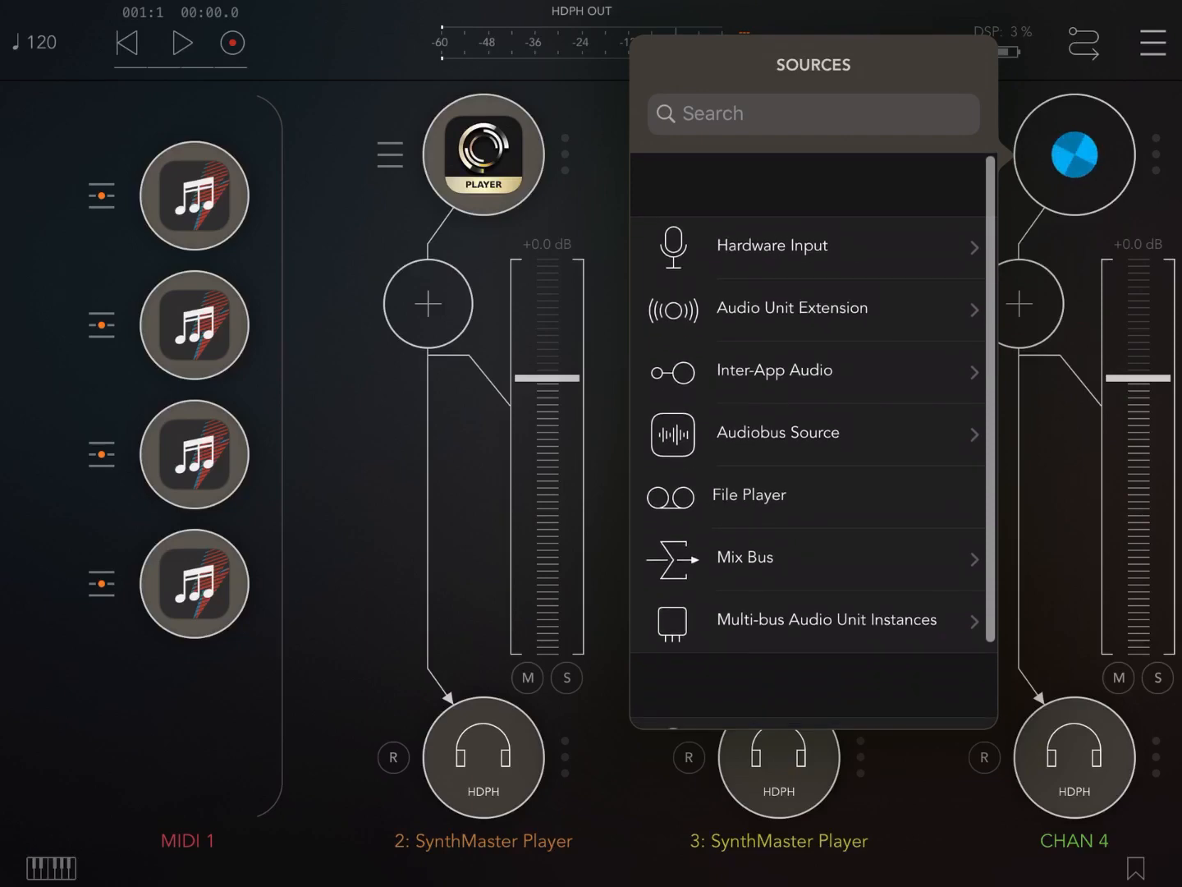
Add SynthMaster Player instruments to the remaining channels, including new channel 5.
{"action": "left_click", "coordinate": [811, 114]}
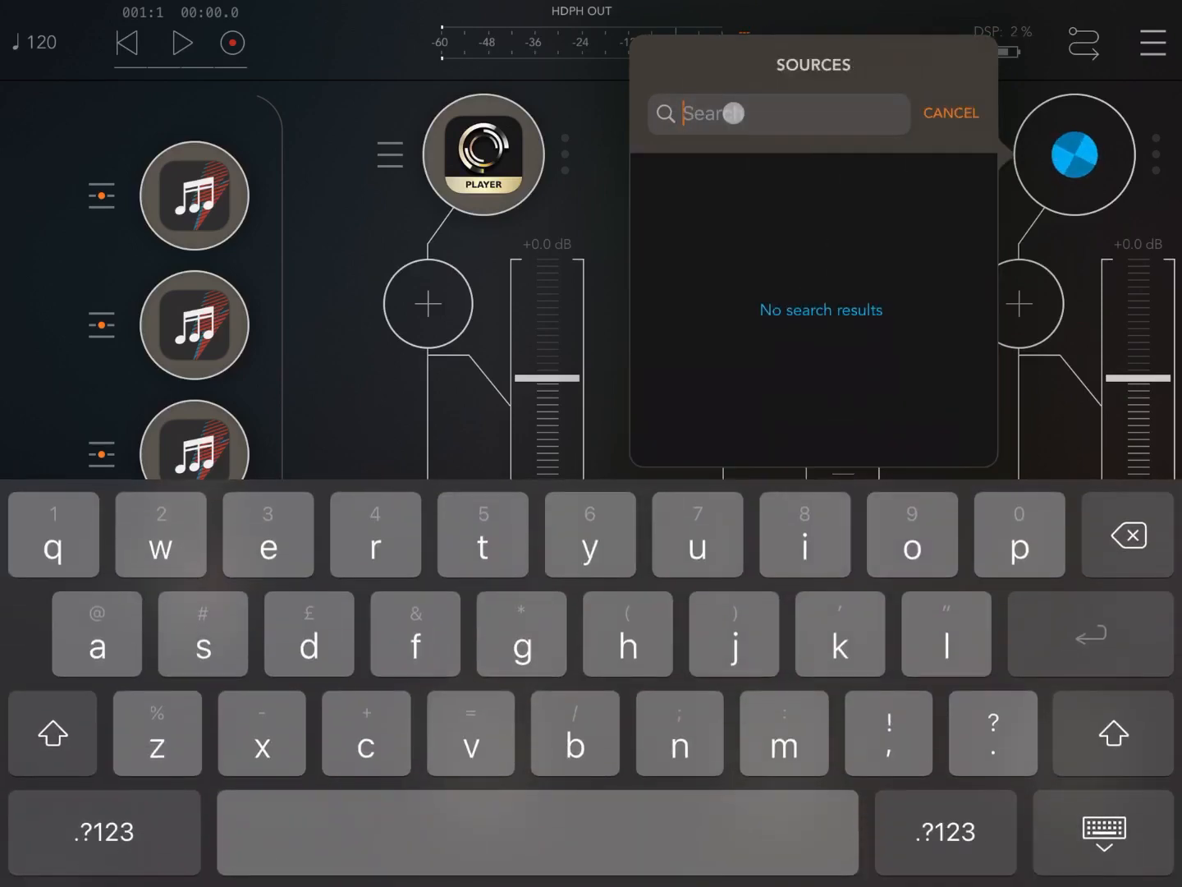
{"action": "type", "text": "playe"}
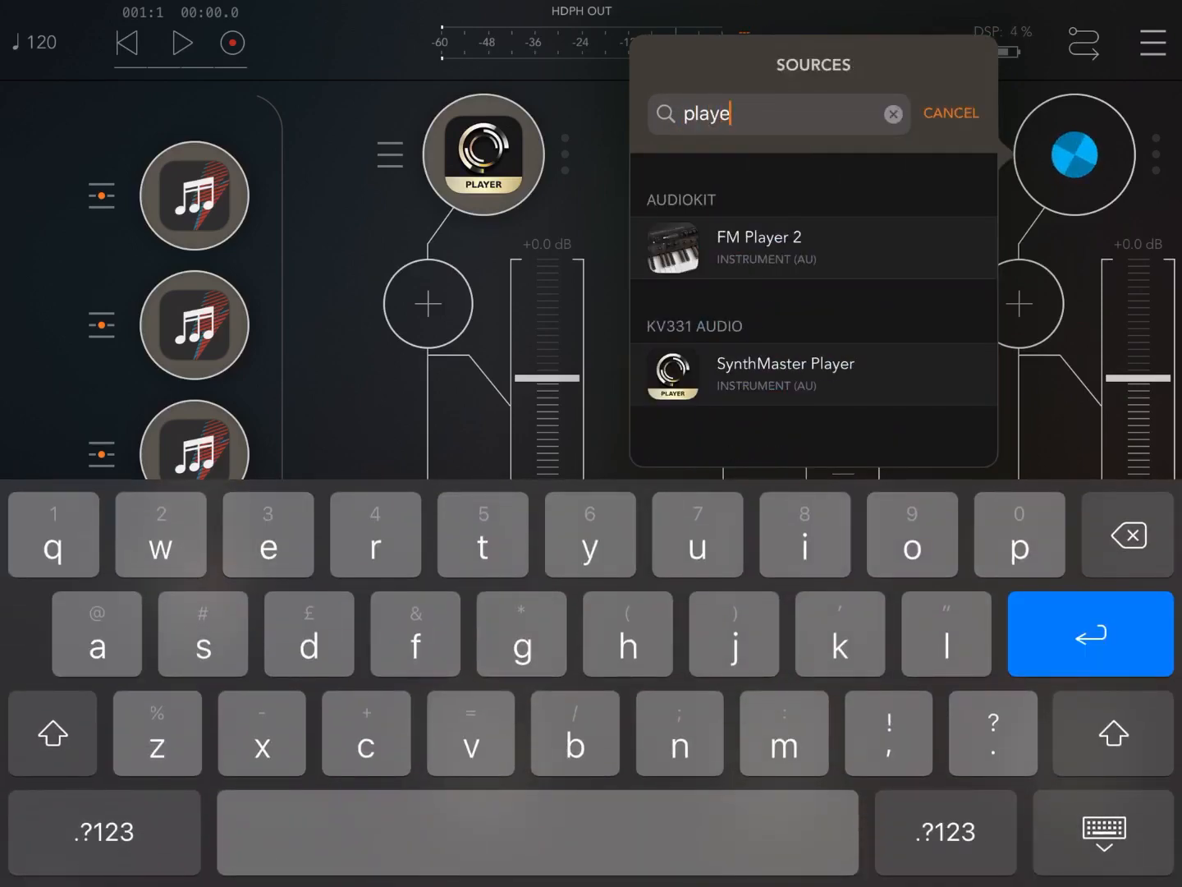
{"action": "left_click", "coordinate": [784, 375]}
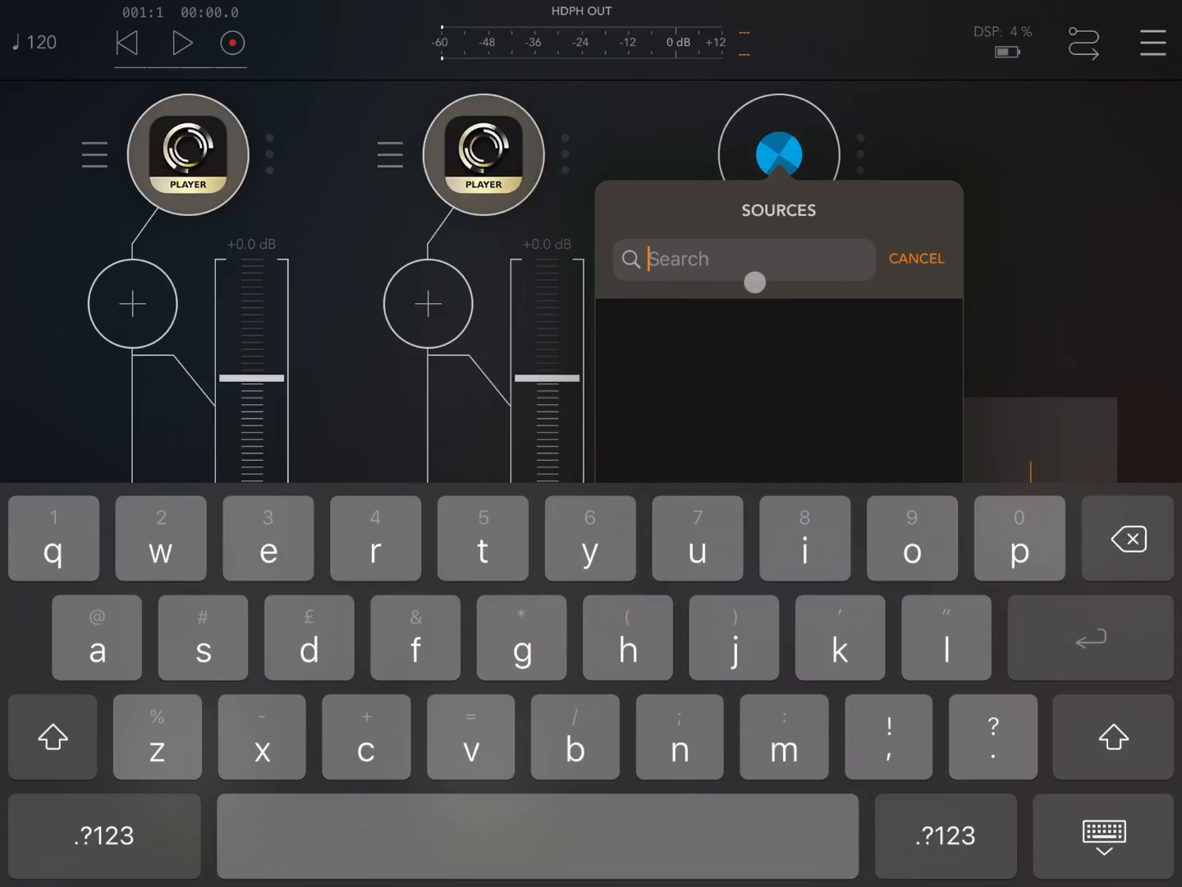
{"action": "type", "text": "playe"}
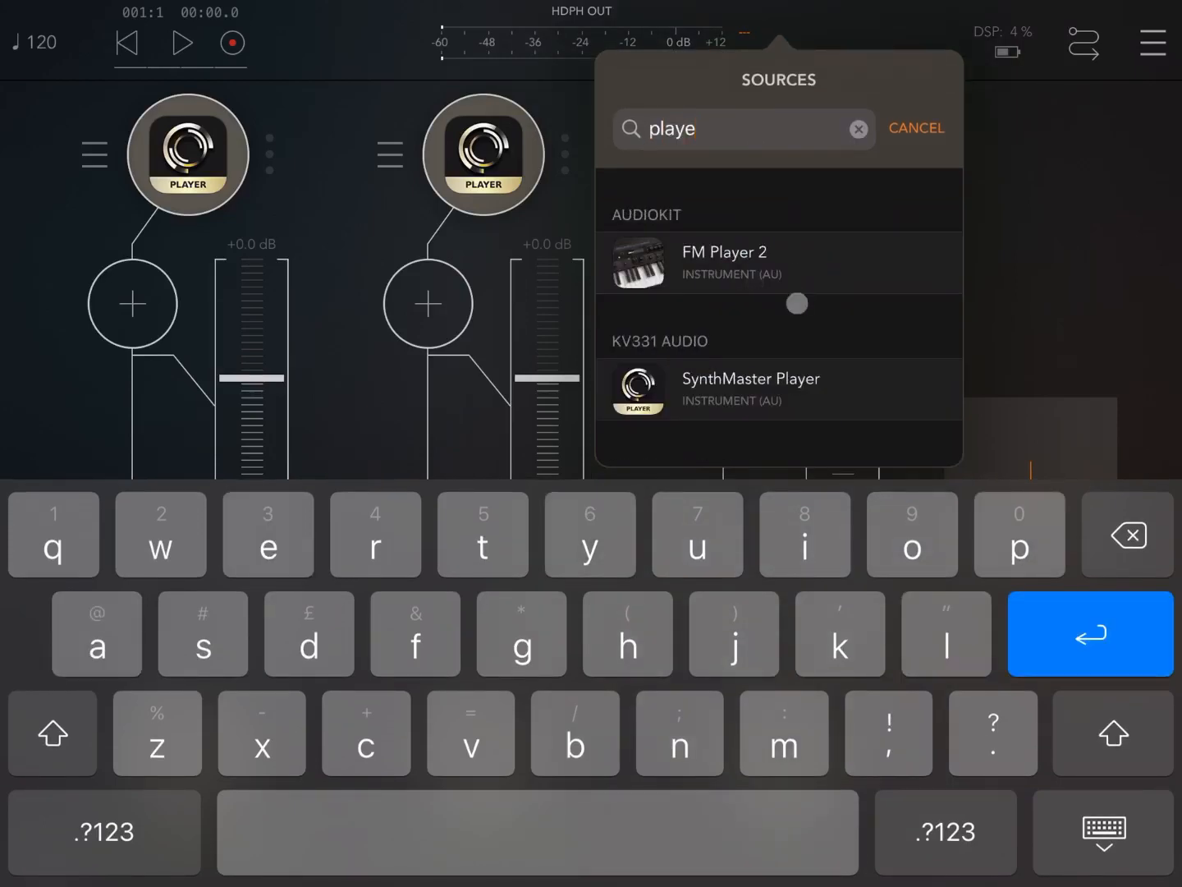
{"action": "left_click", "coordinate": [750, 378]}
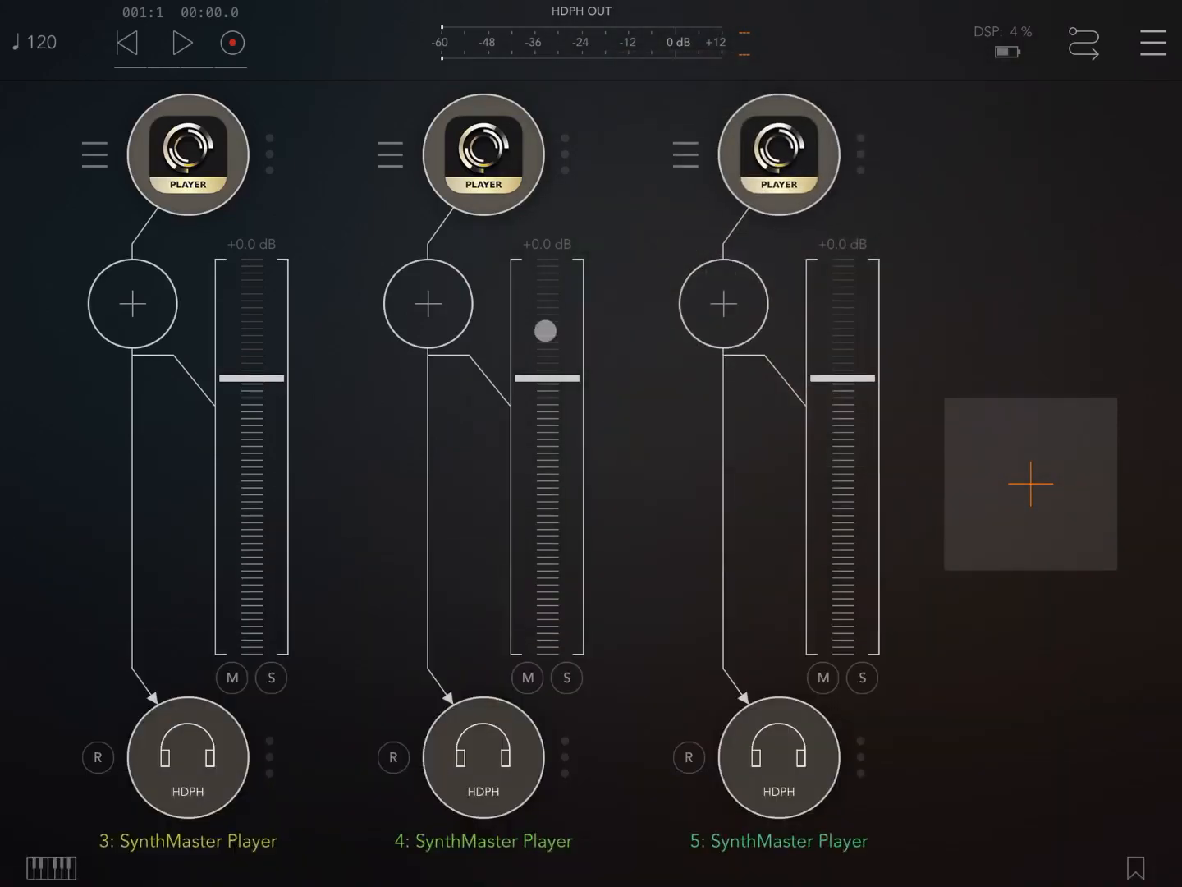
{"action": "scroll", "scroll_direction": "left", "scroll_amount": 3}
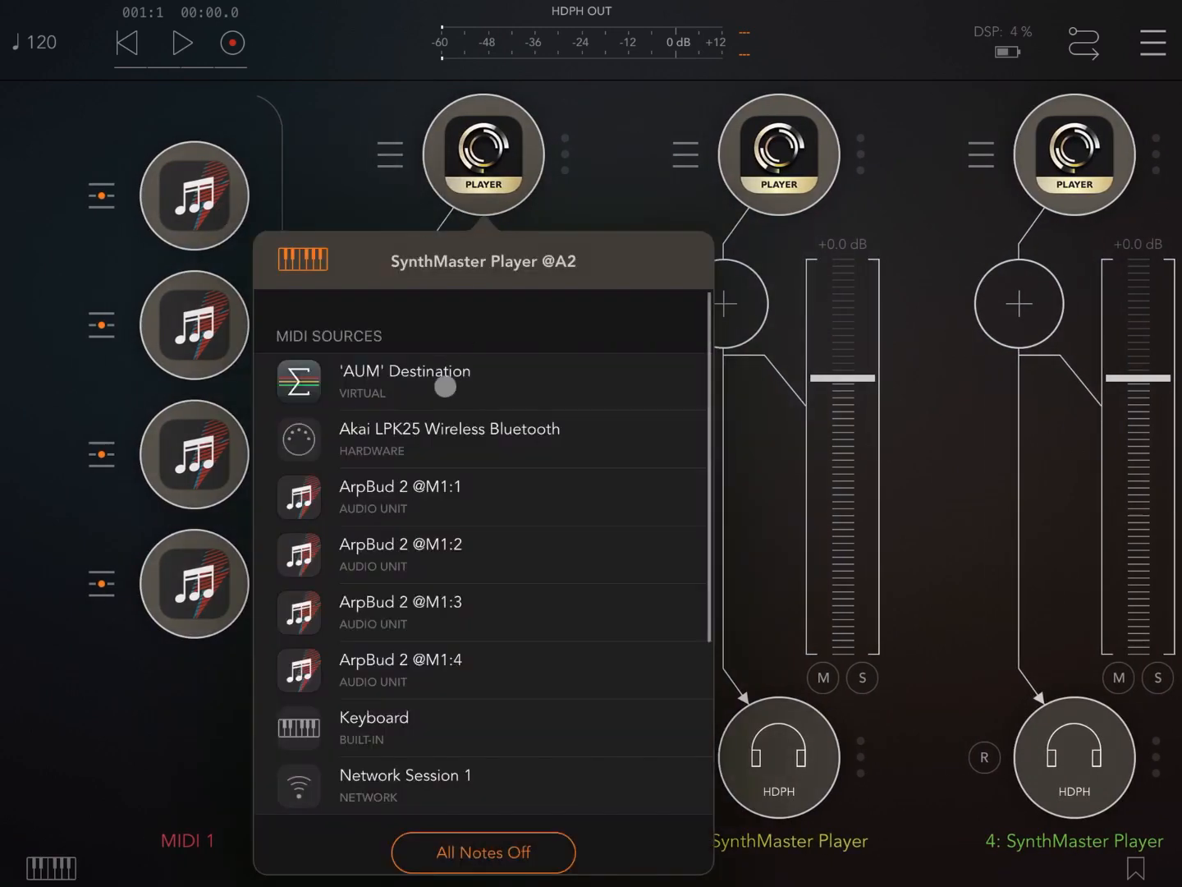
{"action": "left_click", "coordinate": [484, 496]}
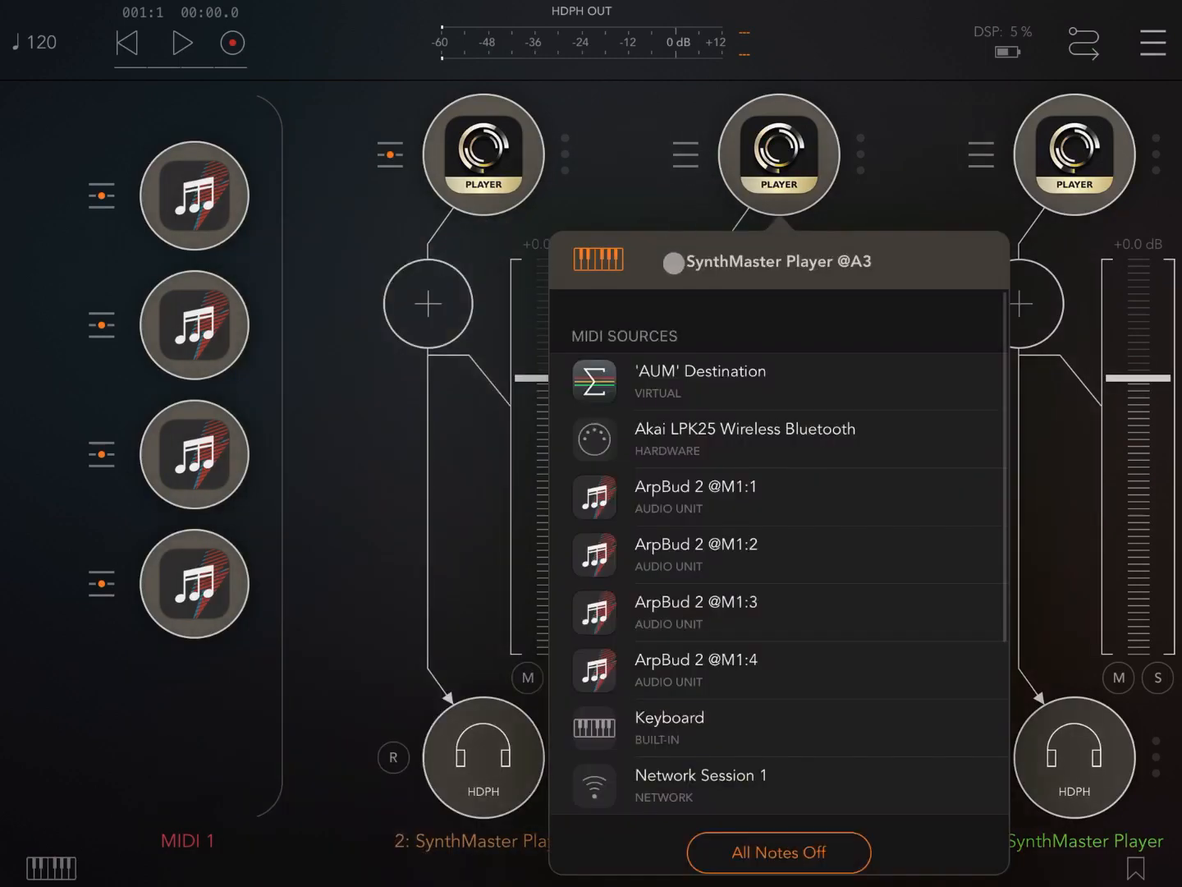
{"action": "left_click", "coordinate": [778, 555]}
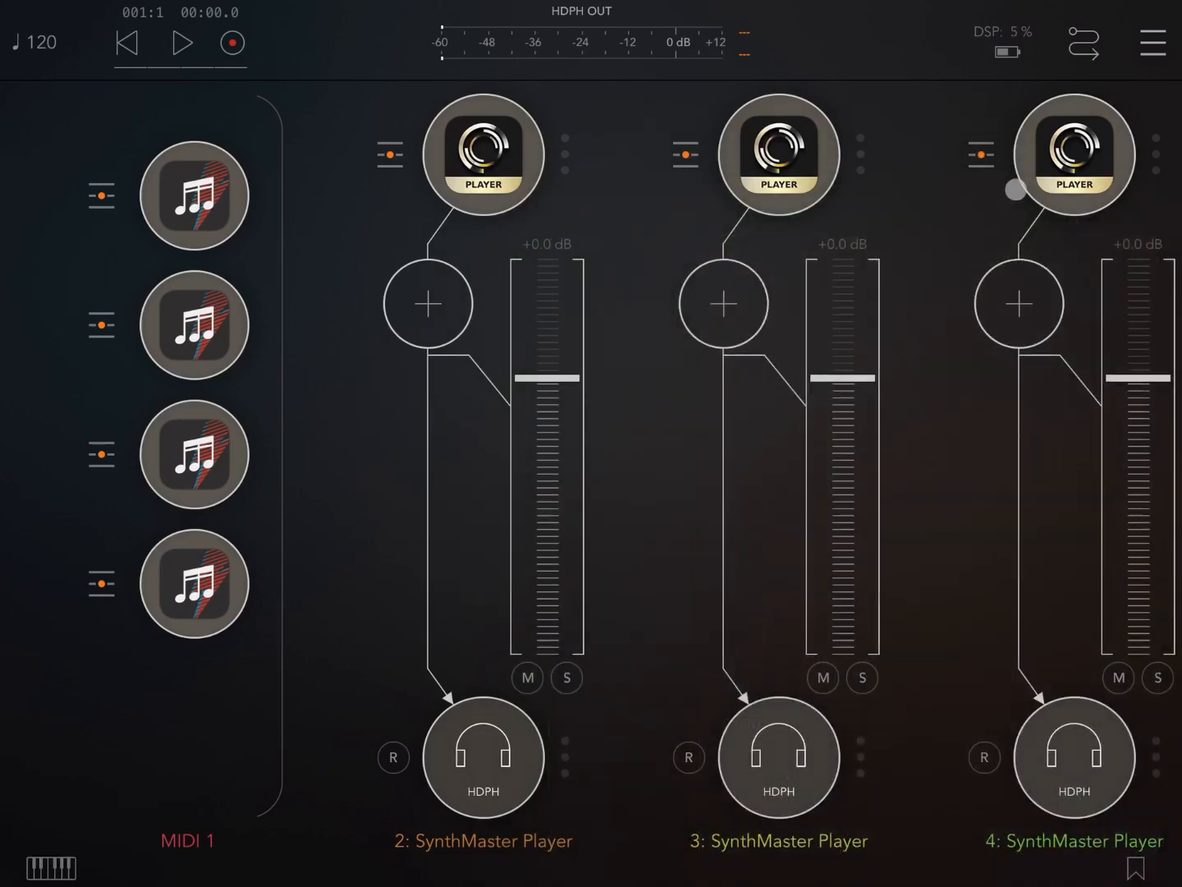
{"action": "left_click", "coordinate": [979, 155]}
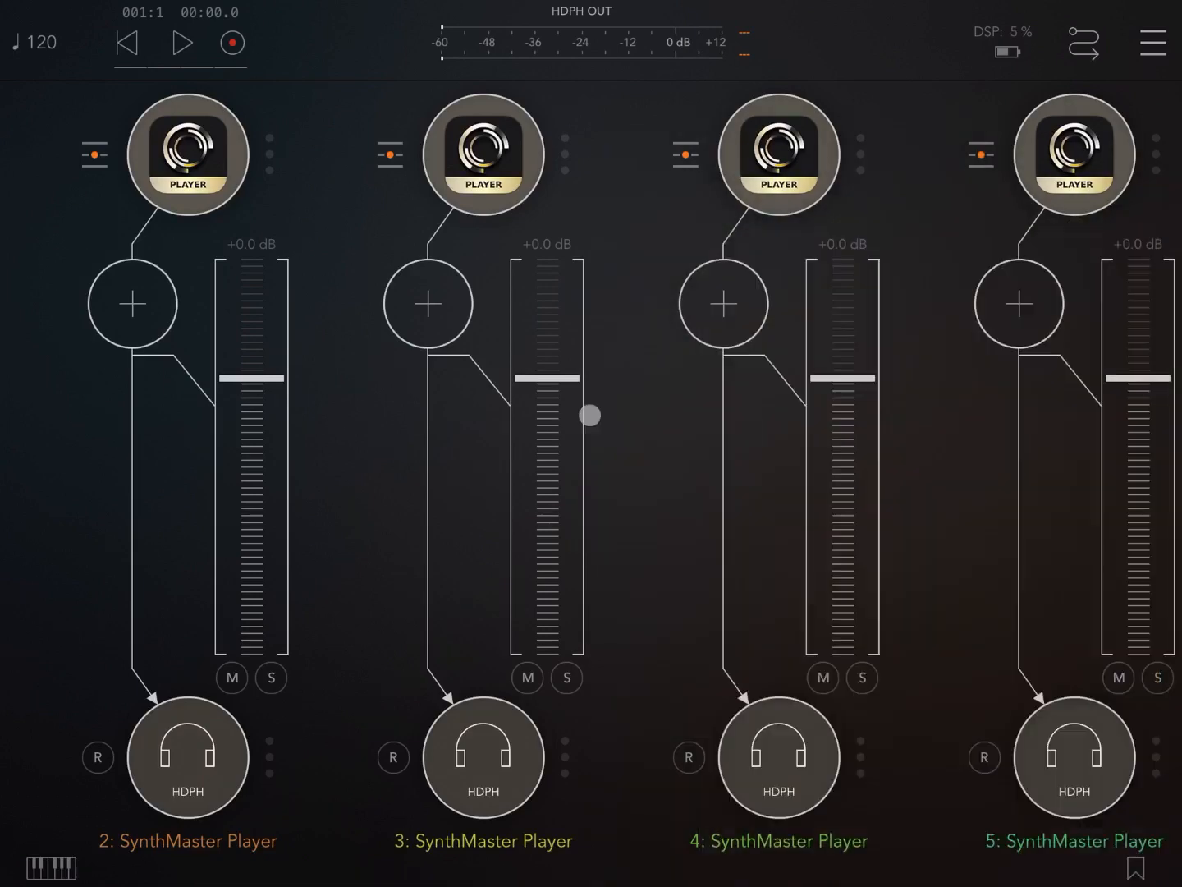
Load the LD Nord Trance RL preset on channel 2's SynthMaster Player, searching 'trance'.
{"action": "left_click", "coordinate": [187, 155]}
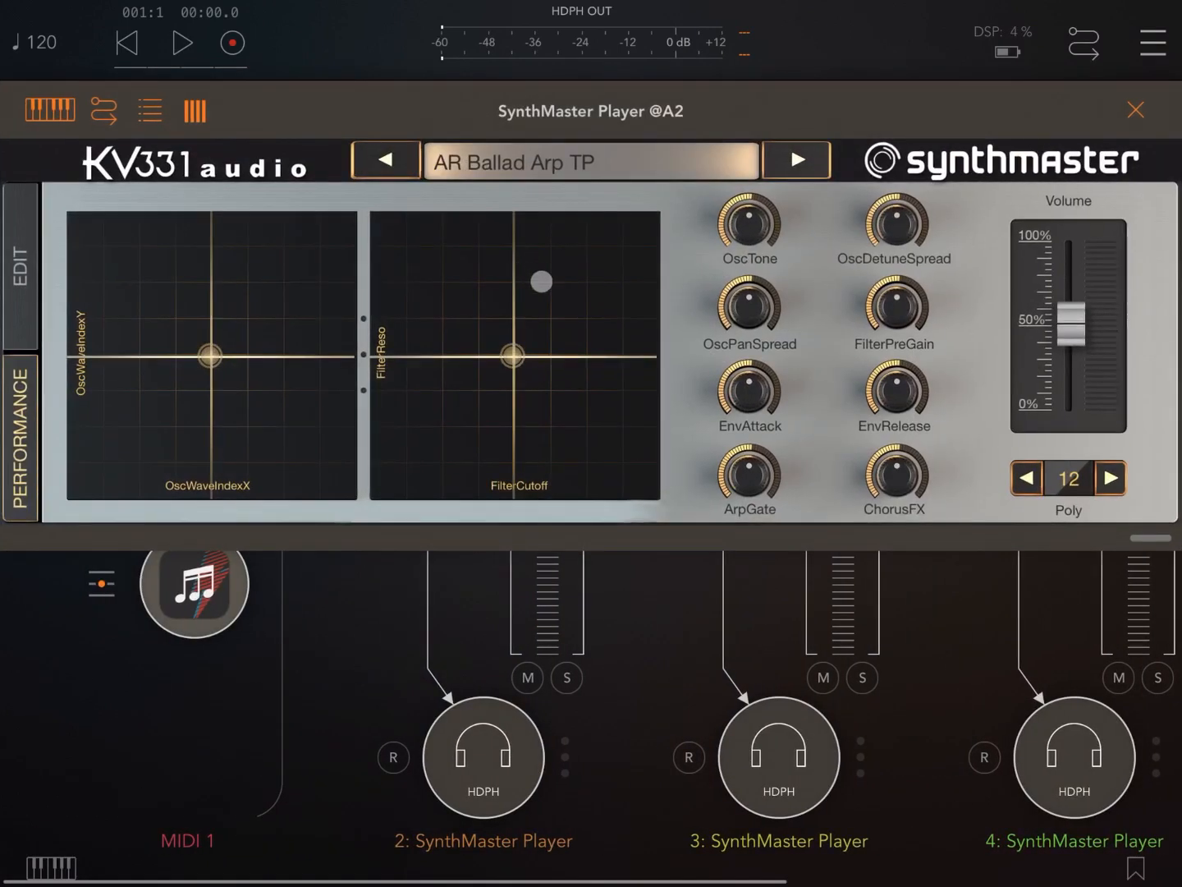
{"action": "left_click", "coordinate": [589, 161]}
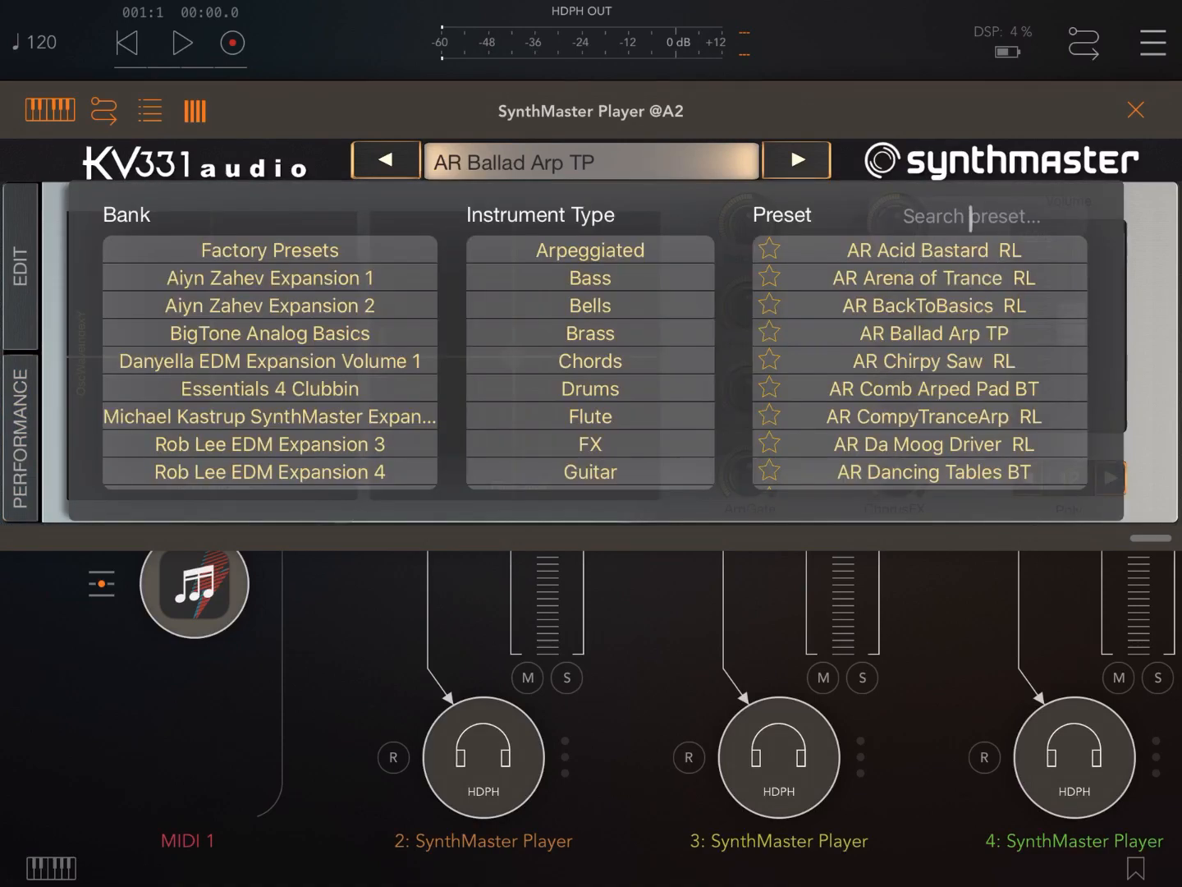
{"action": "type", "text": "tran"}
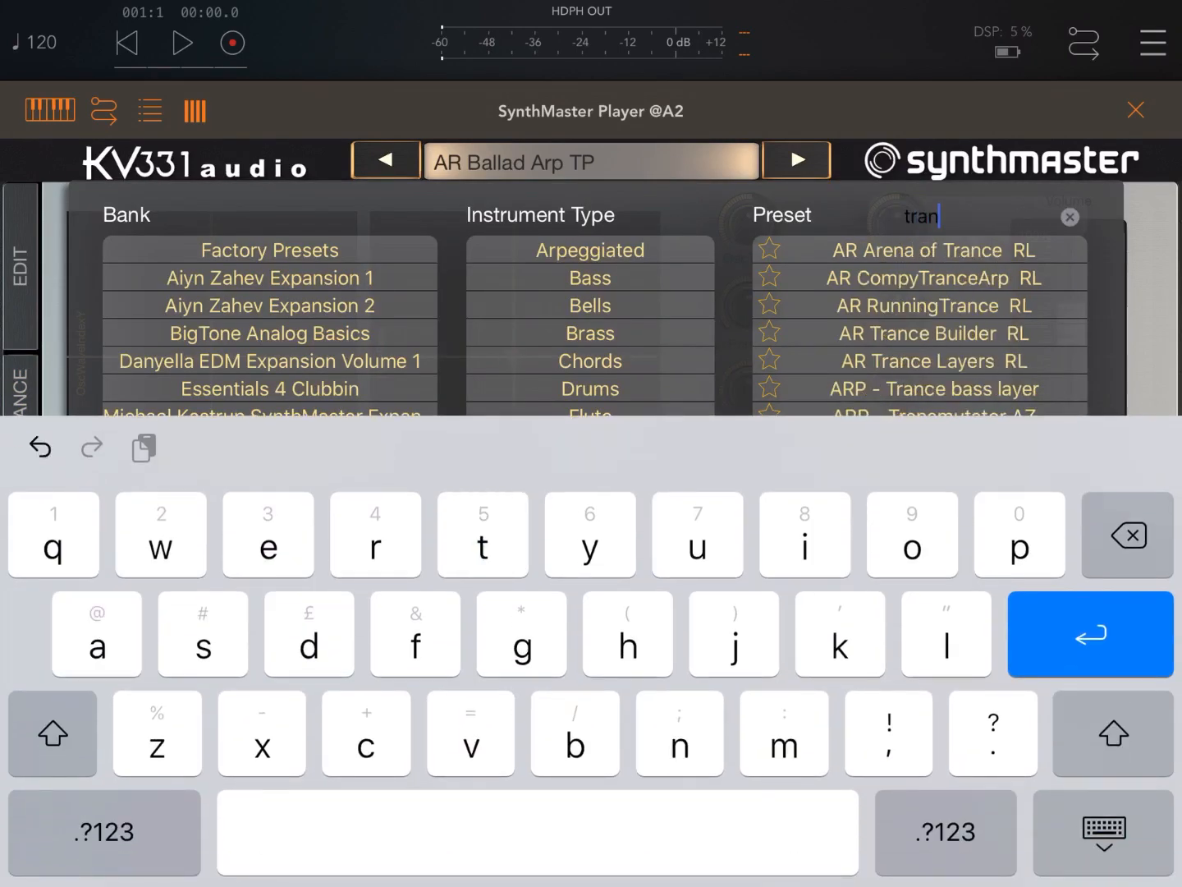
{"action": "type", "text": "ce"}
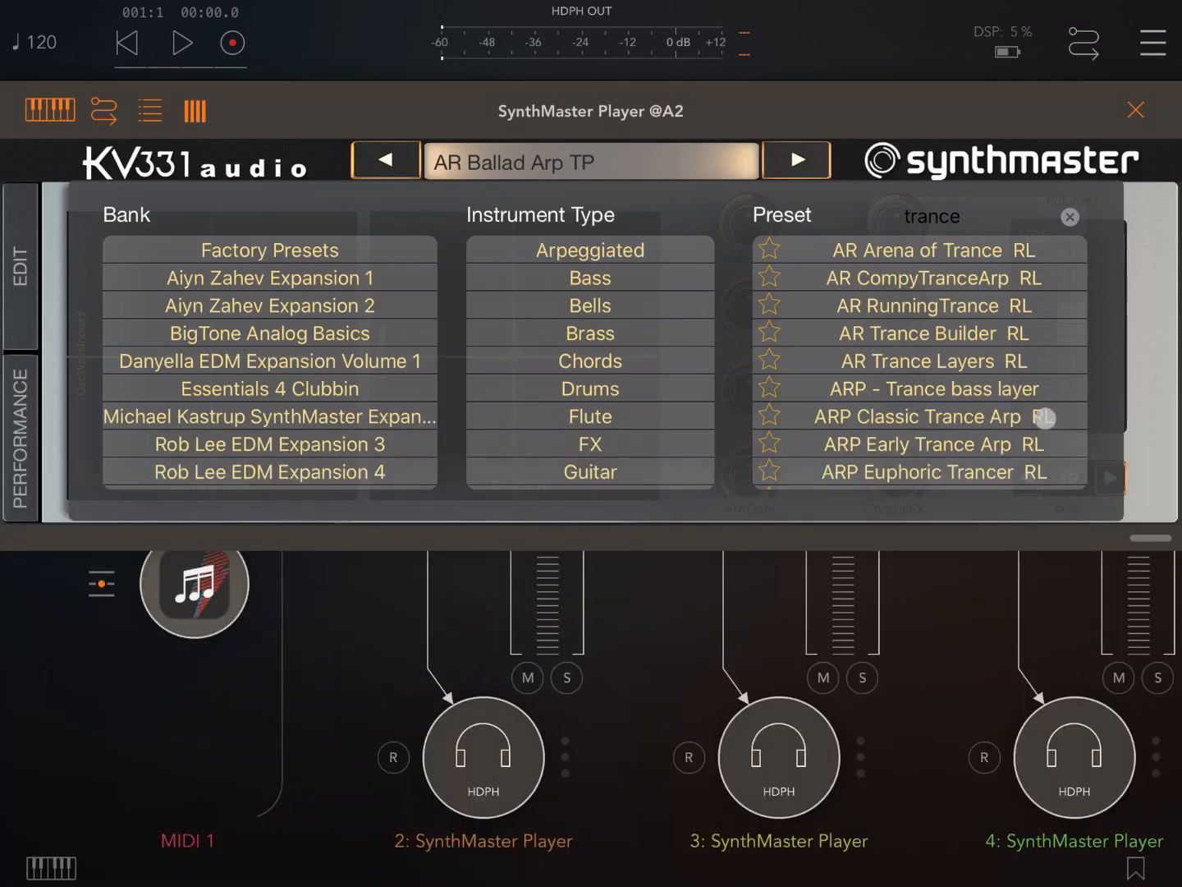
{"action": "scroll", "scroll_direction": "down", "scroll_amount": 3}
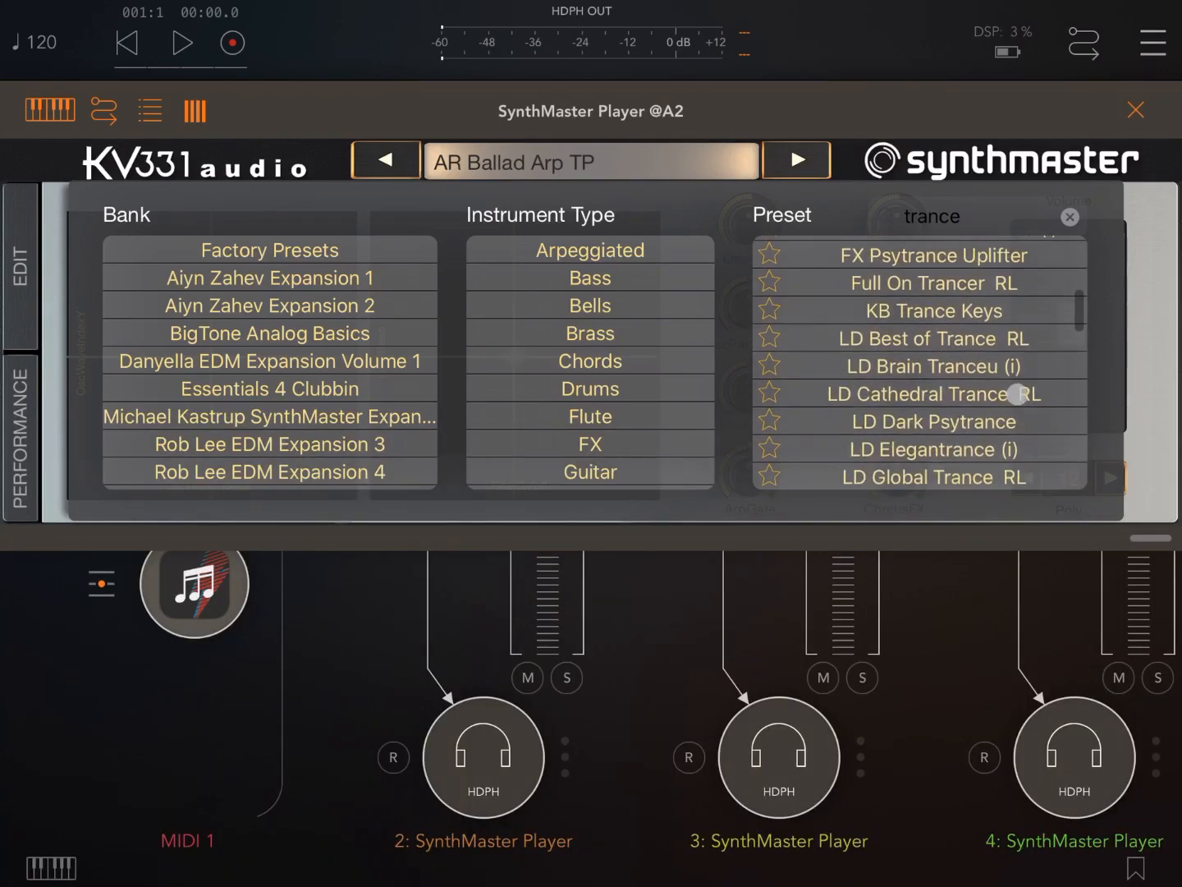
{"action": "scroll", "scroll_direction": "down", "scroll_amount": 3}
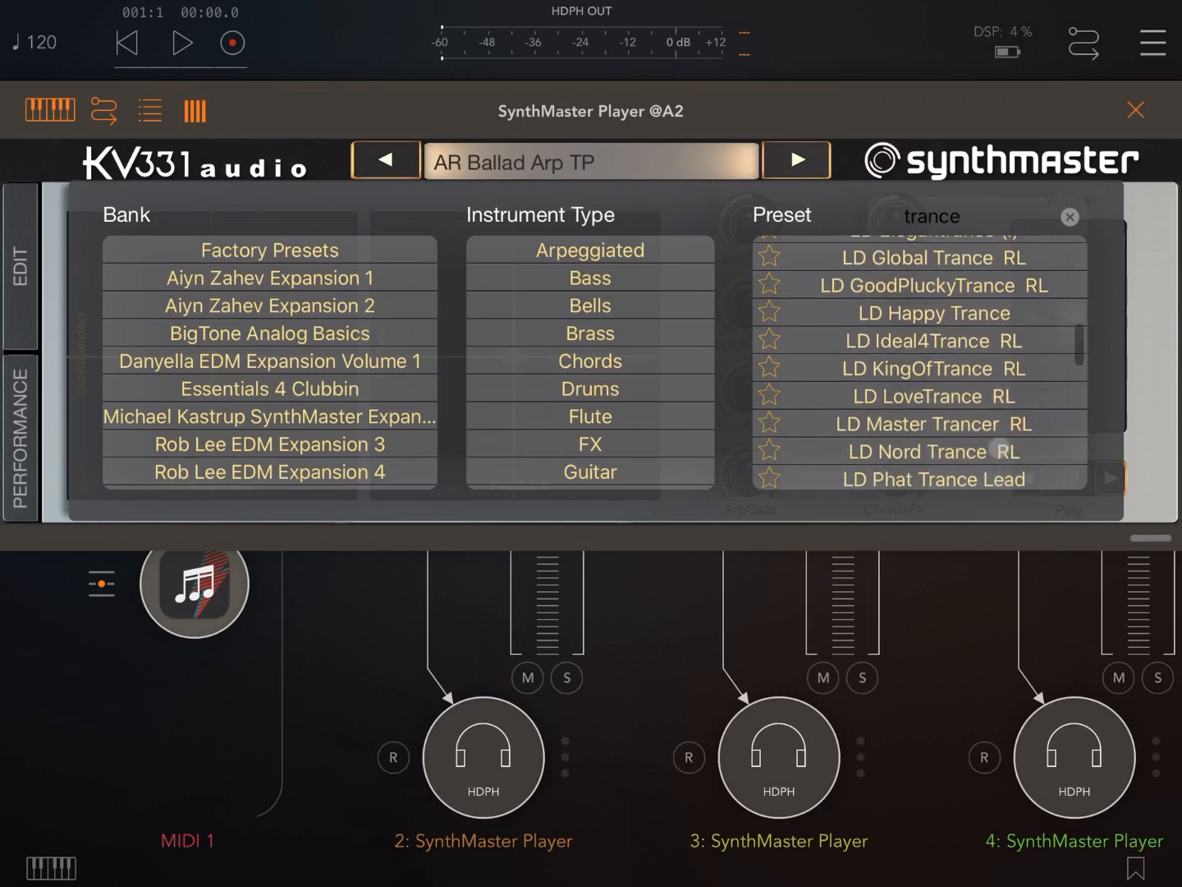
{"action": "left_click", "coordinate": [932, 450]}
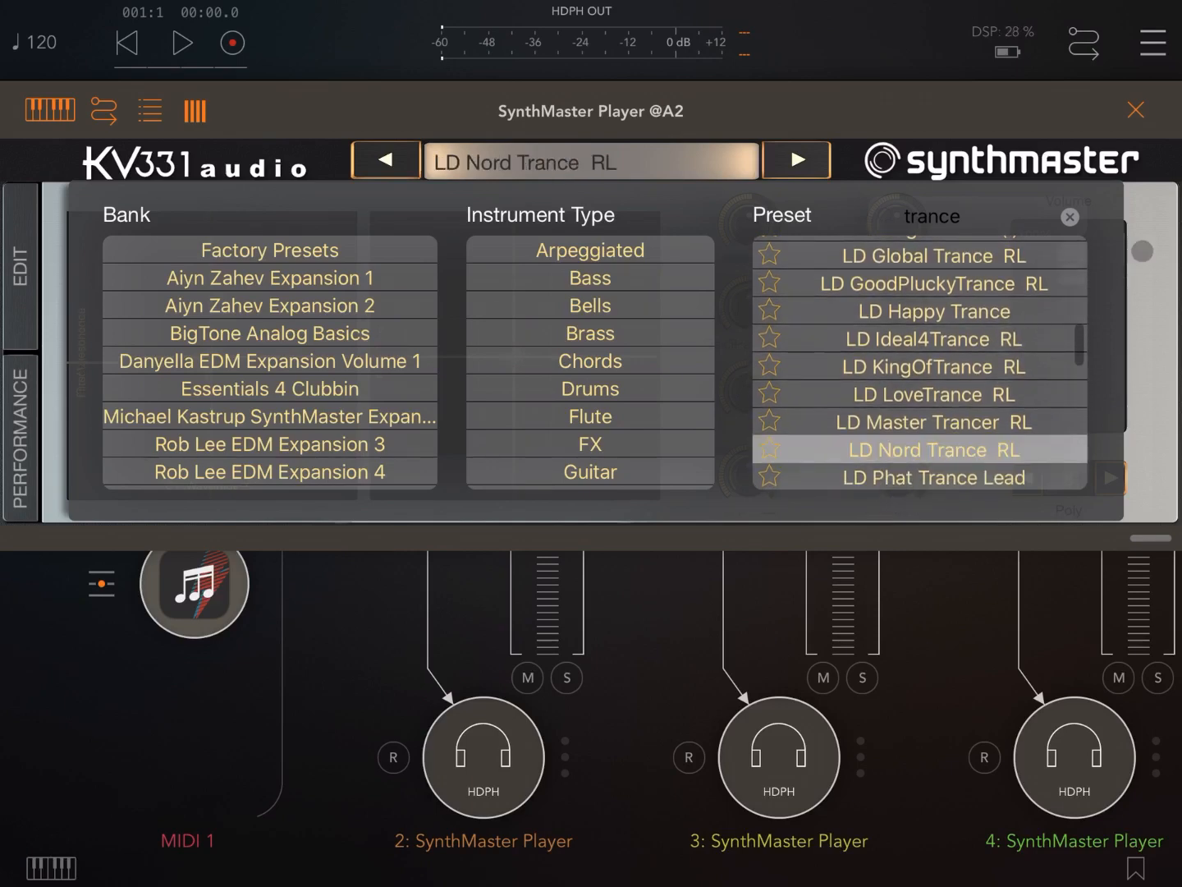
{"action": "left_click", "coordinate": [1136, 109]}
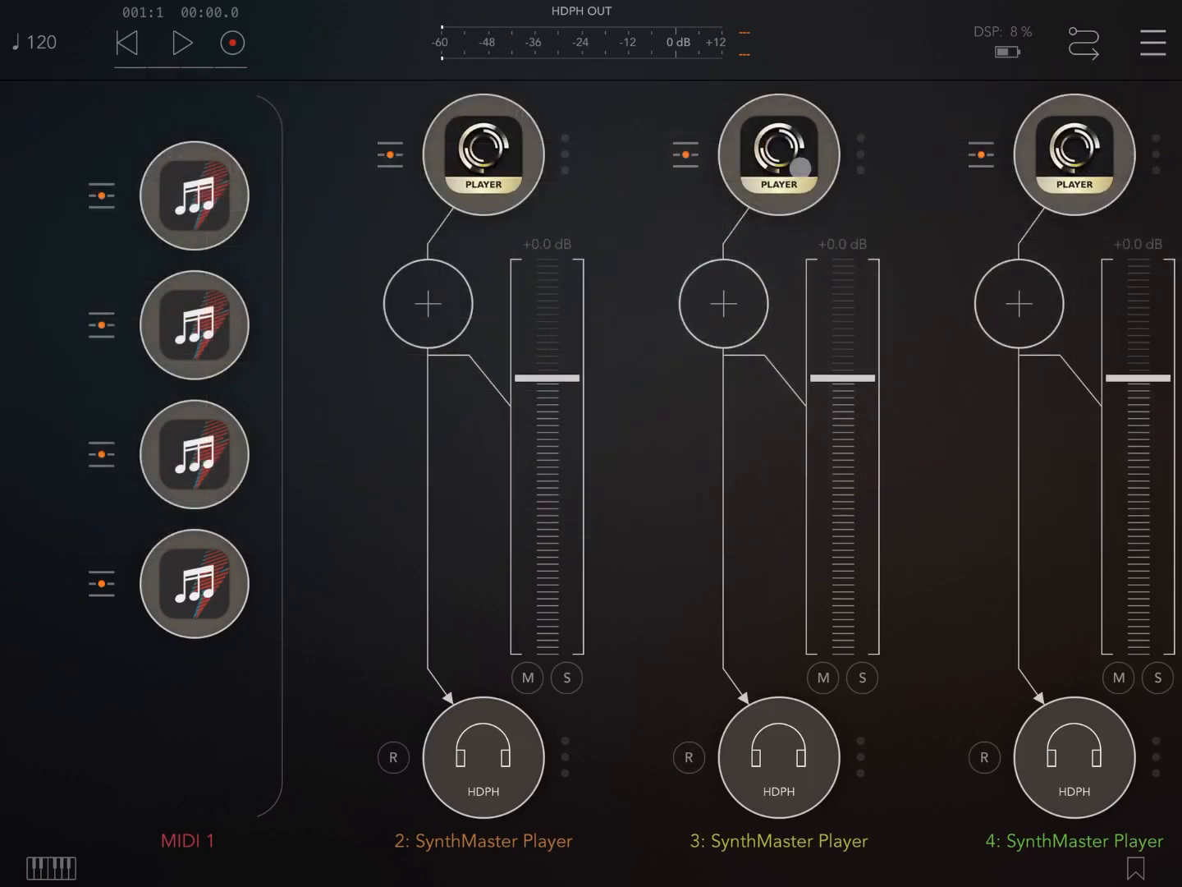
Load the BA Bad Kick Sub UK bass preset on channel 3's SynthMaster Player.
{"action": "left_click", "coordinate": [483, 155]}
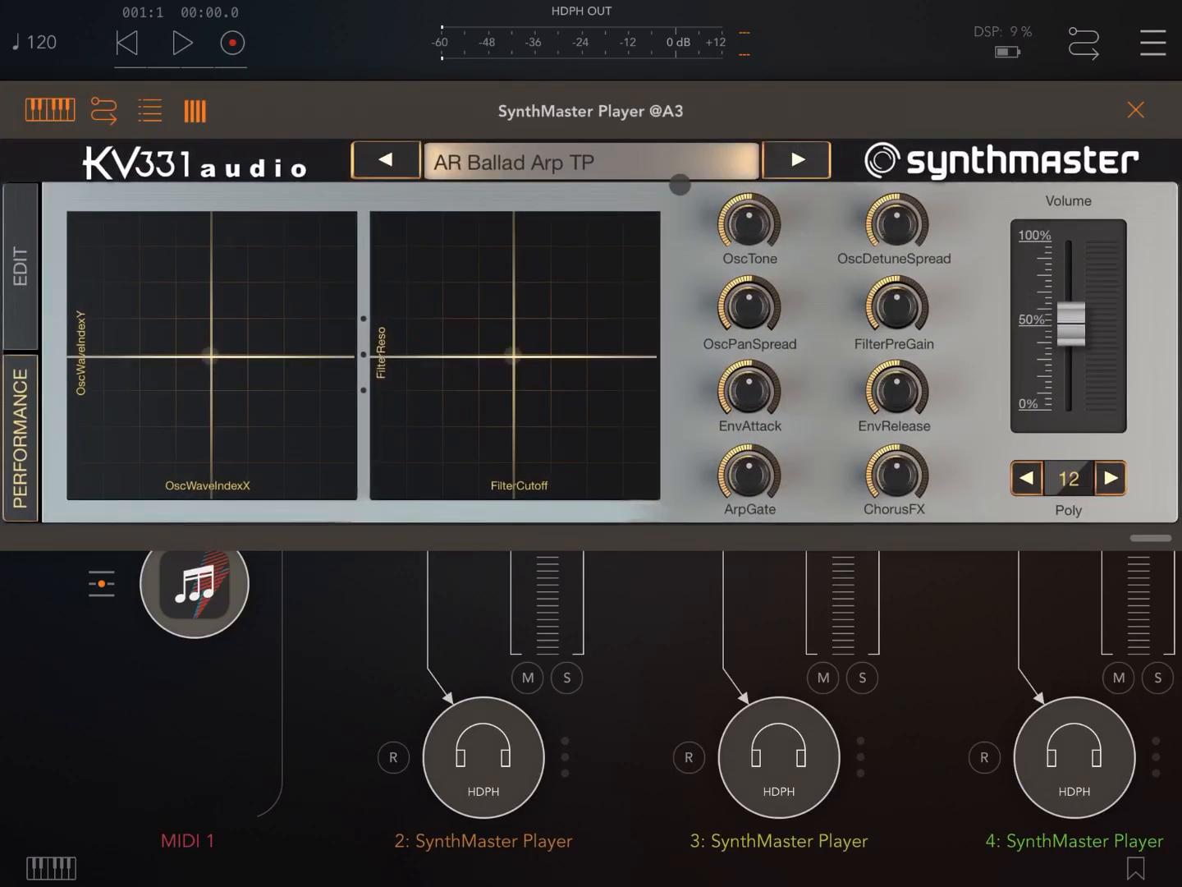
{"action": "left_click", "coordinate": [591, 161]}
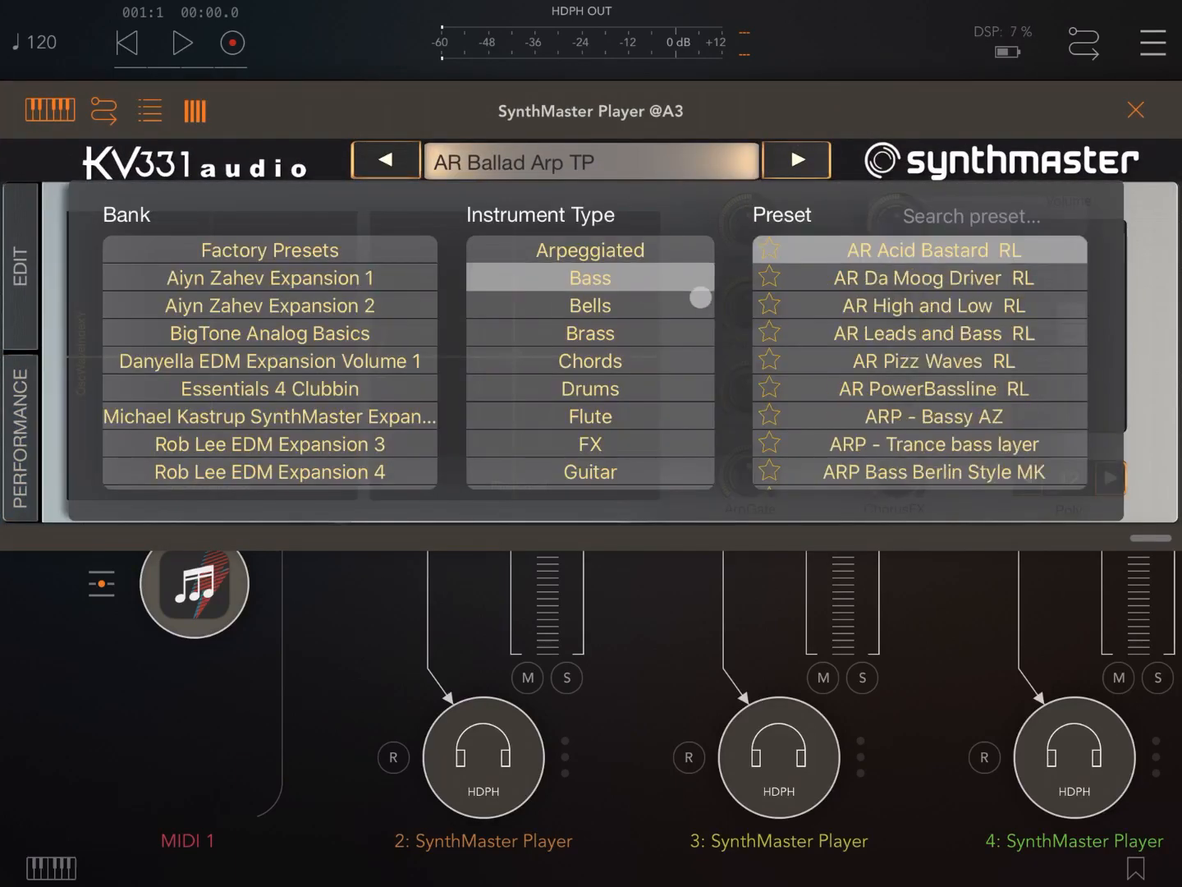
{"action": "scroll", "scroll_direction": "down", "scroll_amount": 3}
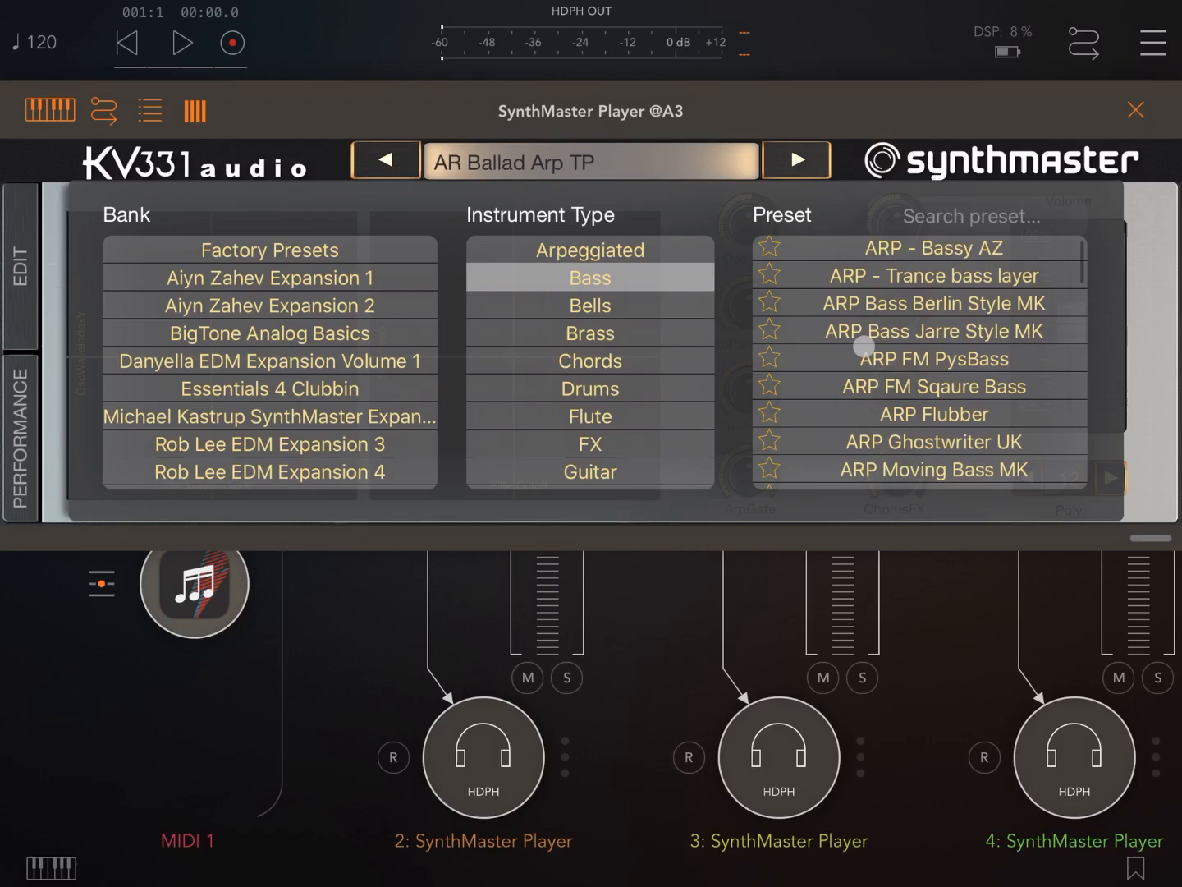
{"action": "scroll", "scroll_direction": "down", "scroll_amount": 3}
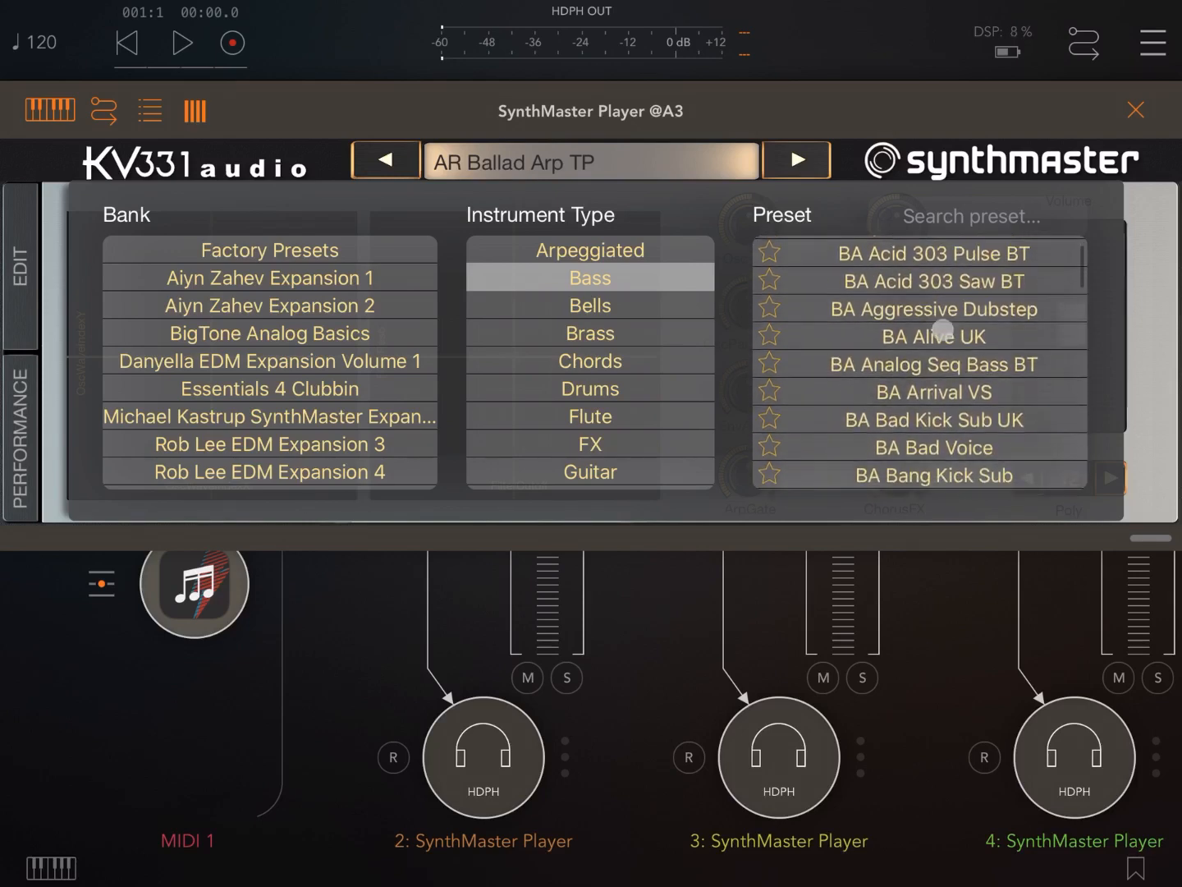
{"action": "left_click", "coordinate": [932, 420]}
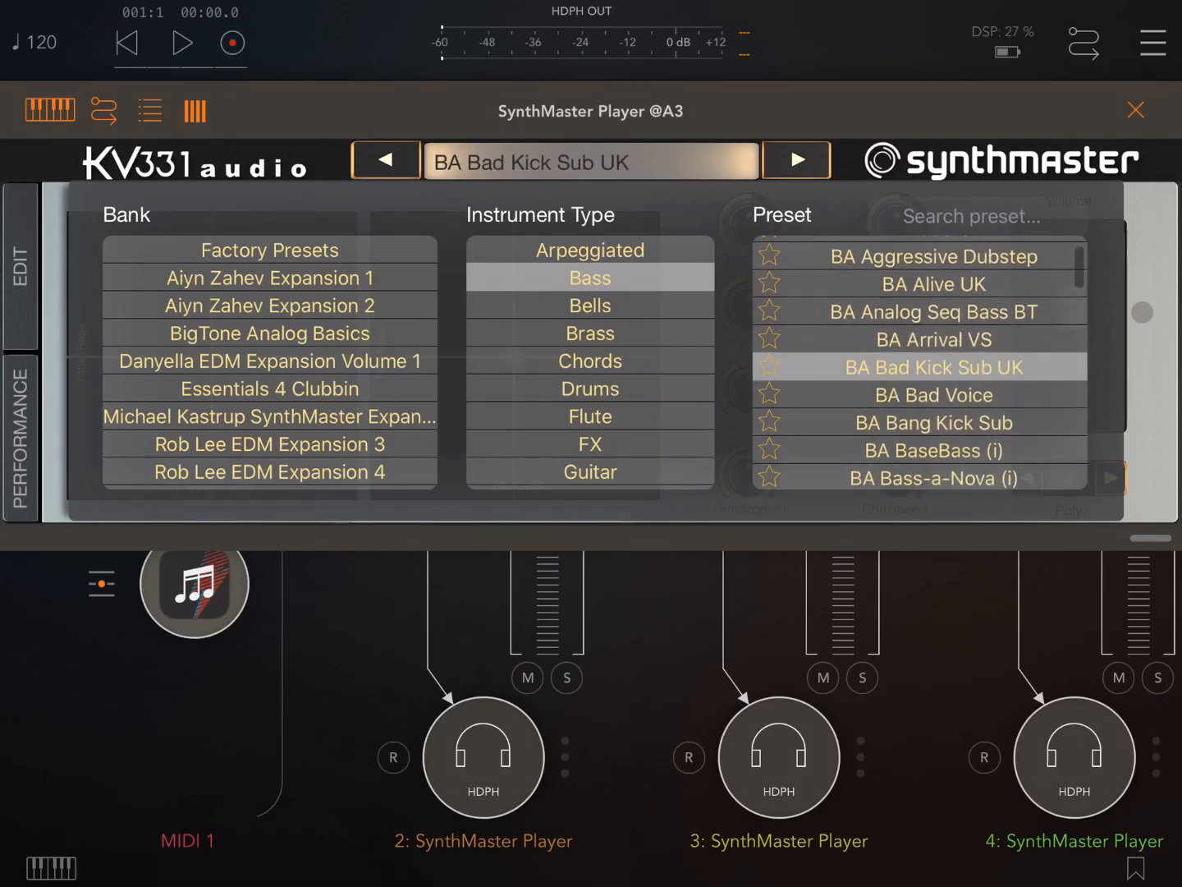
{"action": "left_click", "coordinate": [1136, 108]}
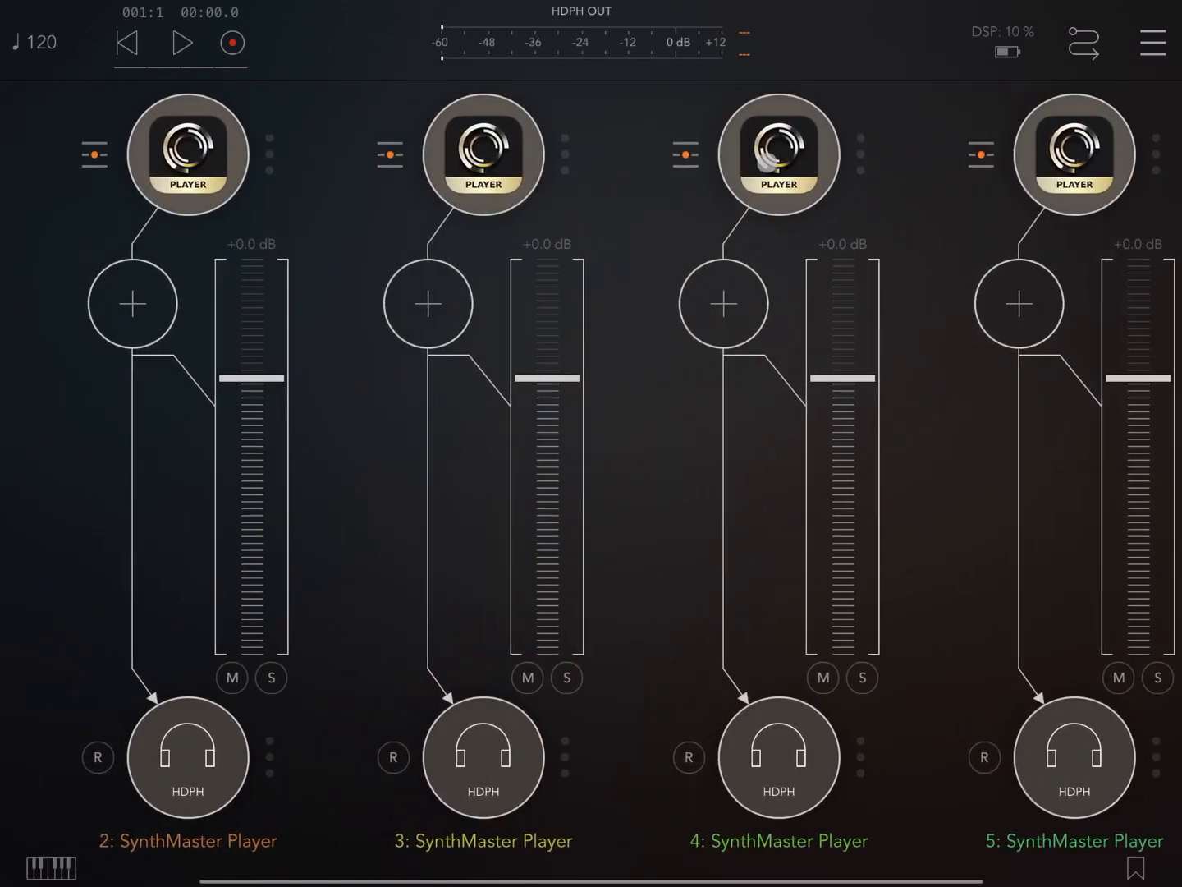
Load the DR Kick Off VS preset on channel 4's SynthMaster Player, searching 'kick off'.
{"action": "left_click", "coordinate": [187, 155]}
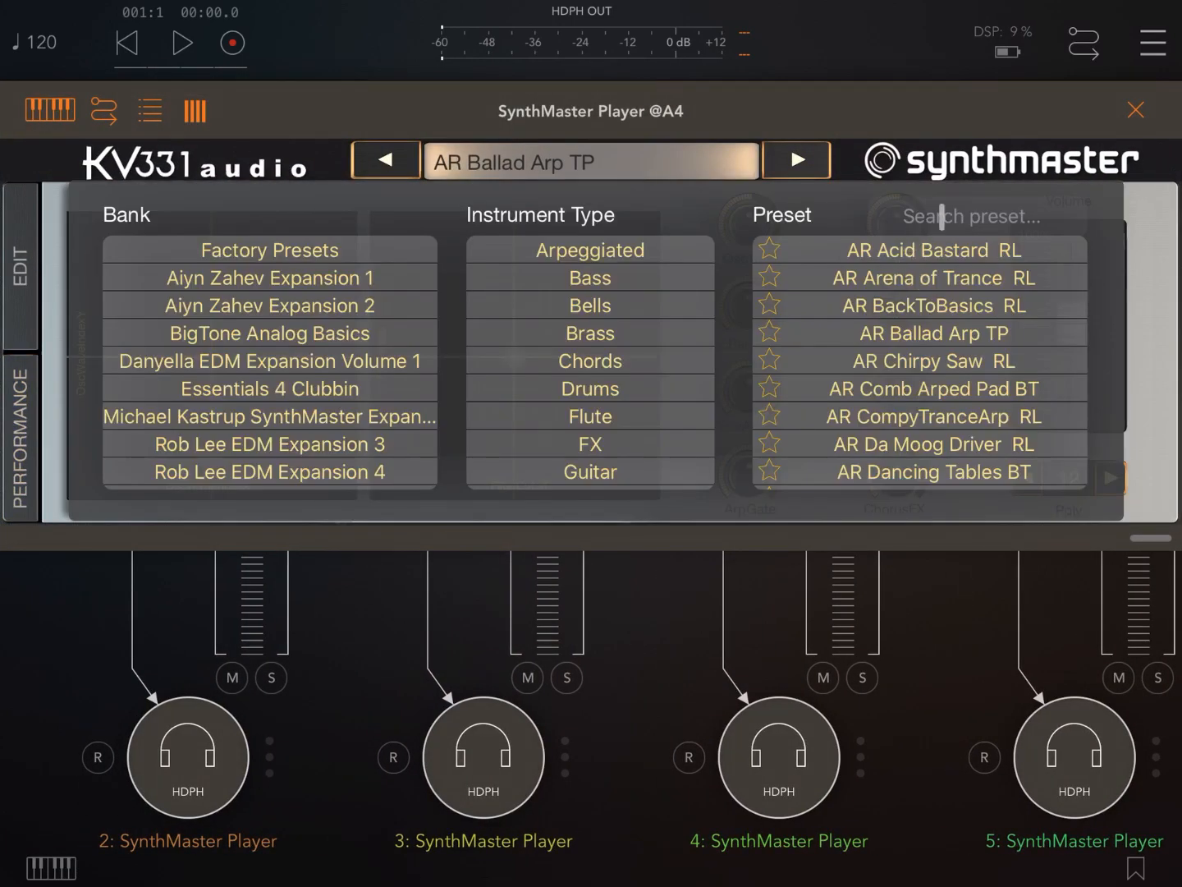
{"action": "left_click", "coordinate": [969, 216]}
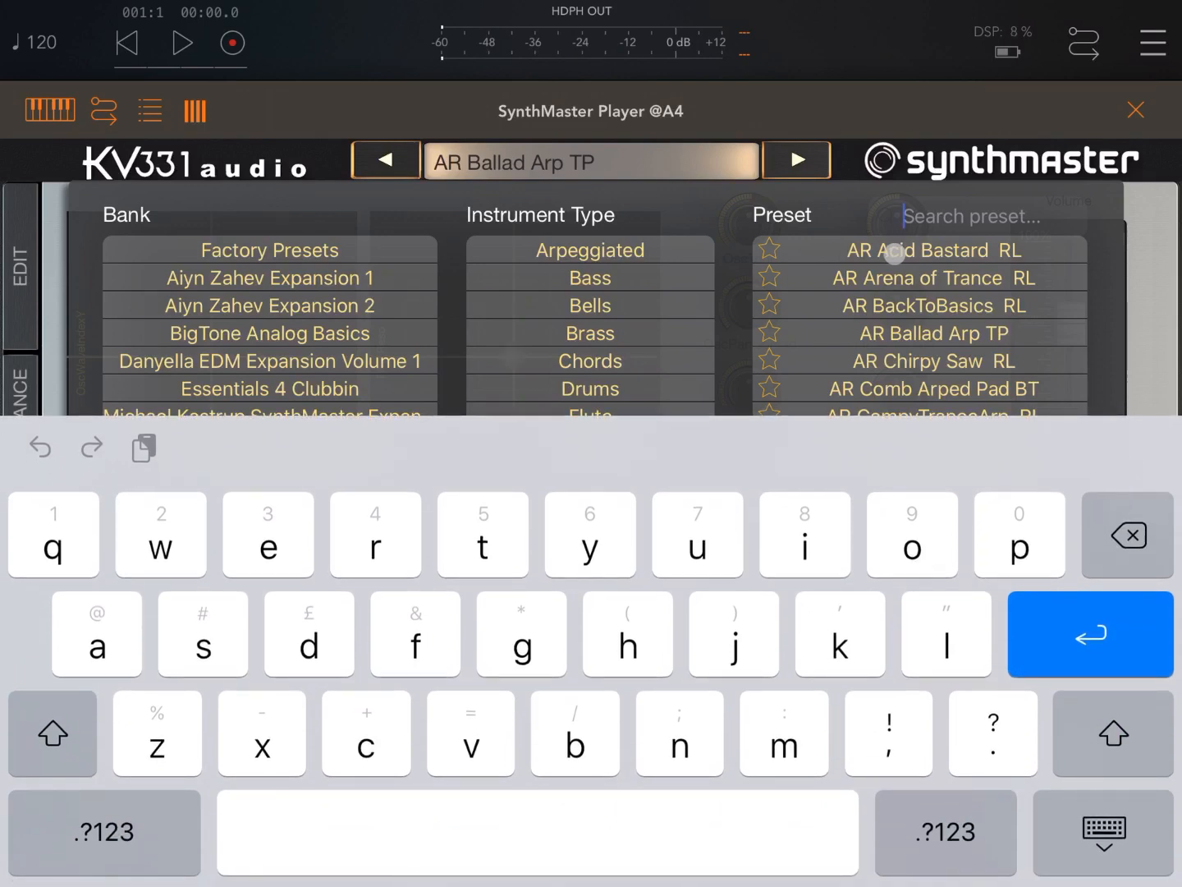
{"action": "type", "text": "kick off"}
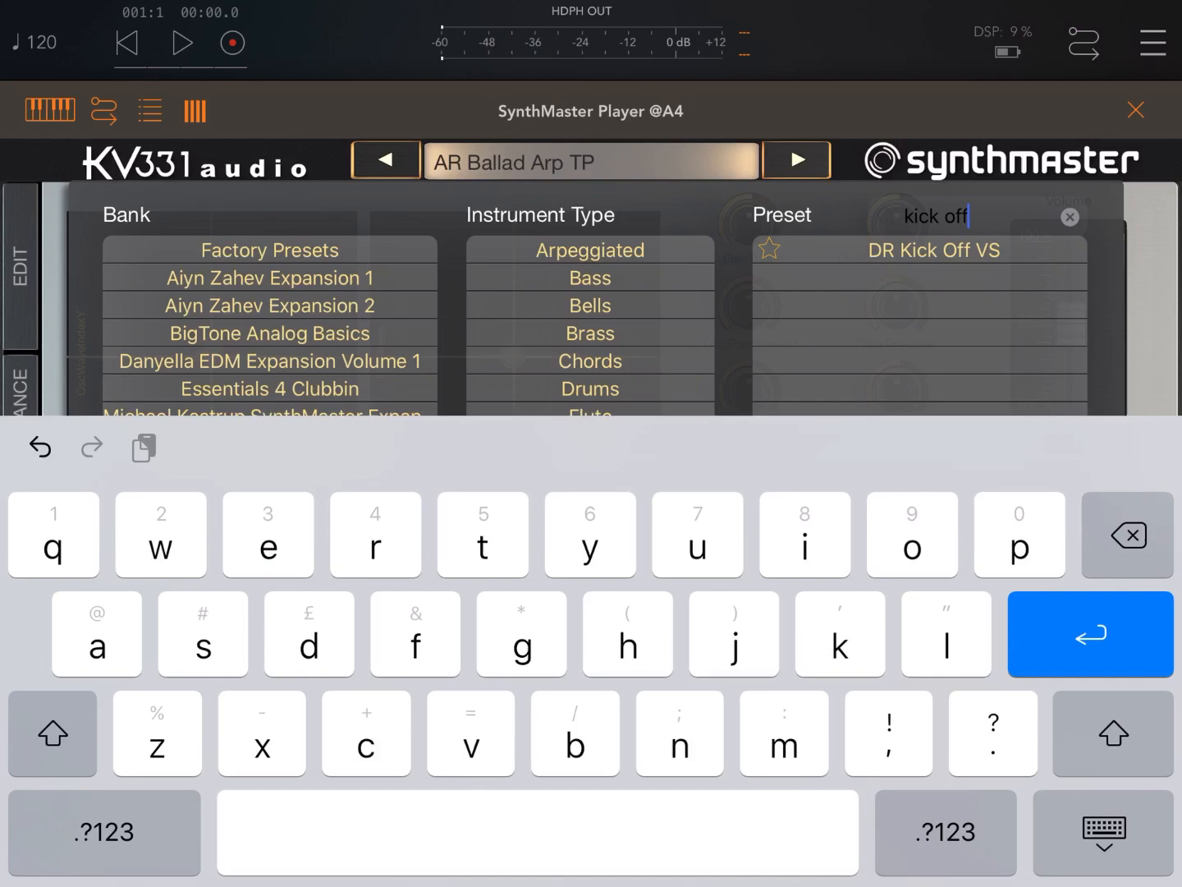
{"action": "left_click", "coordinate": [929, 250]}
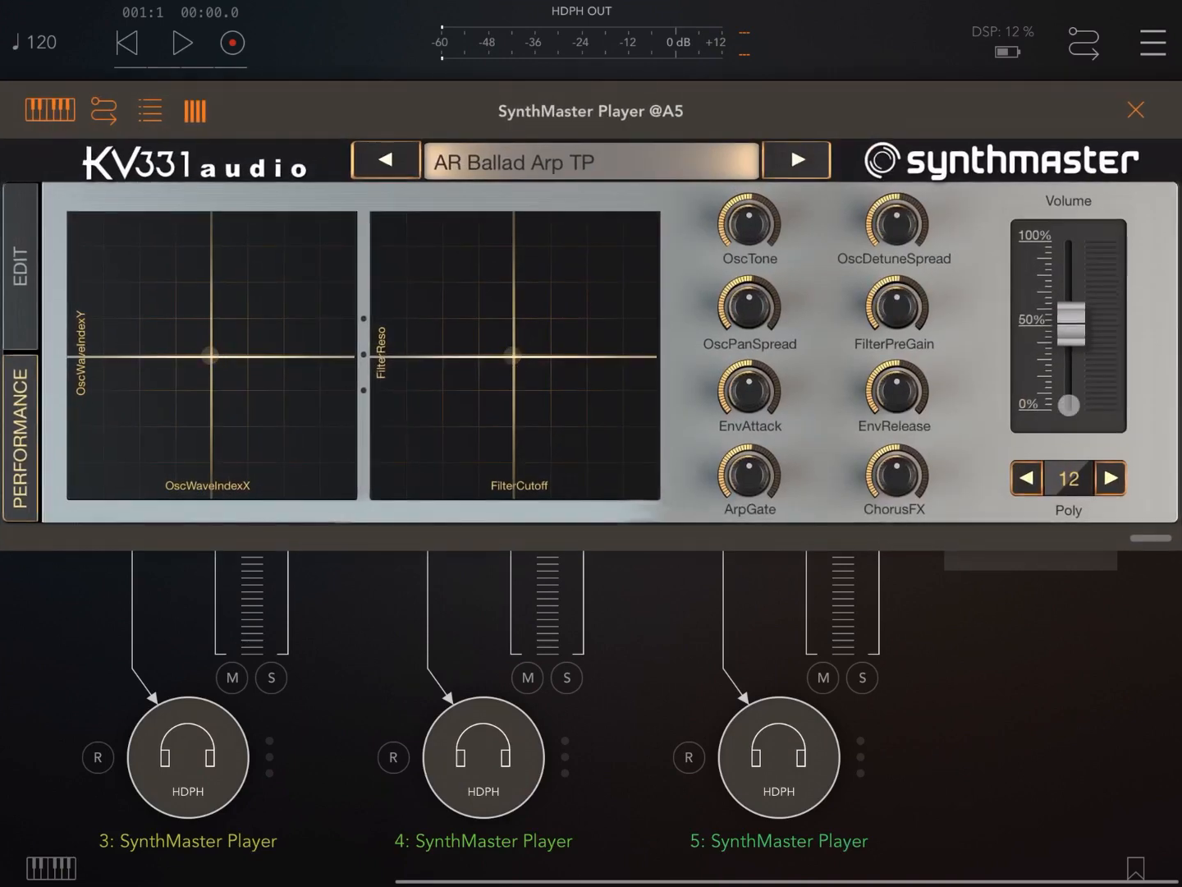
Load the DR Snare Box MK preset on the next SynthMaster Player, searching 'snare'.
{"action": "left_click", "coordinate": [590, 161]}
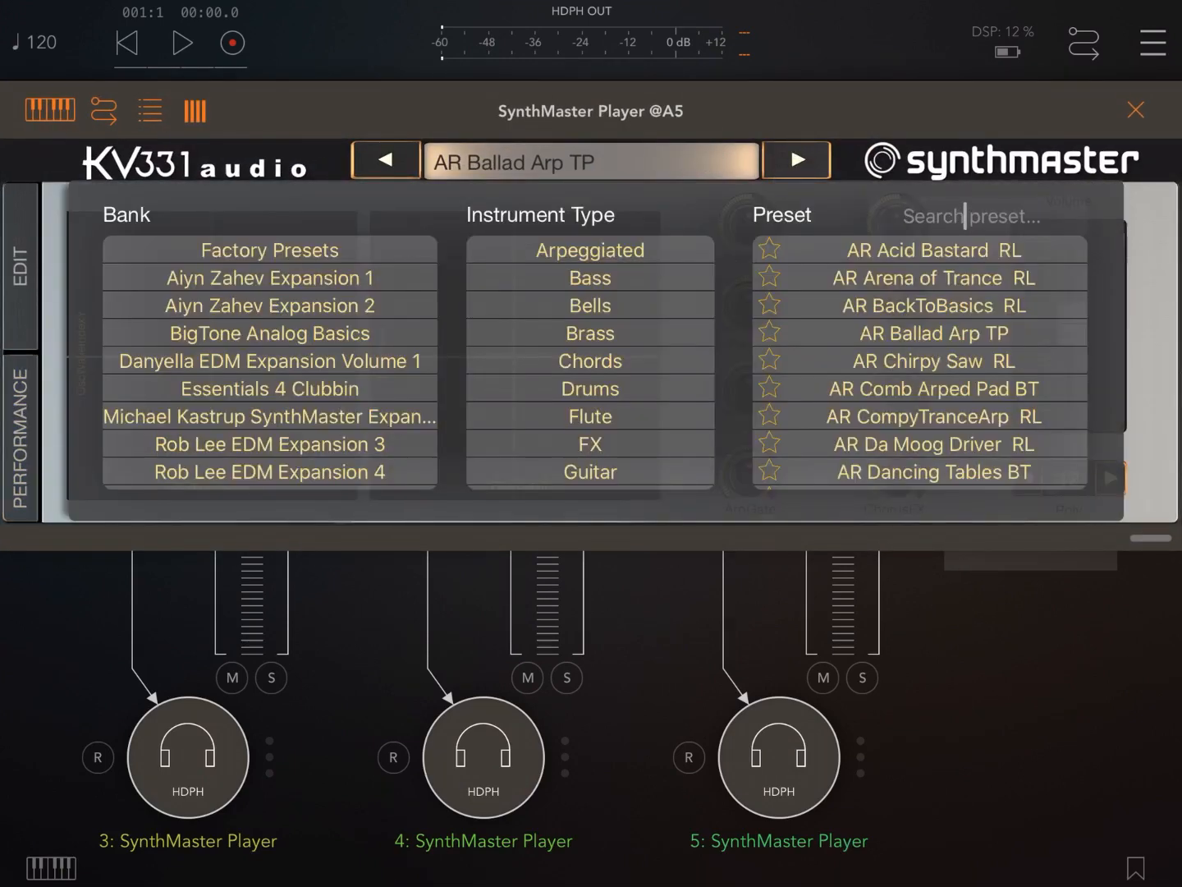
{"action": "type", "text": "snare"}
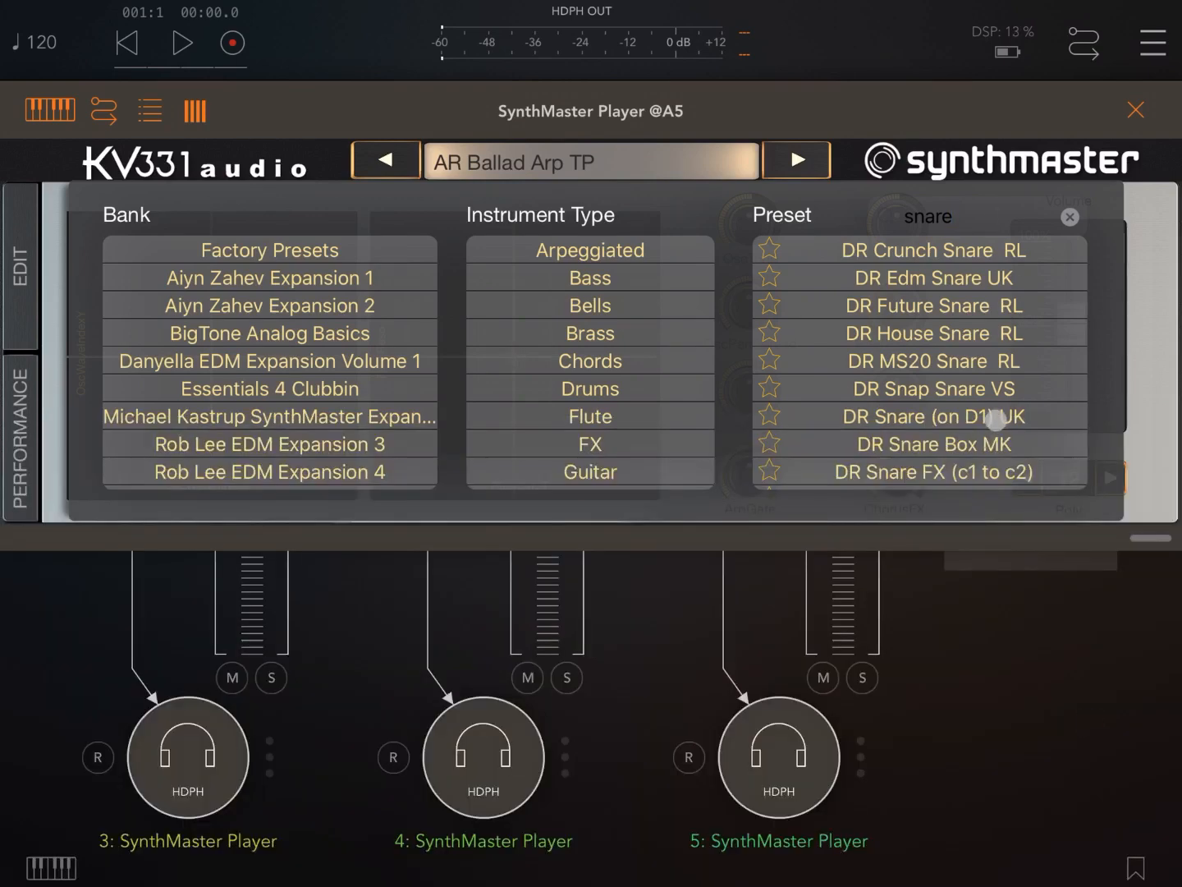
{"action": "left_click", "coordinate": [931, 443]}
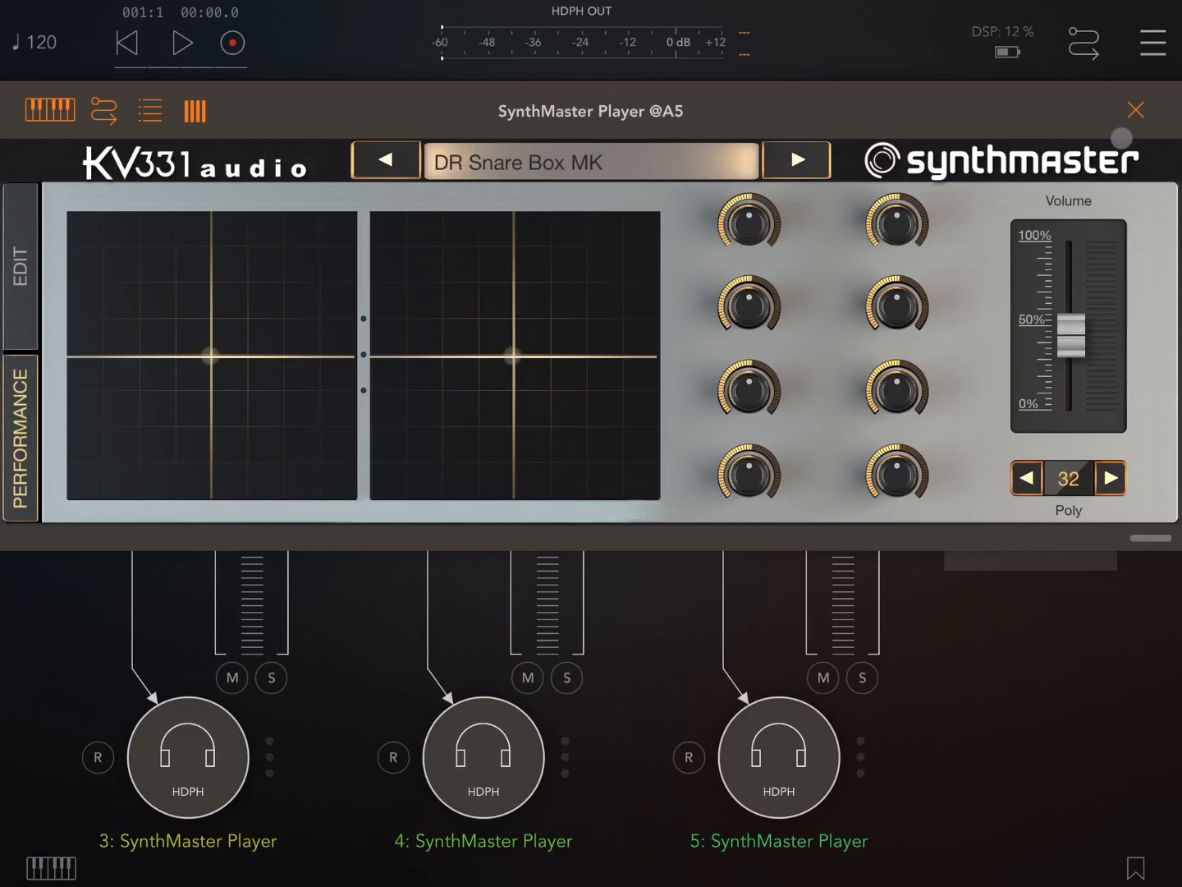
Review the kick, bass and lead SynthMaster presets on channels 4, 3, 2, then return to the mixer.
{"action": "left_click", "coordinate": [385, 159]}
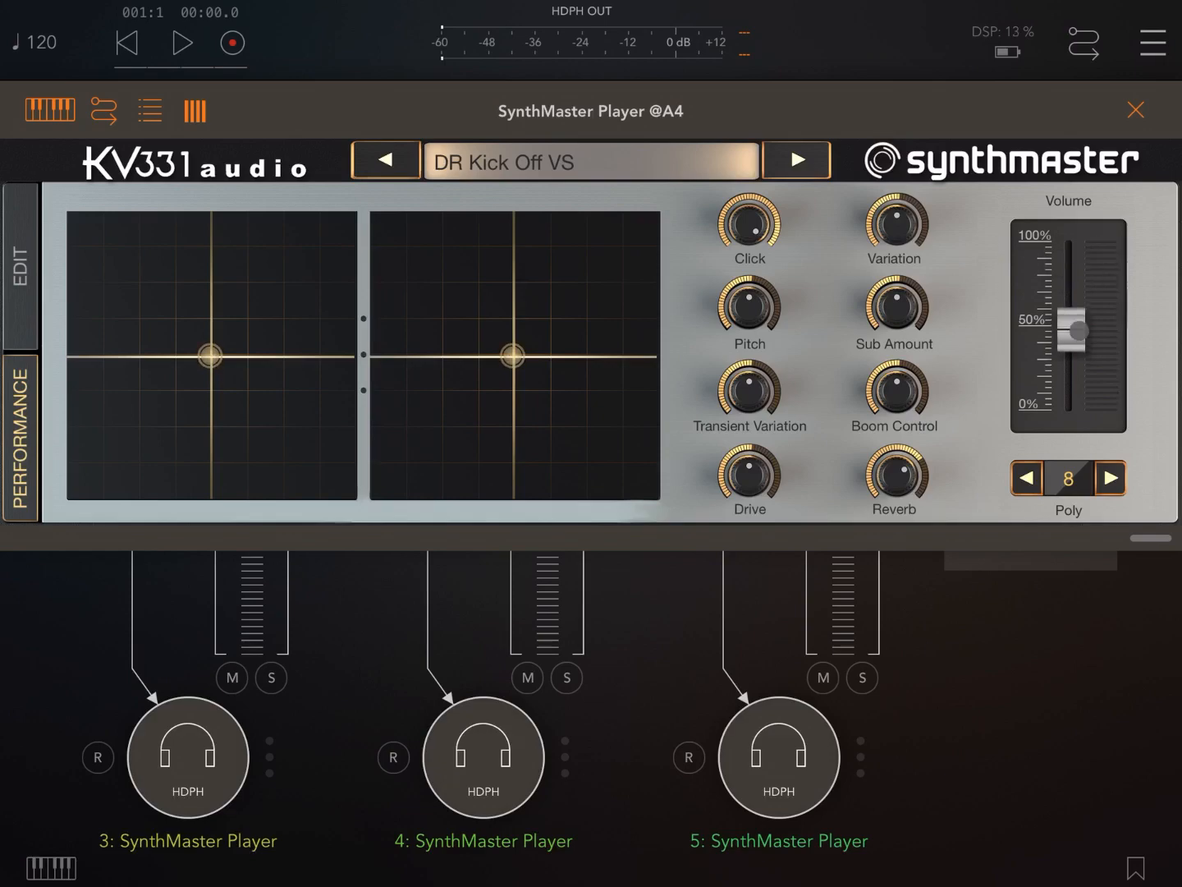
{"action": "left_click", "coordinate": [1136, 108]}
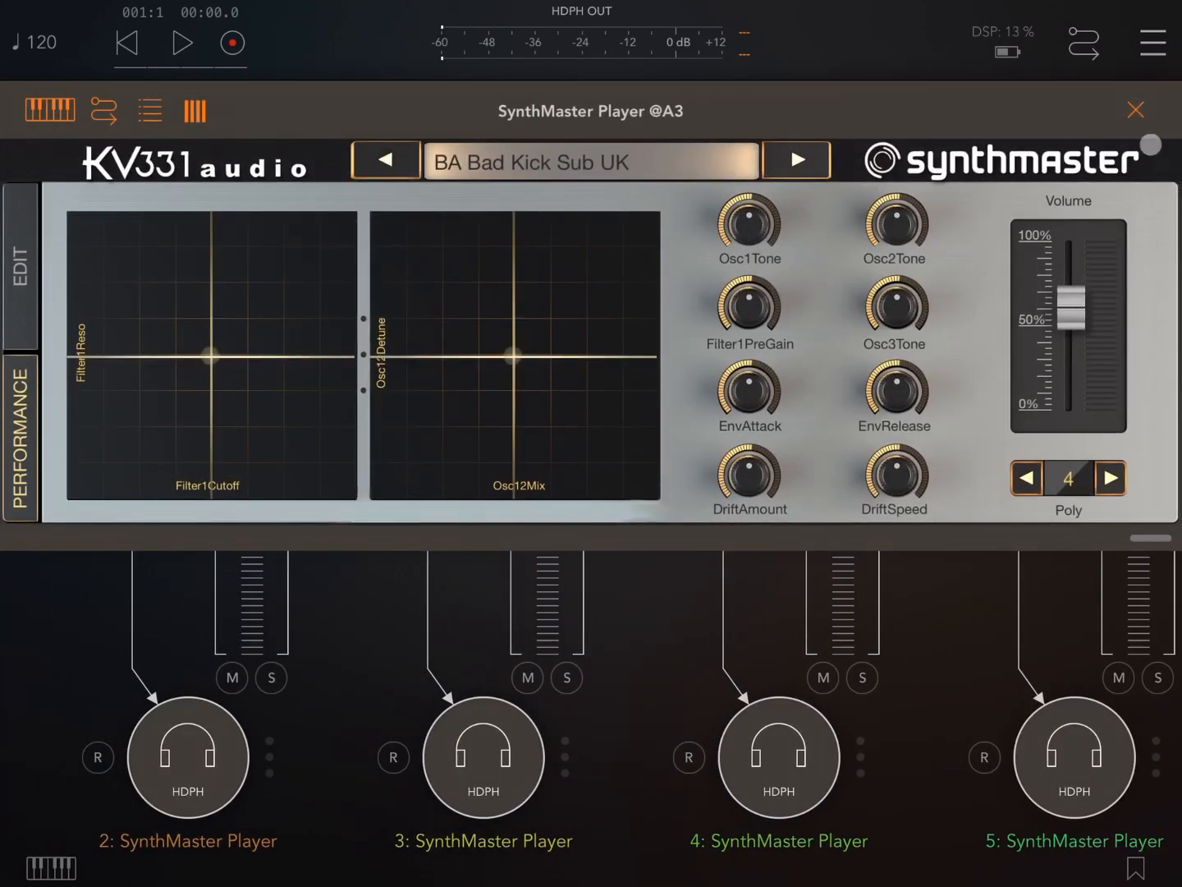
{"action": "left_click", "coordinate": [385, 160]}
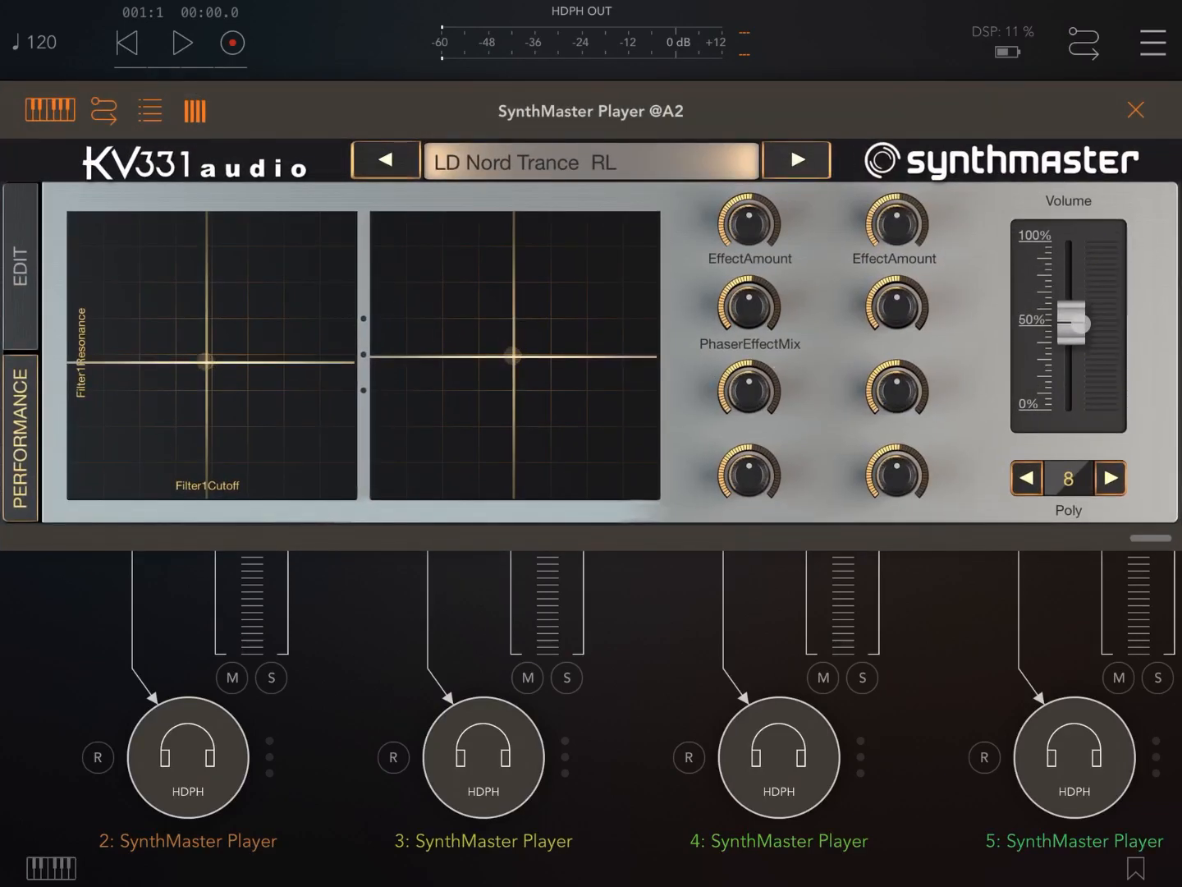
{"action": "left_click", "coordinate": [1136, 109]}
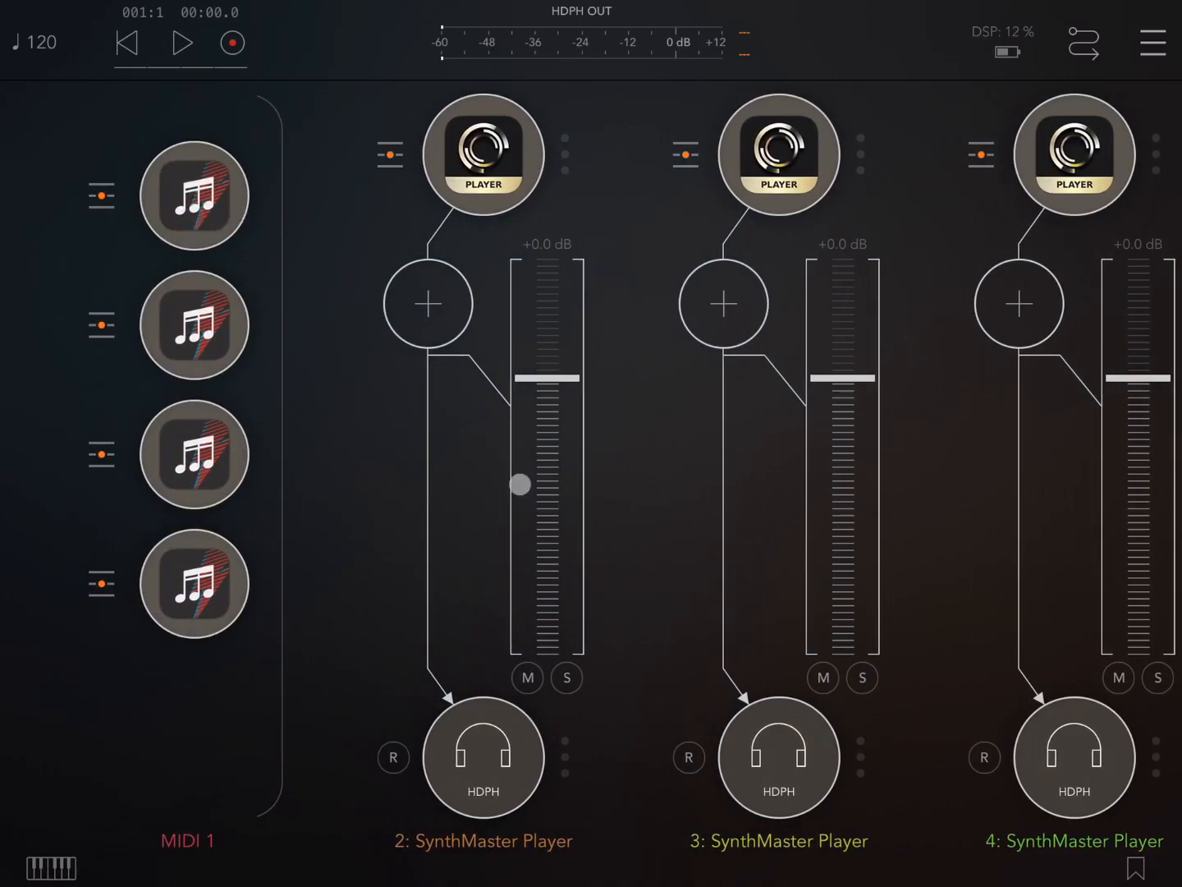
Trim ArpBud 2 M1:1 to a four-step 1-2-3-2 pattern and play it with channel 2 soloed.
{"action": "left_click", "coordinate": [566, 677]}
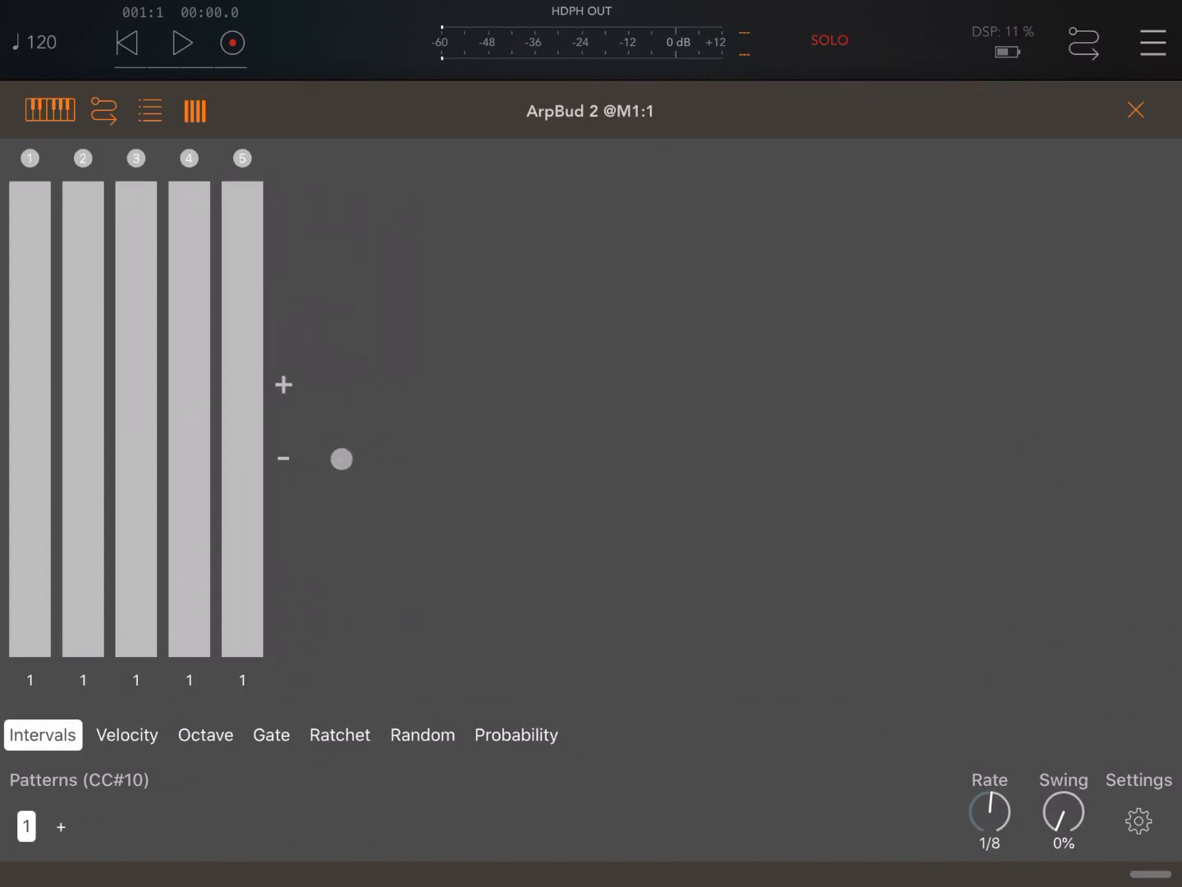
{"action": "left_click", "coordinate": [282, 458]}
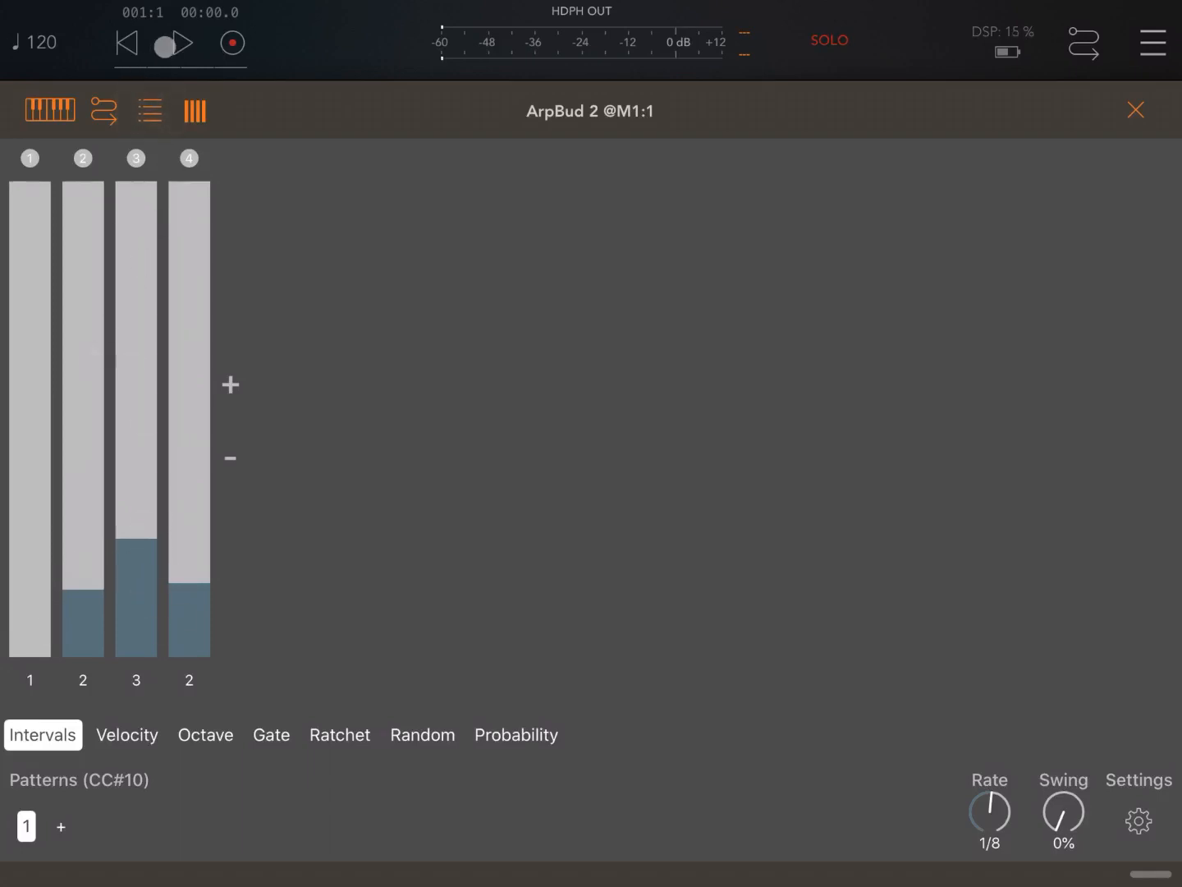
{"action": "left_click", "coordinate": [172, 43]}
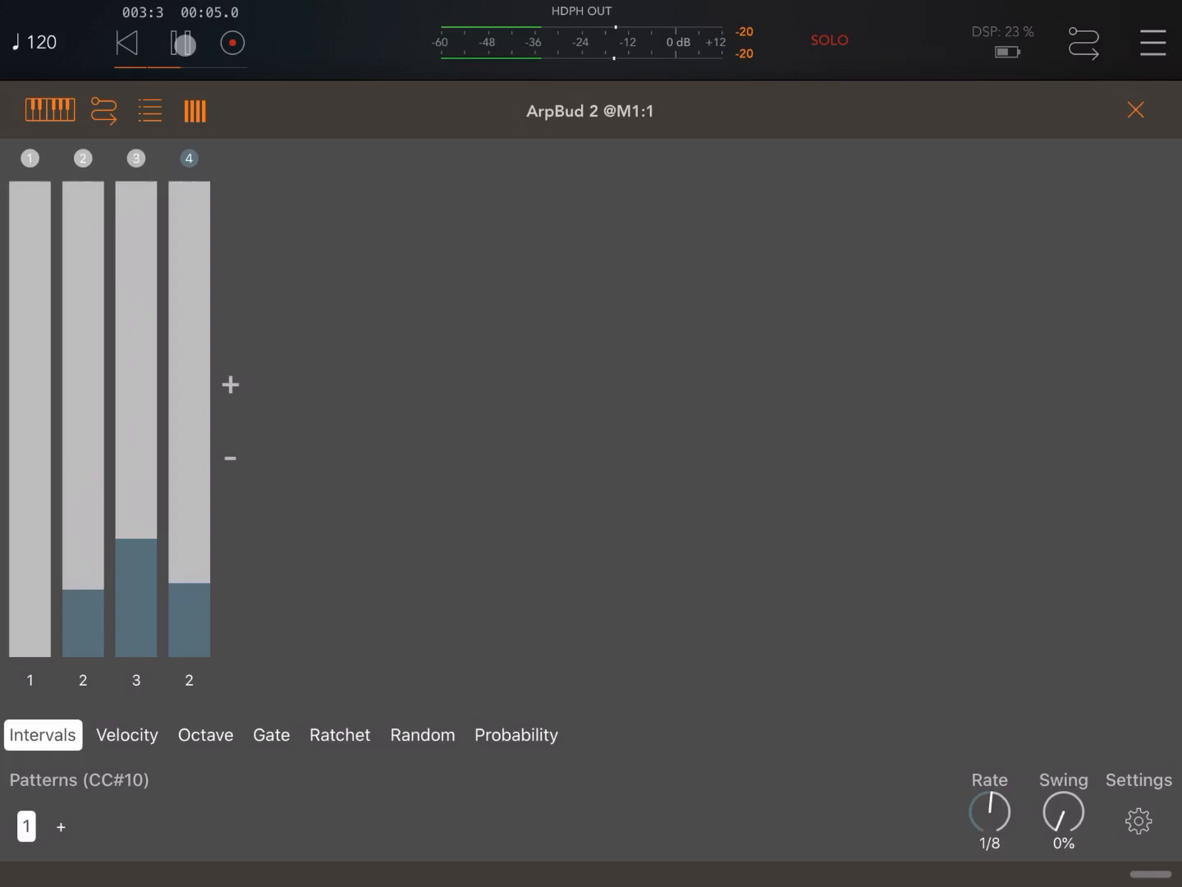
{"action": "left_click", "coordinate": [183, 43]}
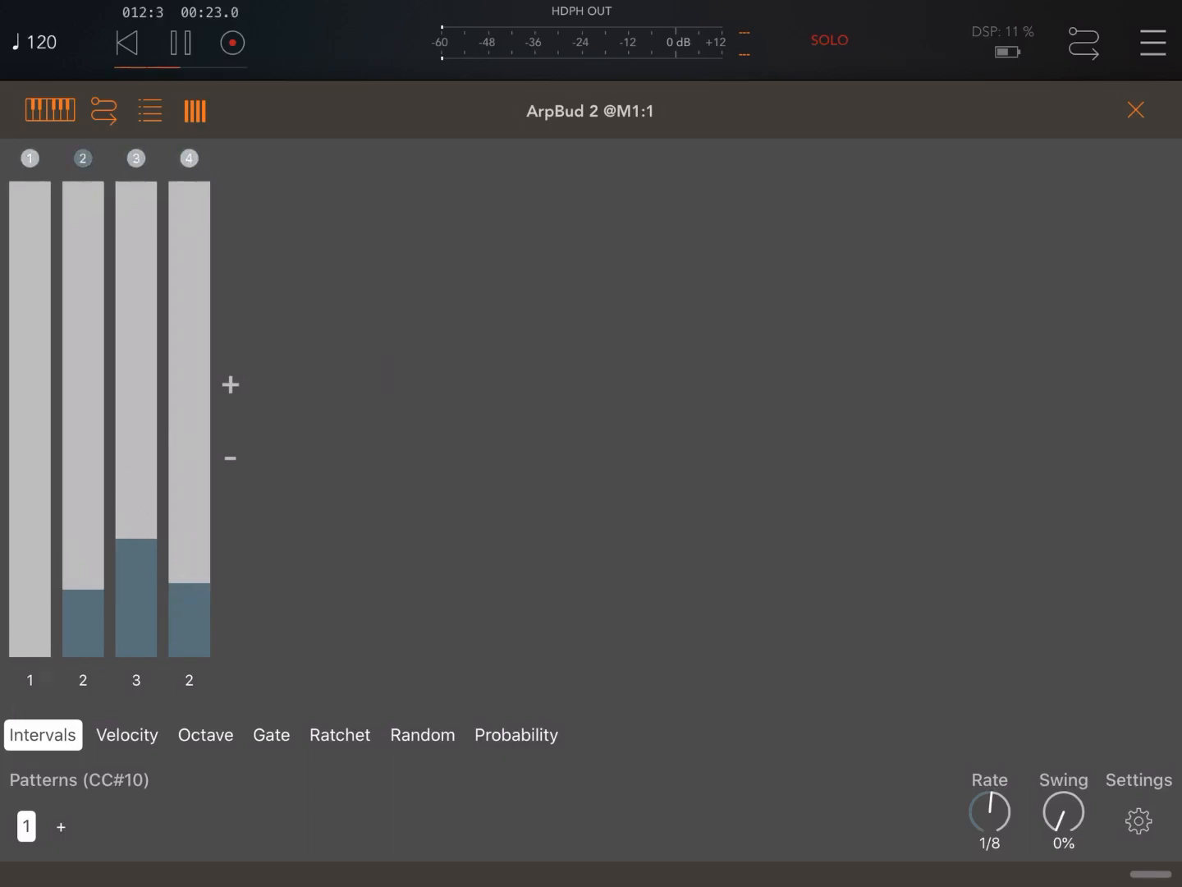
{"action": "left_click", "coordinate": [1136, 109]}
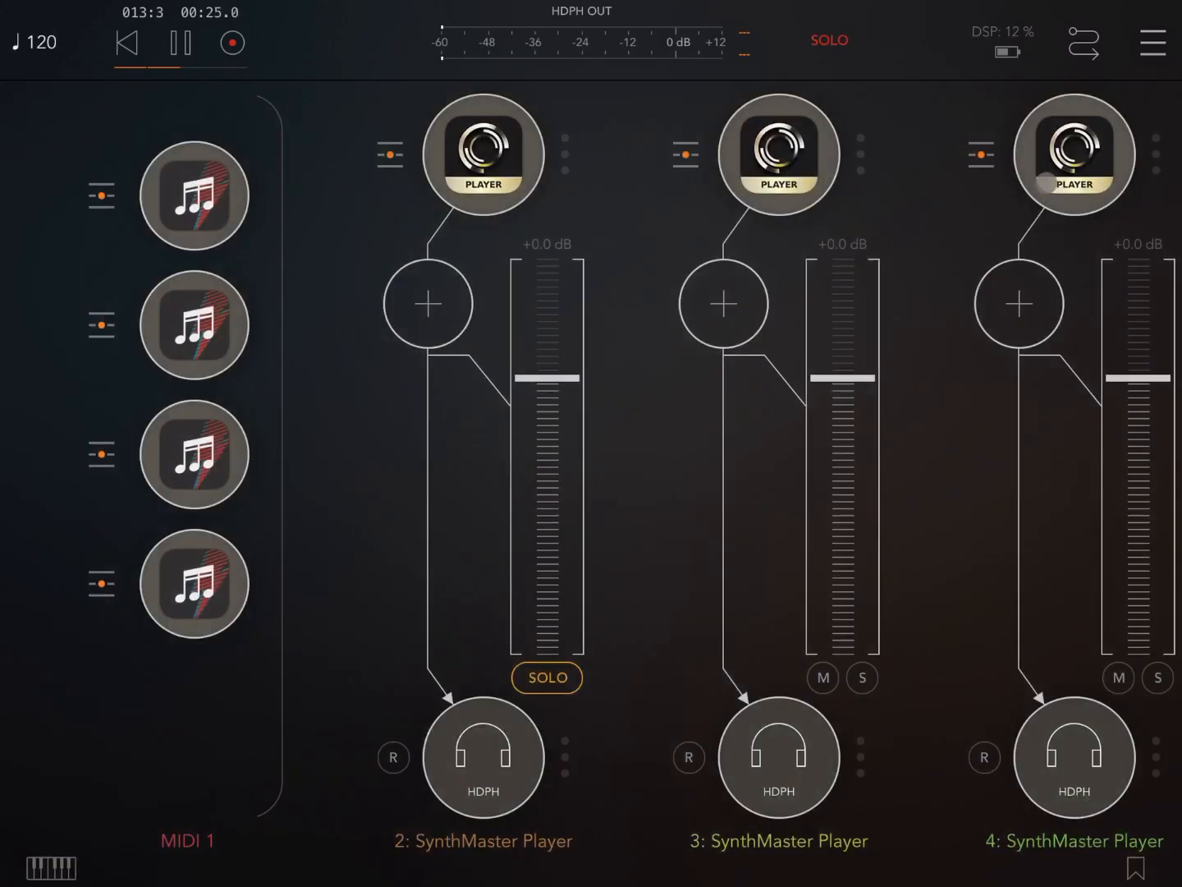
Audition the second ArpBud 2 pattern with channel 3 soloed instead of channel 2.
{"action": "left_click", "coordinate": [545, 676]}
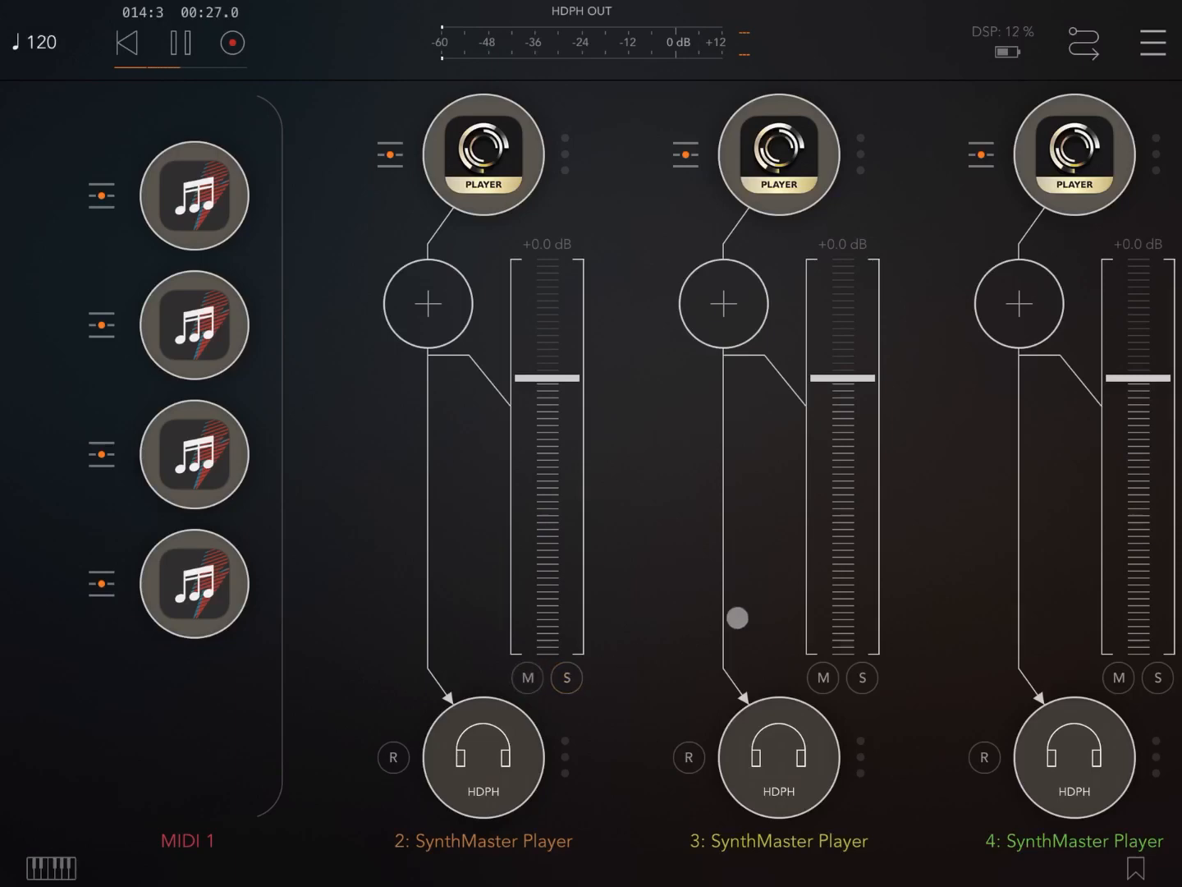
{"action": "left_click", "coordinate": [860, 677]}
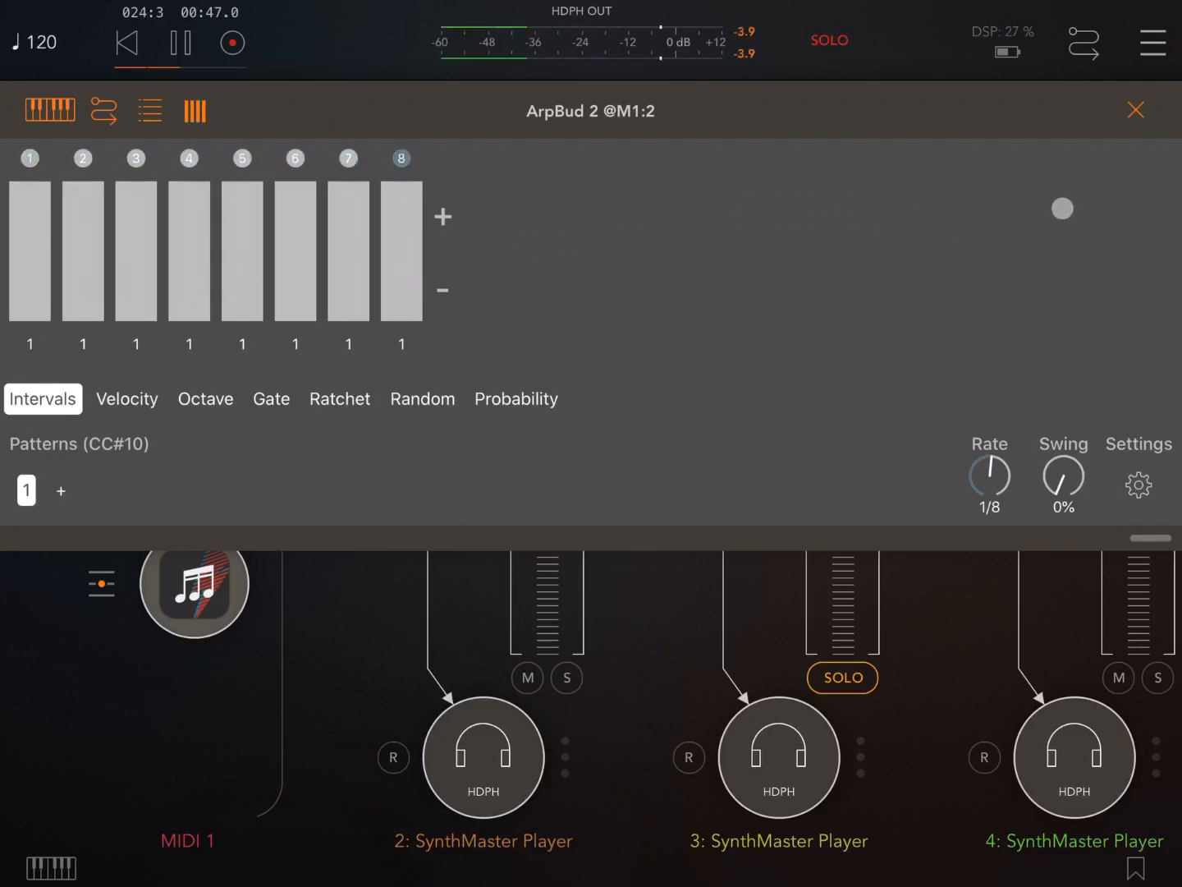
{"action": "left_click", "coordinate": [1136, 109]}
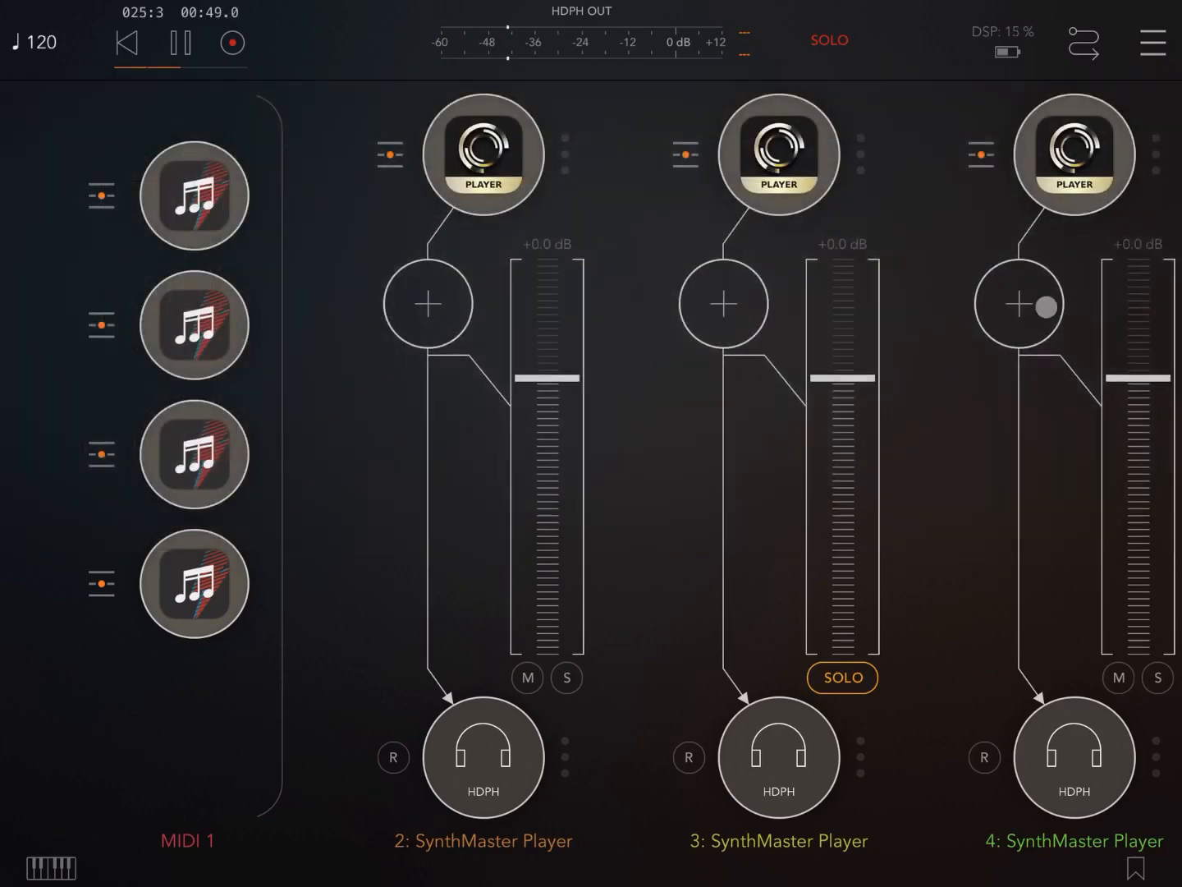
{"action": "left_click", "coordinate": [840, 676]}
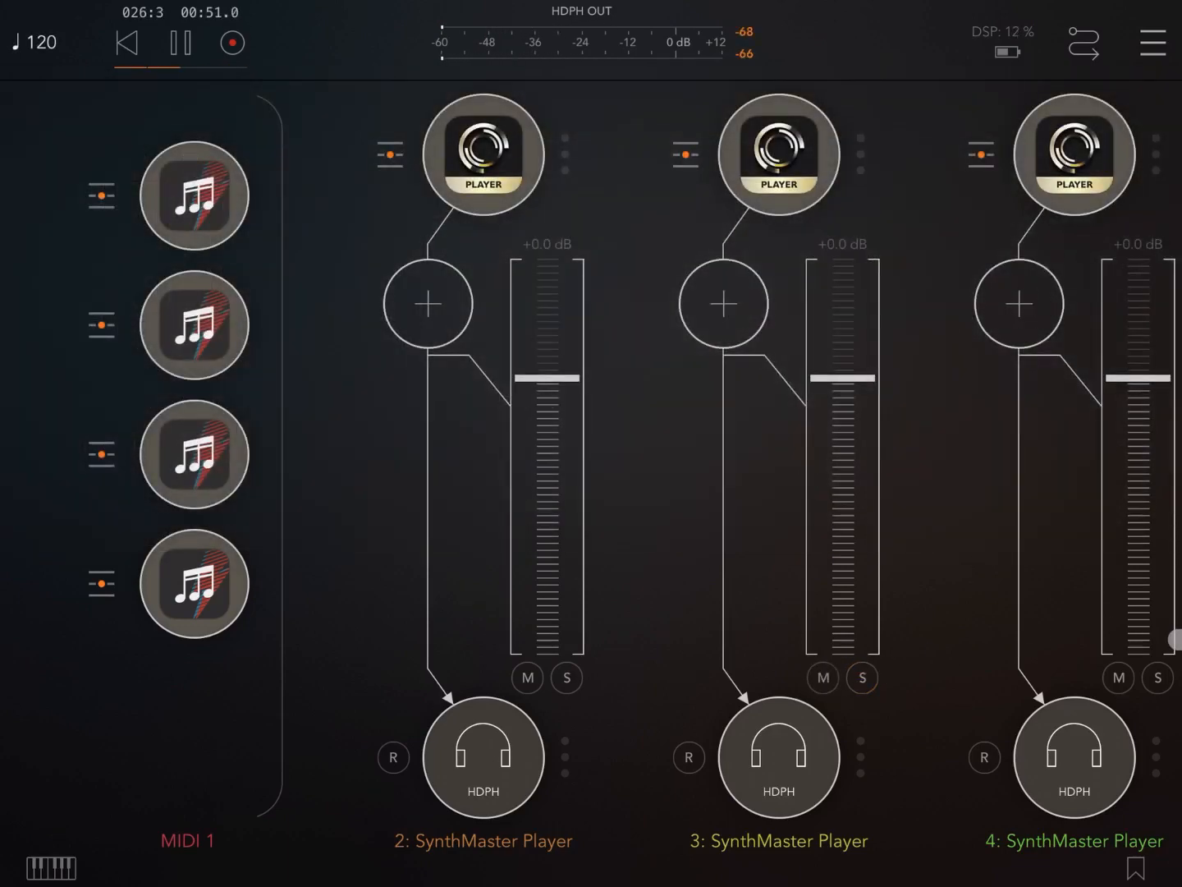
Audition the third ArpBud 2 pattern with channel 4 soloed, restarting playback from the start.
{"action": "left_click", "coordinate": [1158, 677]}
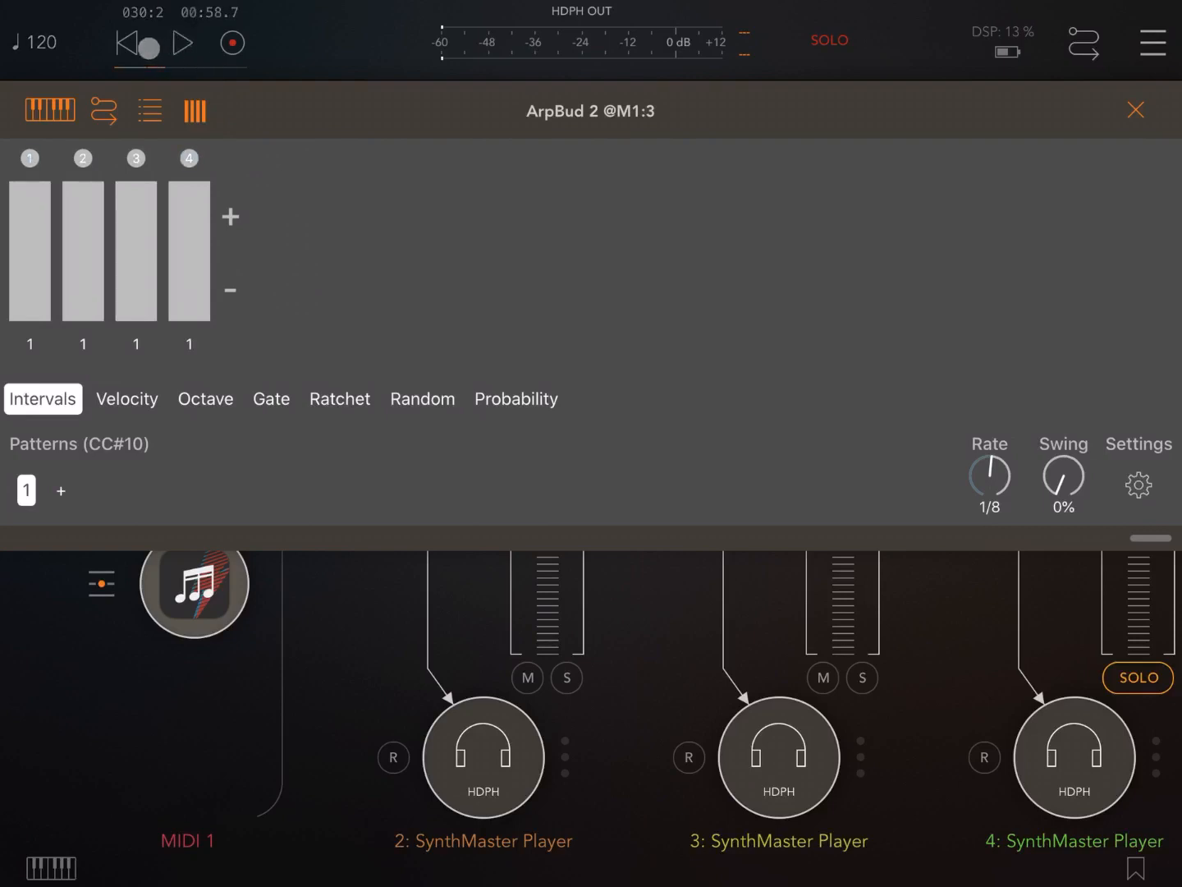
{"action": "left_click", "coordinate": [128, 43]}
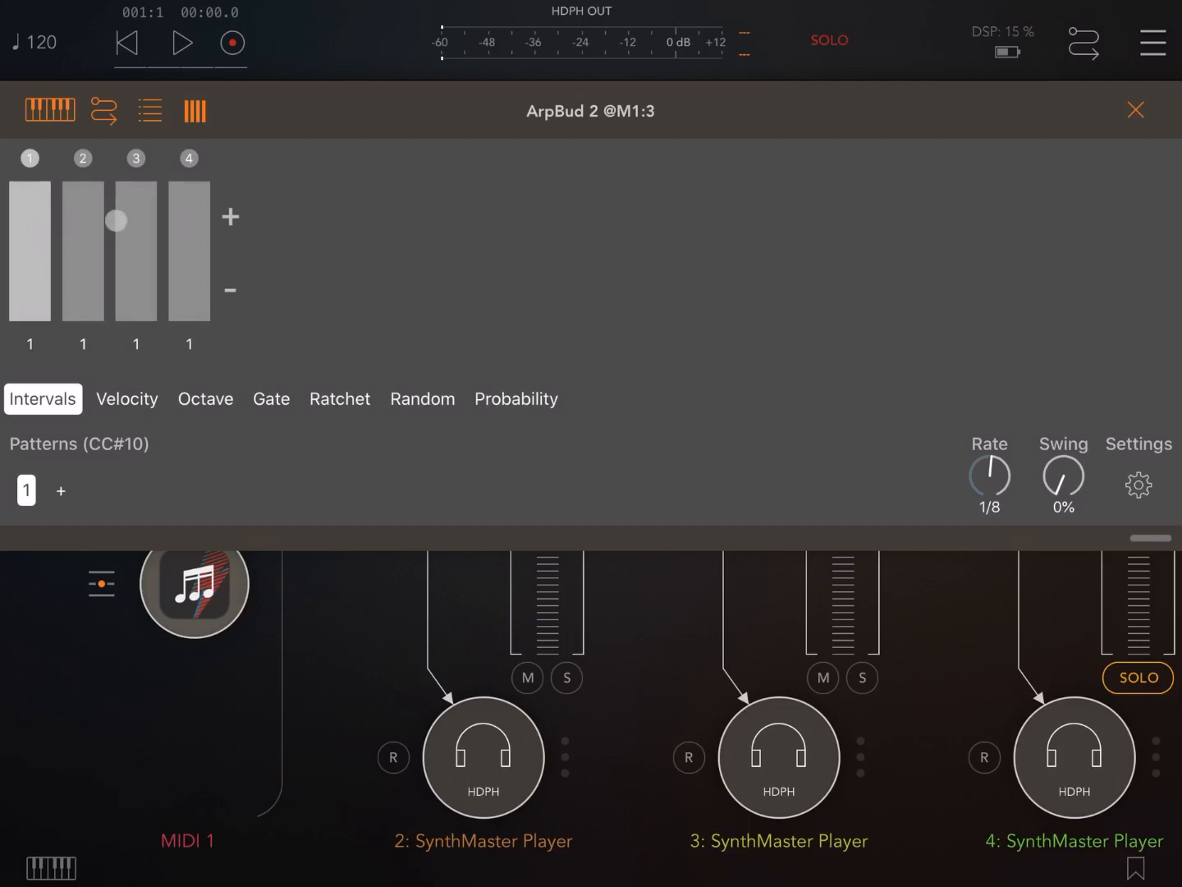
{"action": "left_click", "coordinate": [182, 43]}
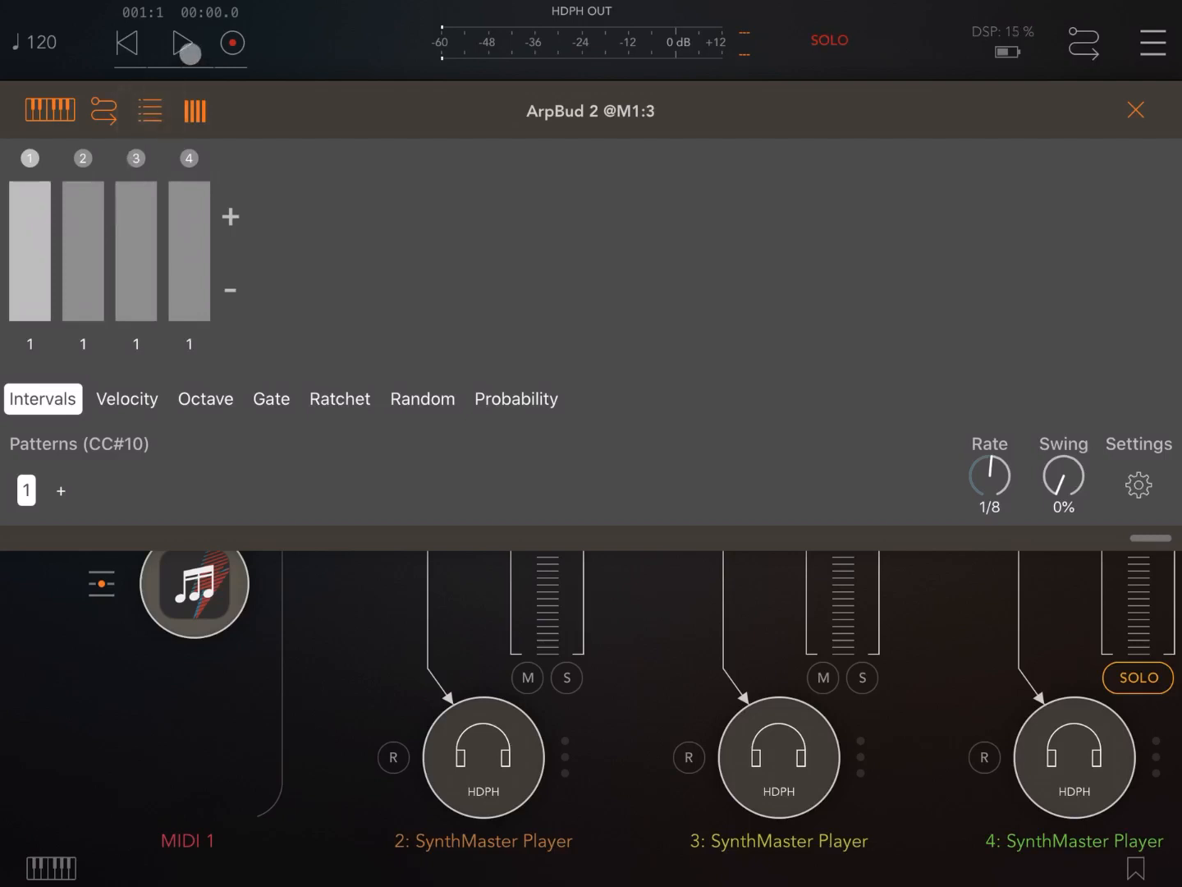
{"action": "left_click", "coordinate": [187, 43]}
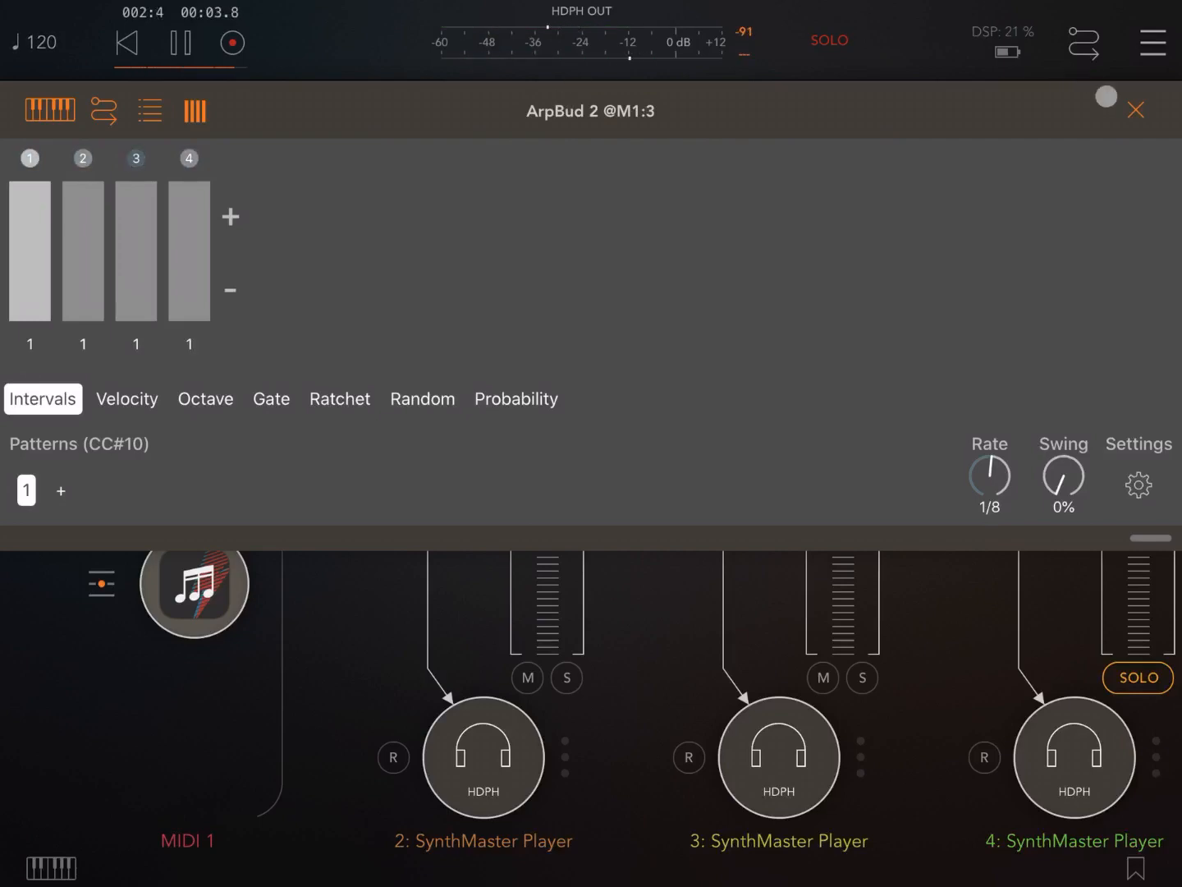
{"action": "left_click", "coordinate": [1136, 109]}
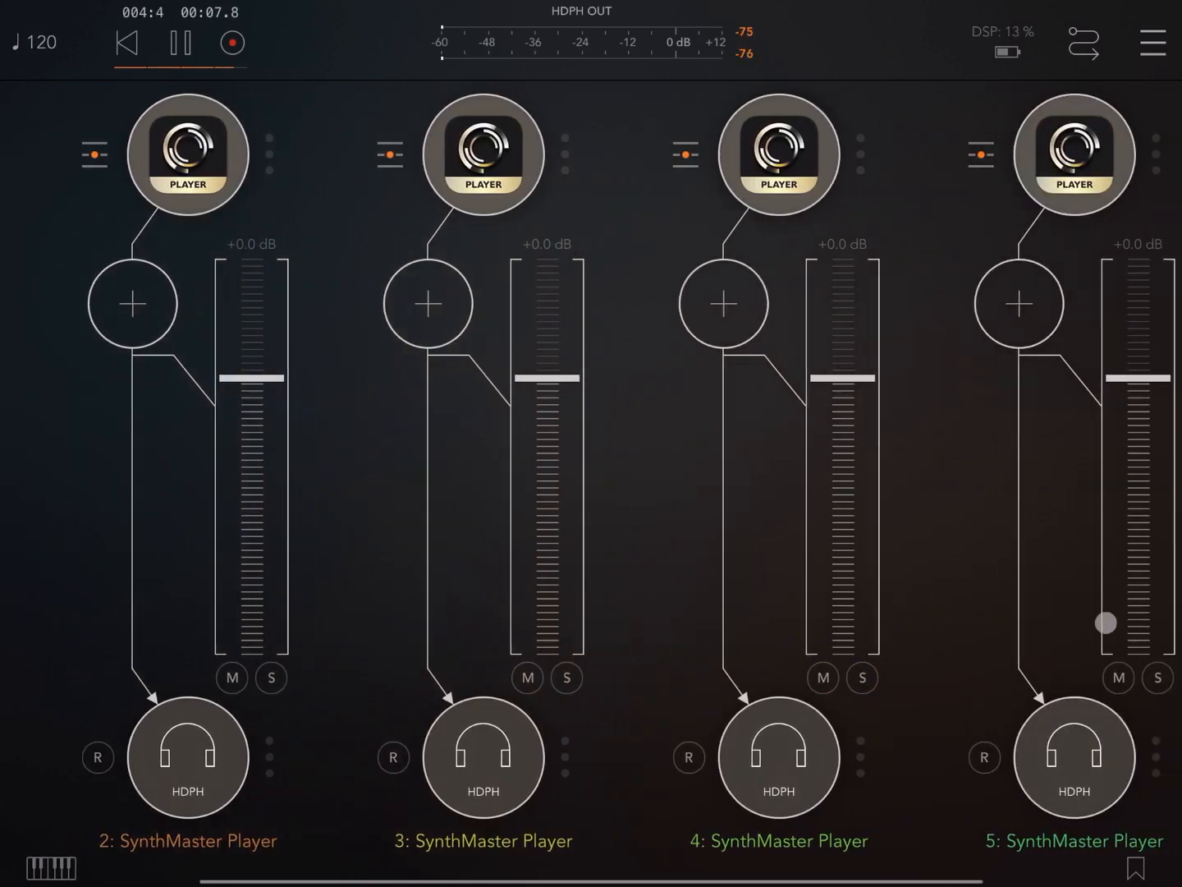
Trim the fourth ArpBud 2 pattern to four steps, then solo channel 4's synth.
{"action": "left_click", "coordinate": [1158, 676]}
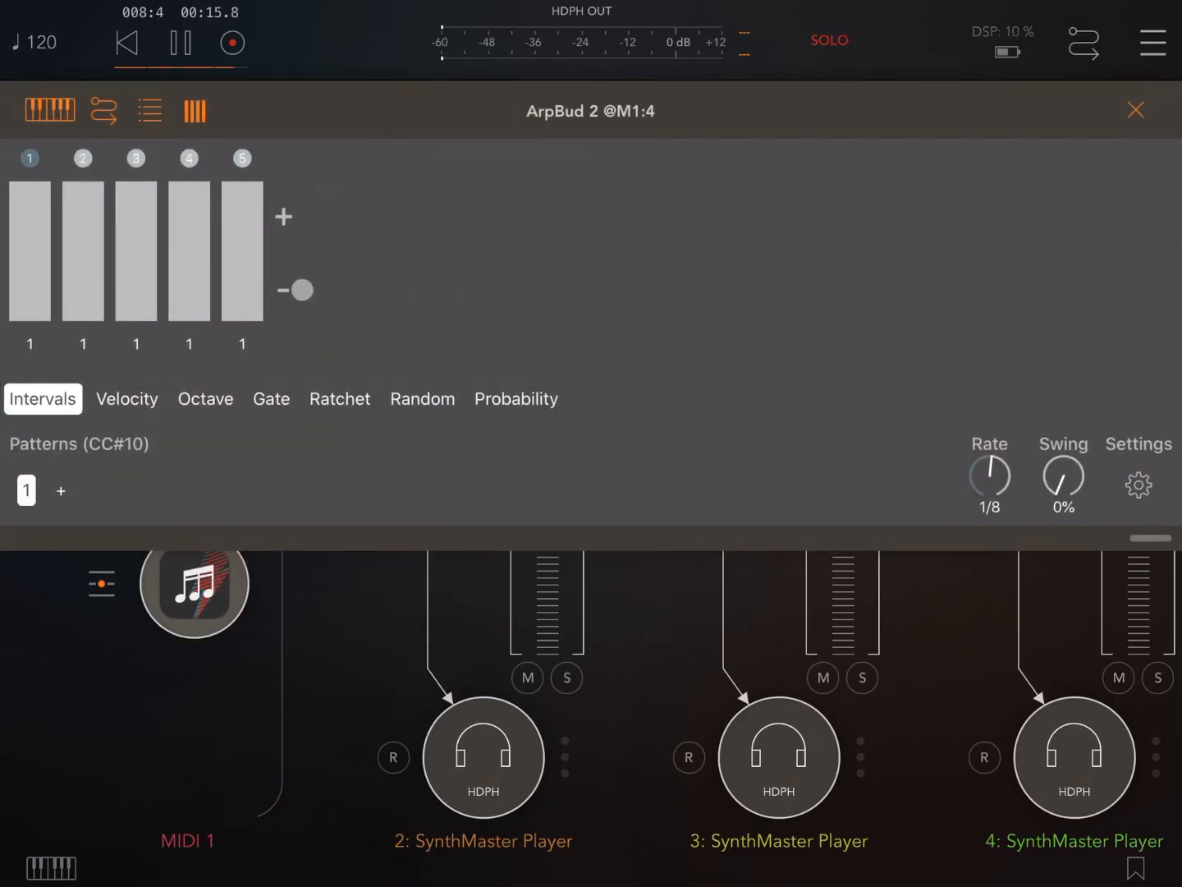
{"action": "left_click", "coordinate": [297, 289]}
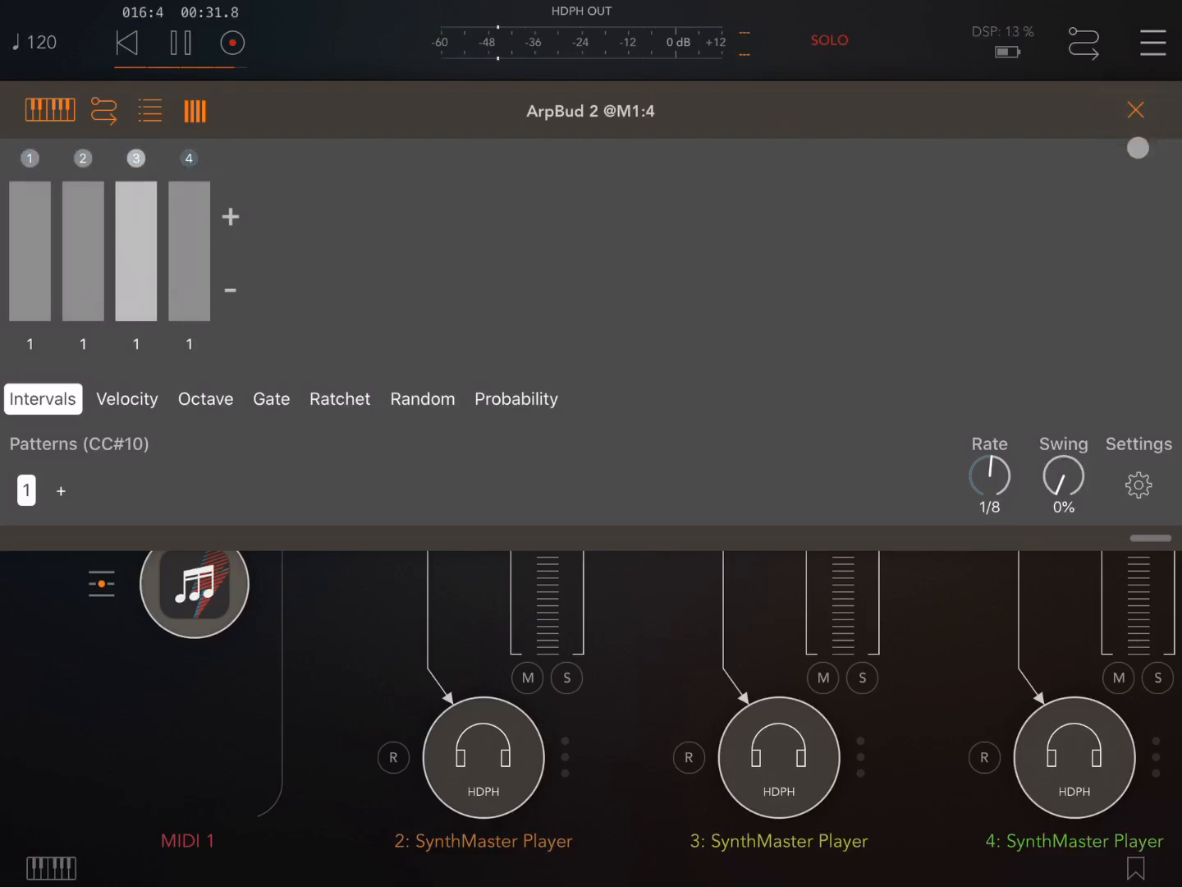
{"action": "left_click", "coordinate": [1137, 108]}
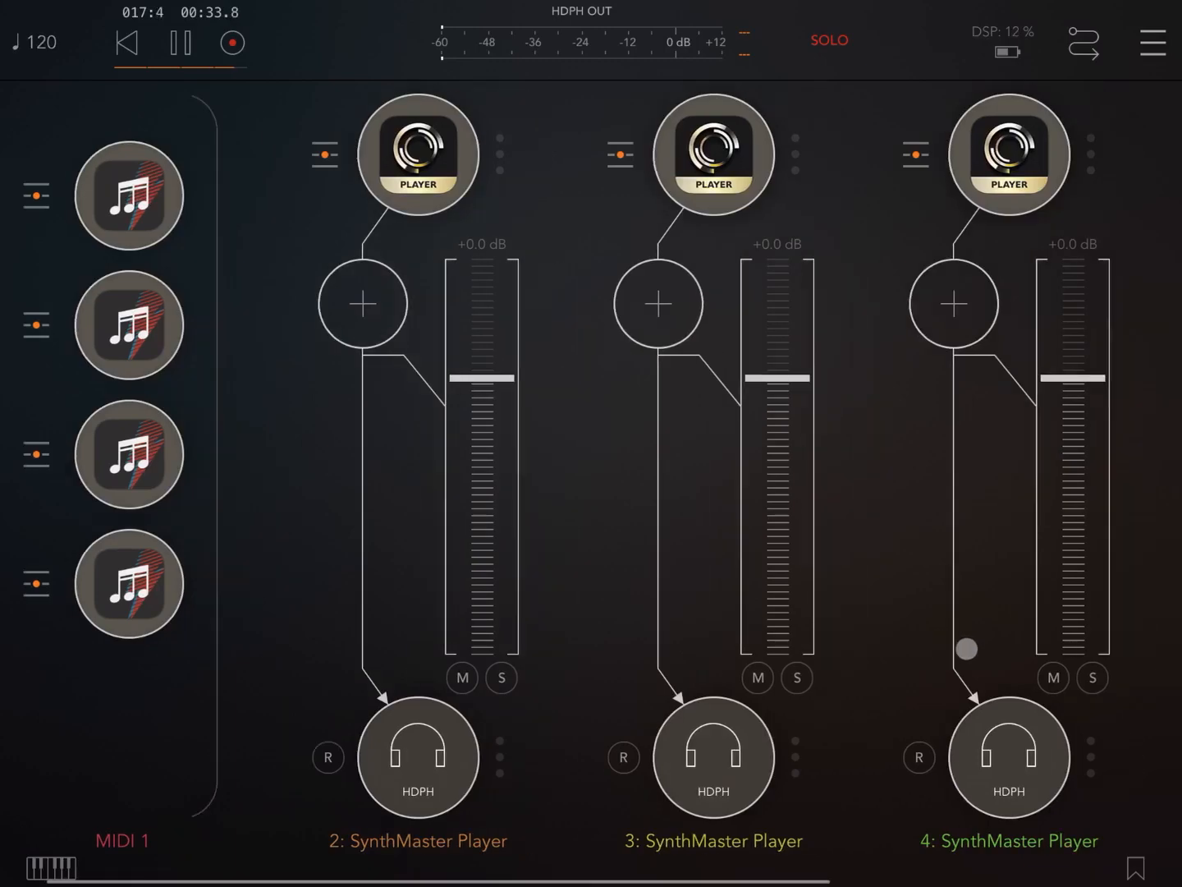
Rewind and play the four-track session through, restarting once, then stop playback.
{"action": "scroll", "scroll_direction": "left", "scroll_amount": 3}
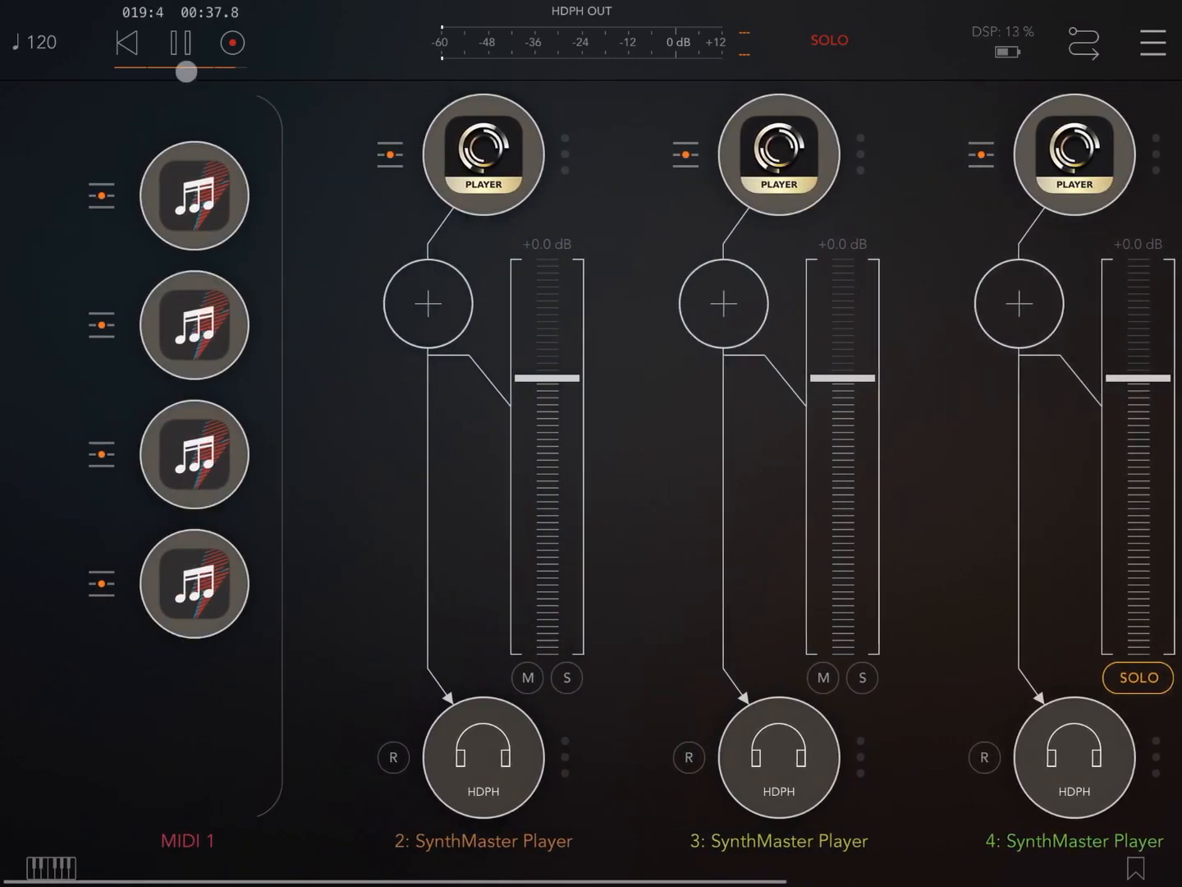
{"action": "left_click", "coordinate": [180, 42]}
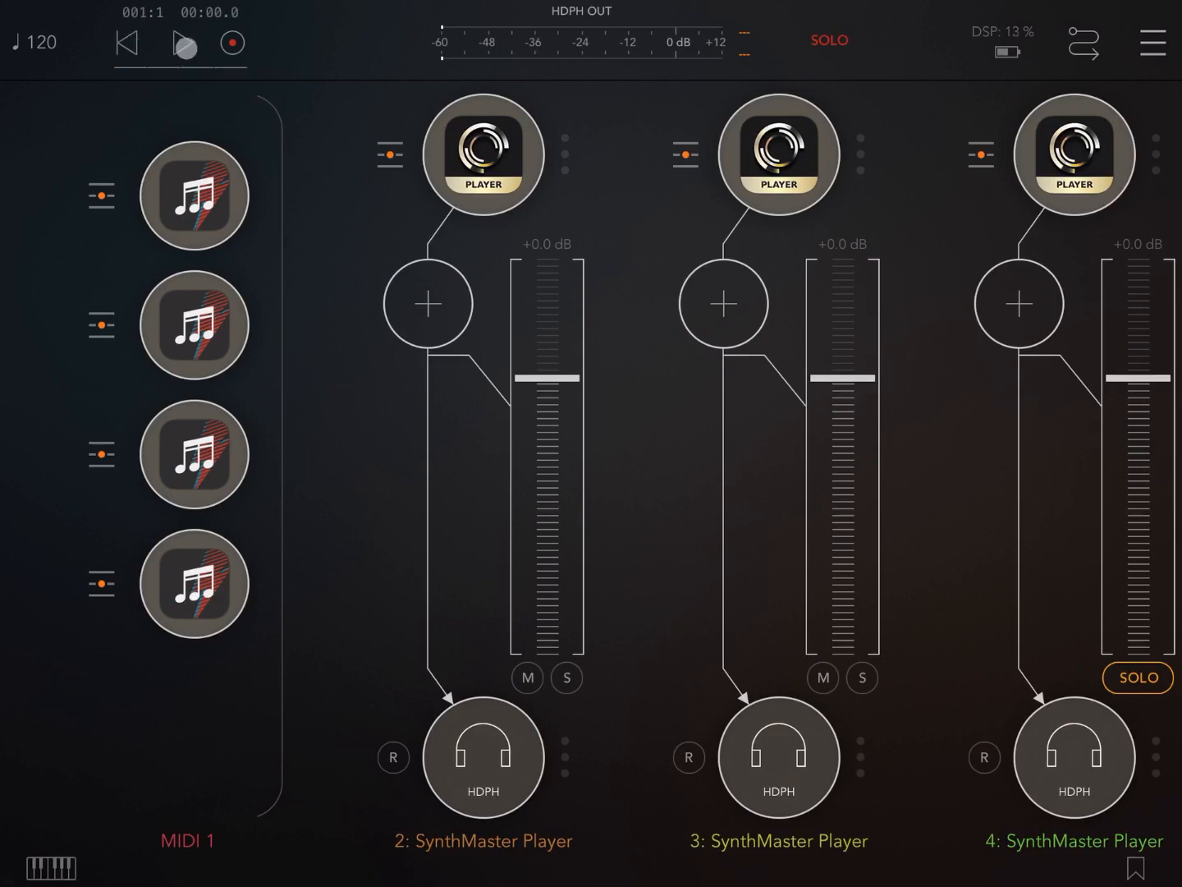
{"action": "left_click", "coordinate": [180, 42]}
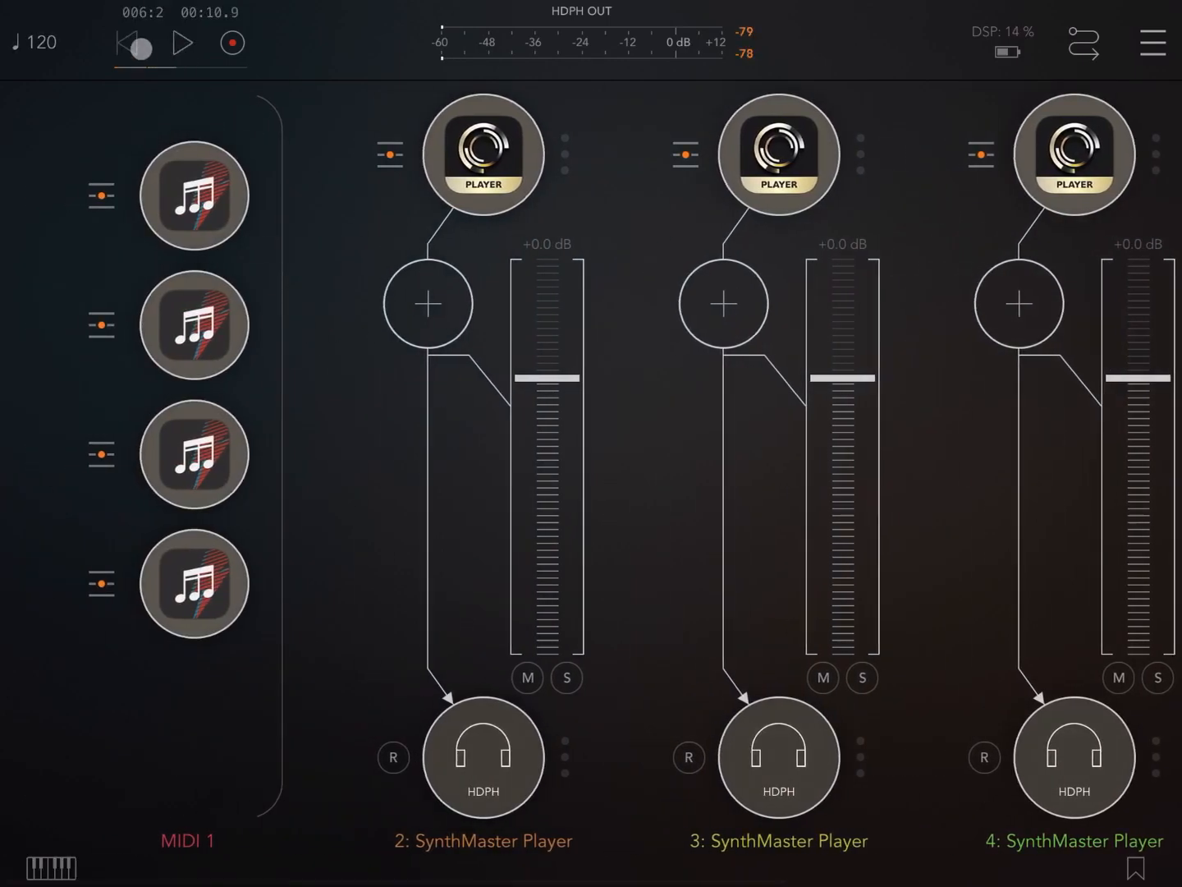
{"action": "left_click", "coordinate": [184, 42]}
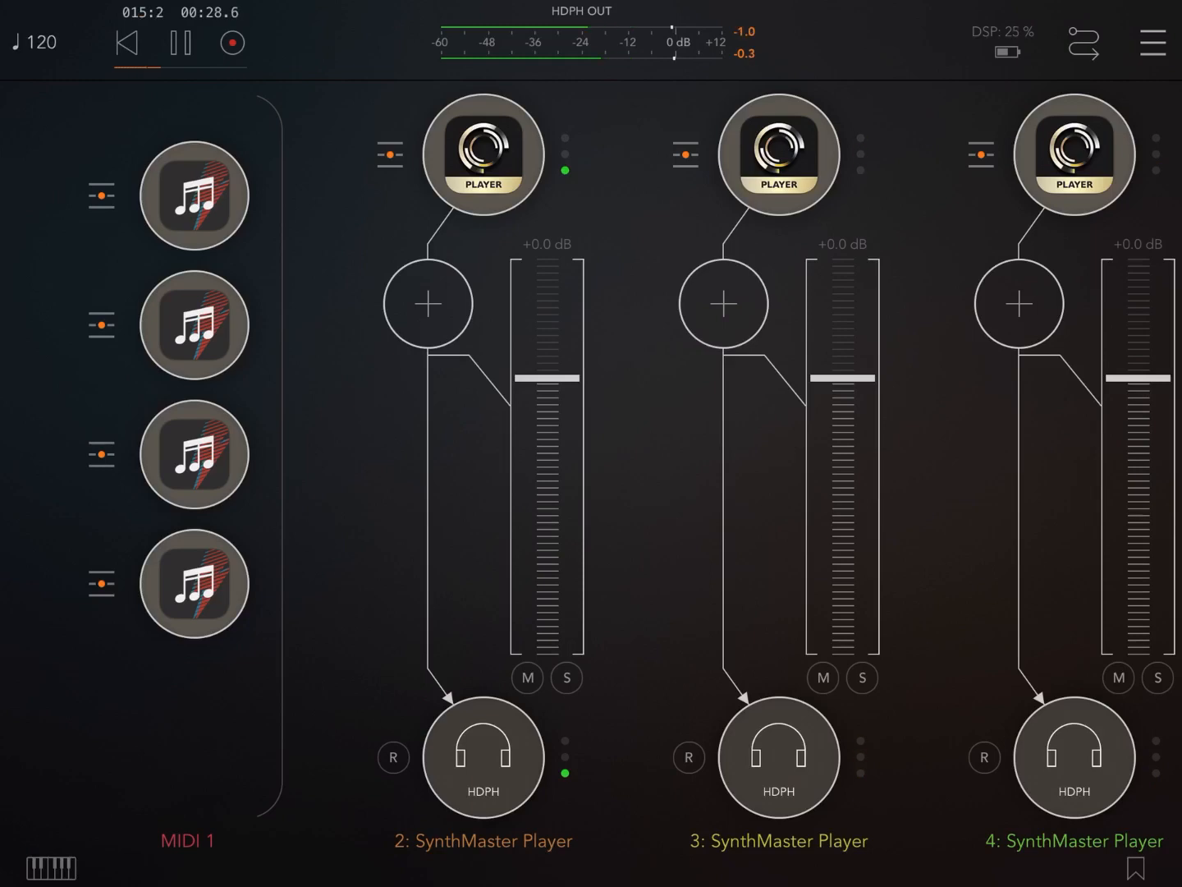
{"action": "left_click", "coordinate": [181, 42]}
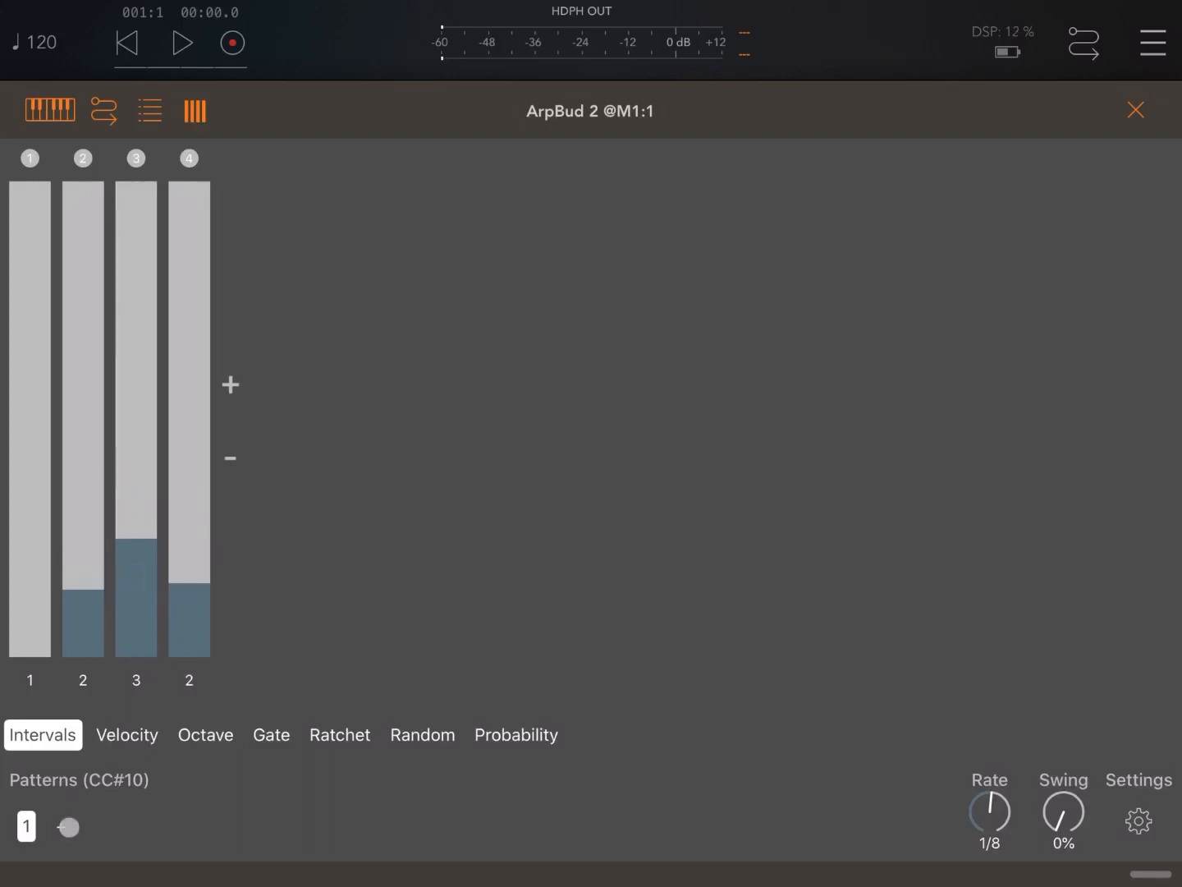
Add pattern 2, cut it to four steps with intervals 1-2-3-2, each raised one octave.
{"action": "left_click", "coordinate": [95, 826]}
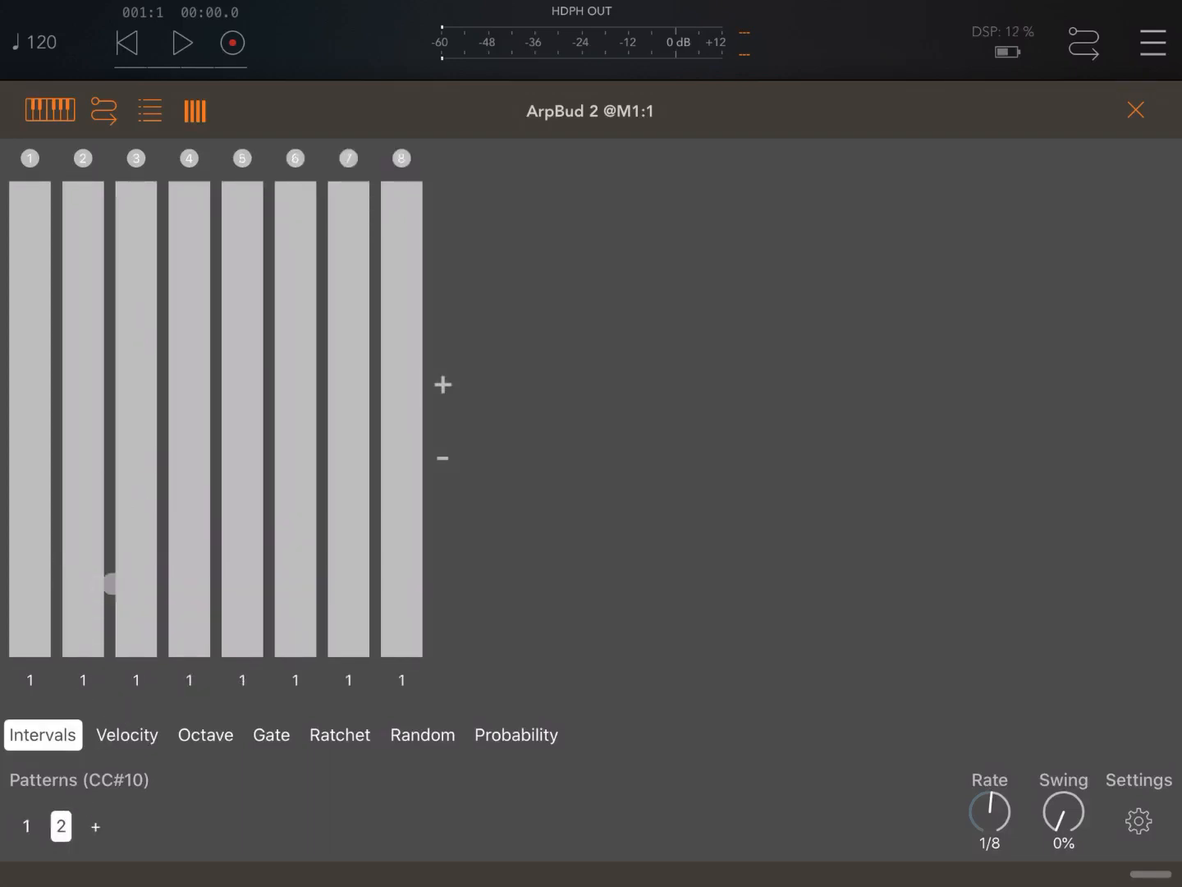
{"action": "left_click", "coordinate": [442, 459]}
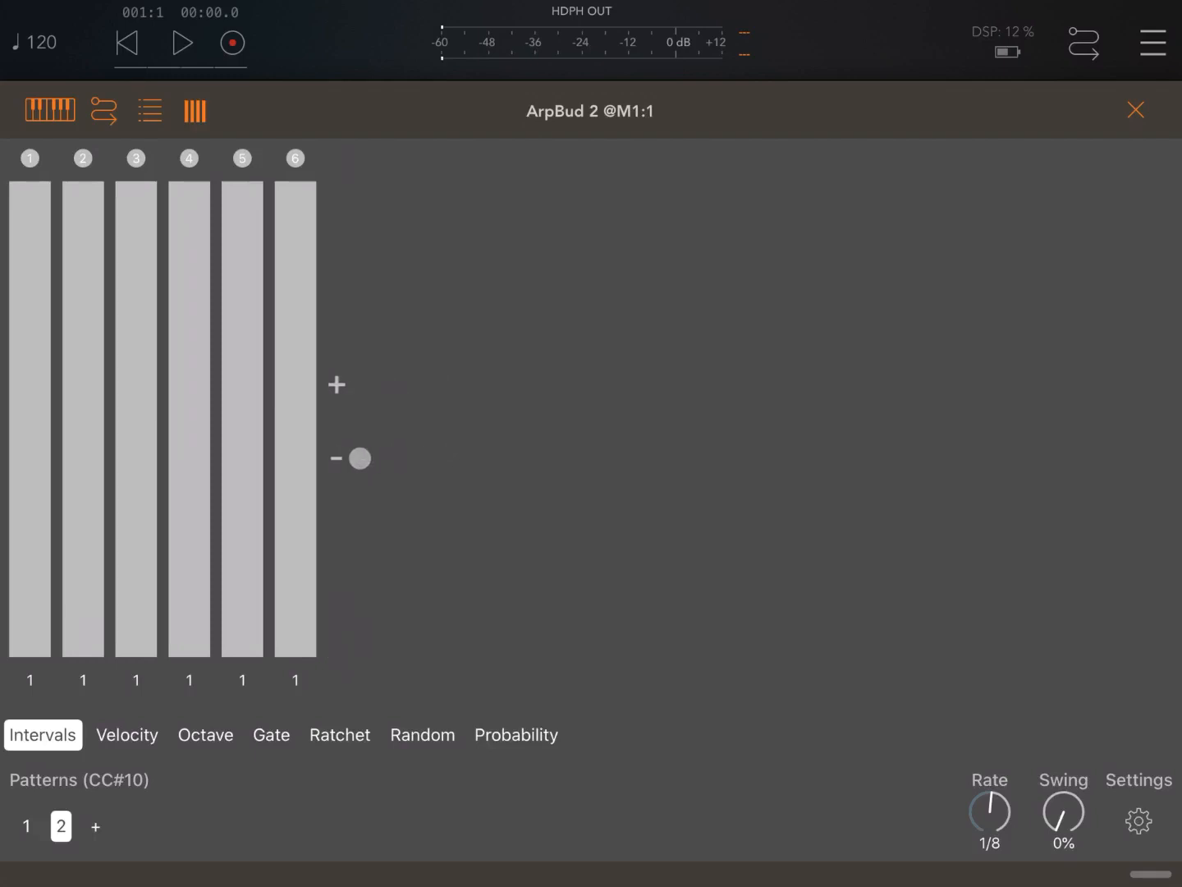
{"action": "left_click", "coordinate": [337, 458]}
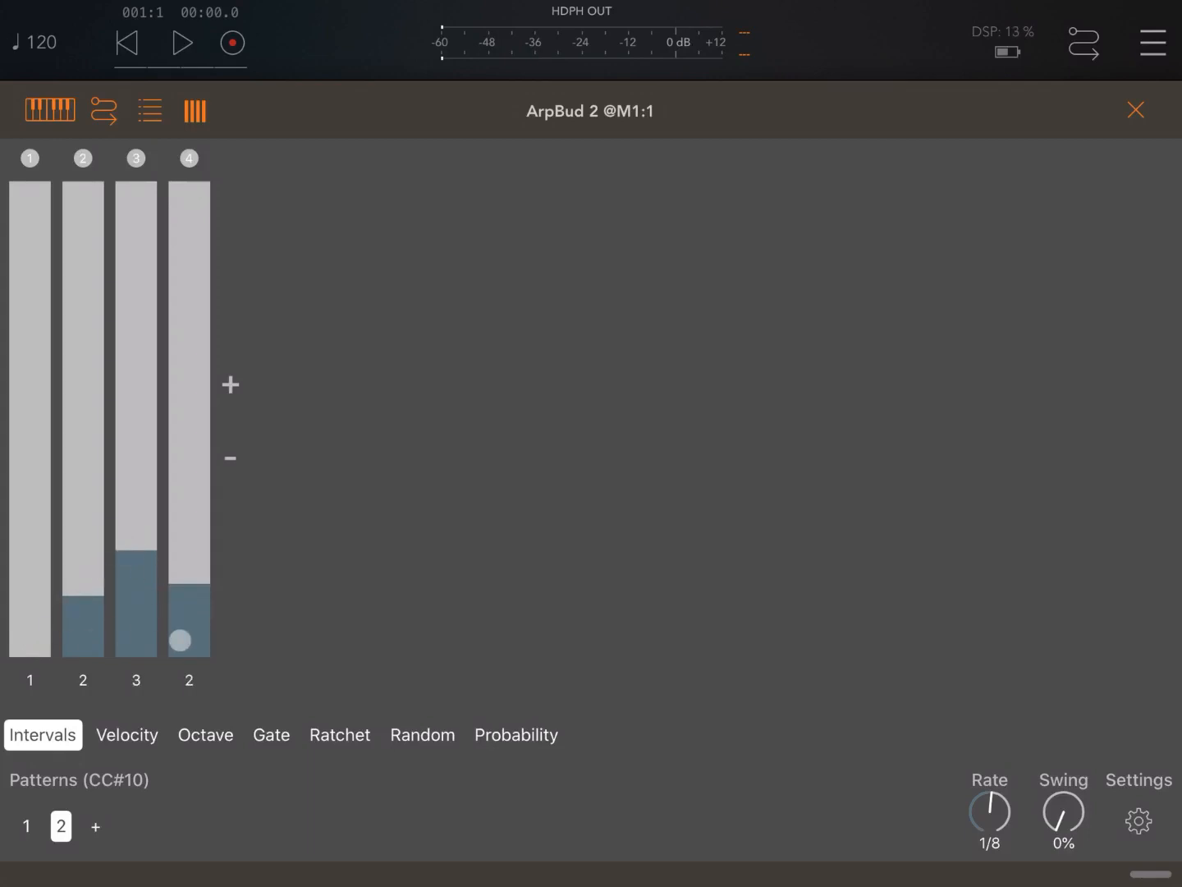
{"action": "left_click", "coordinate": [205, 733]}
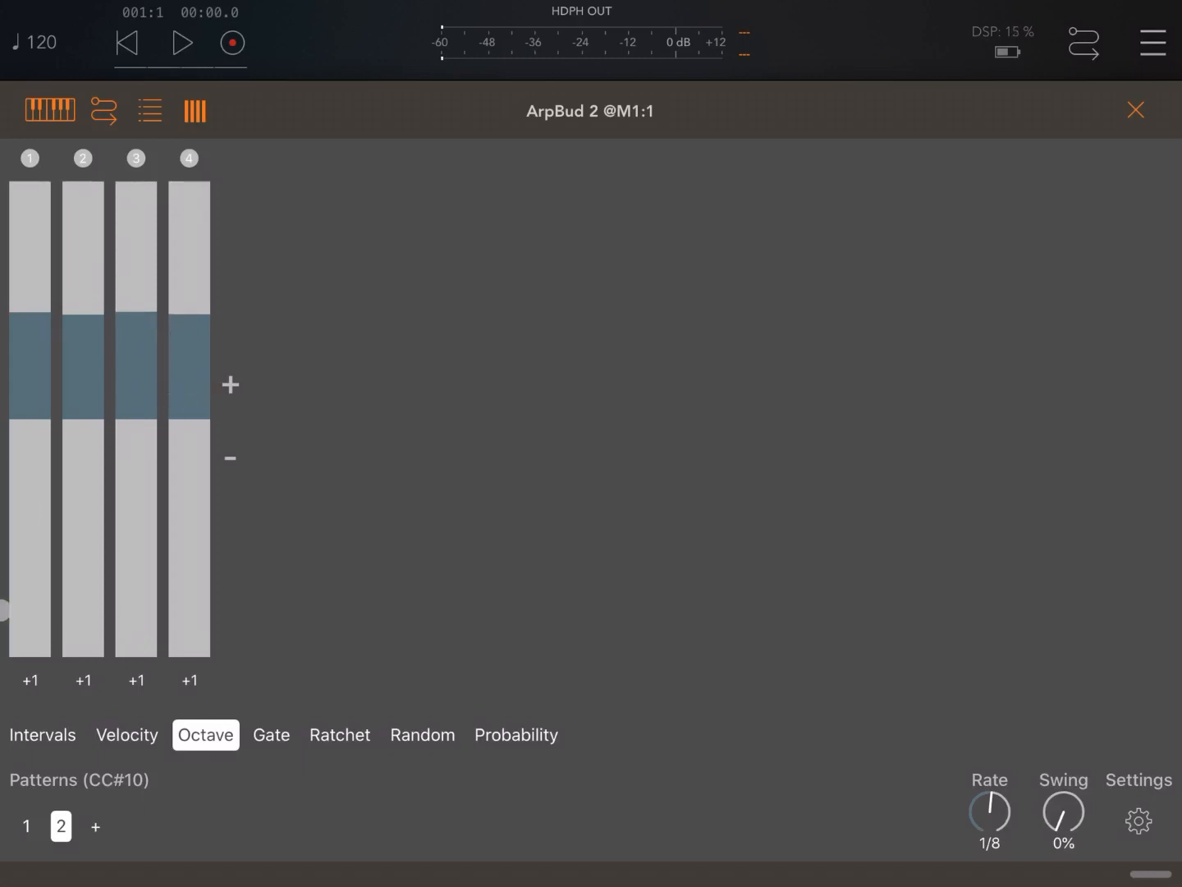
Switch back to pattern 1, play the session, and select pattern 2.
{"action": "left_click", "coordinate": [26, 826]}
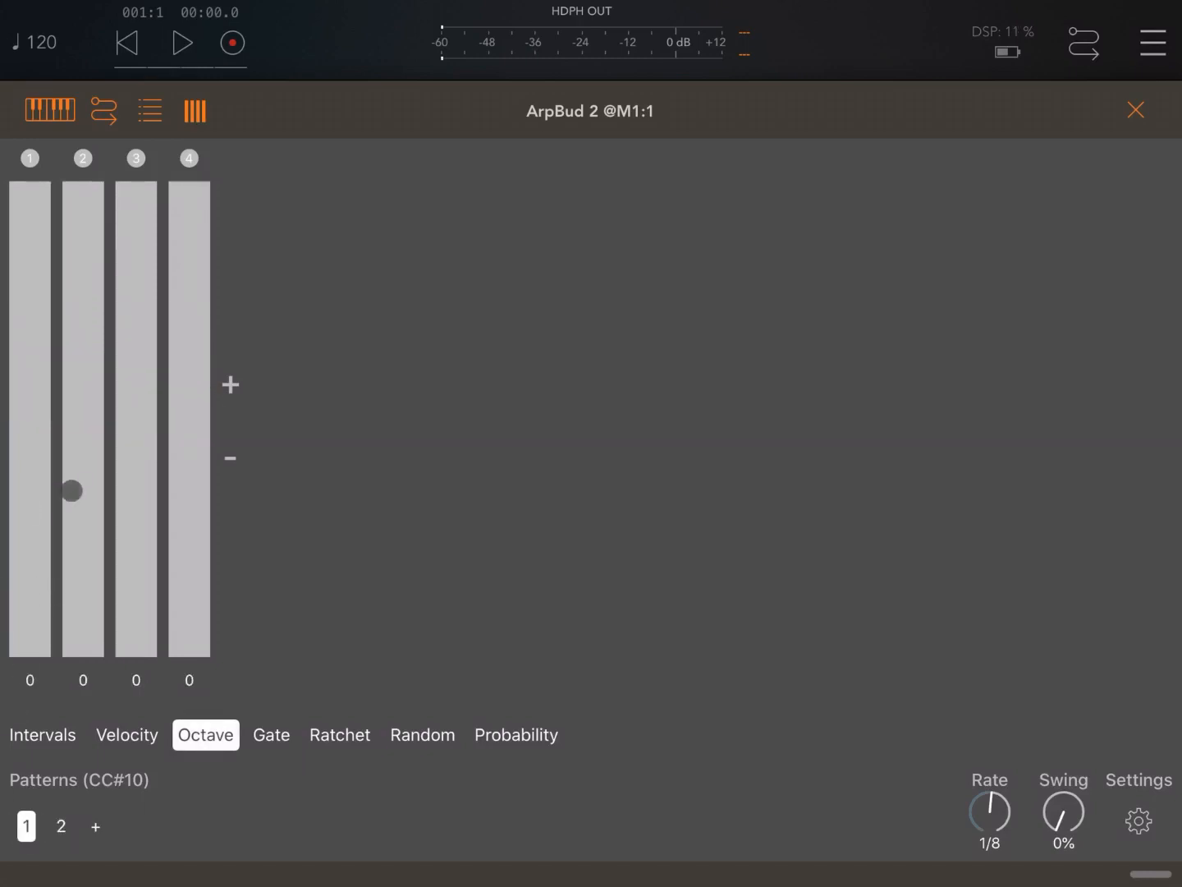
{"action": "left_click", "coordinate": [181, 43]}
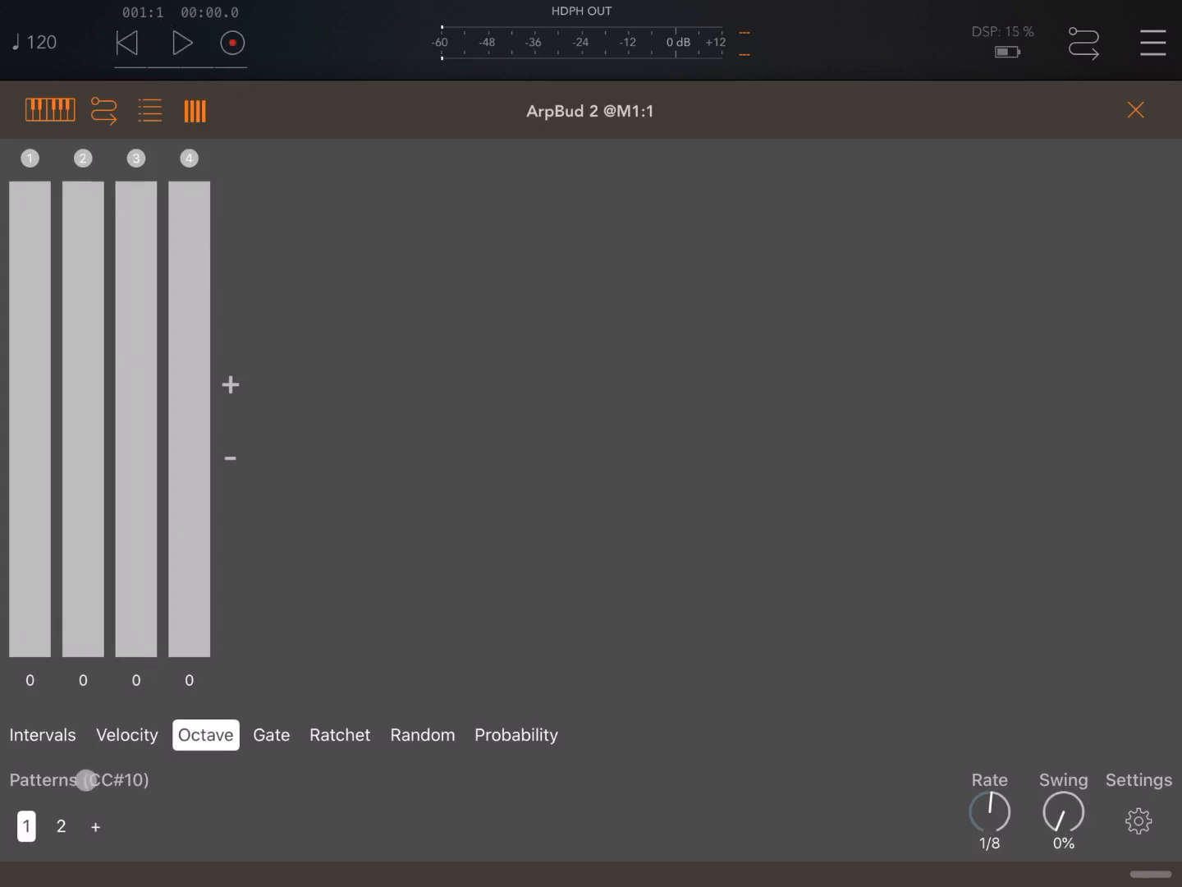
{"action": "left_click", "coordinate": [61, 825]}
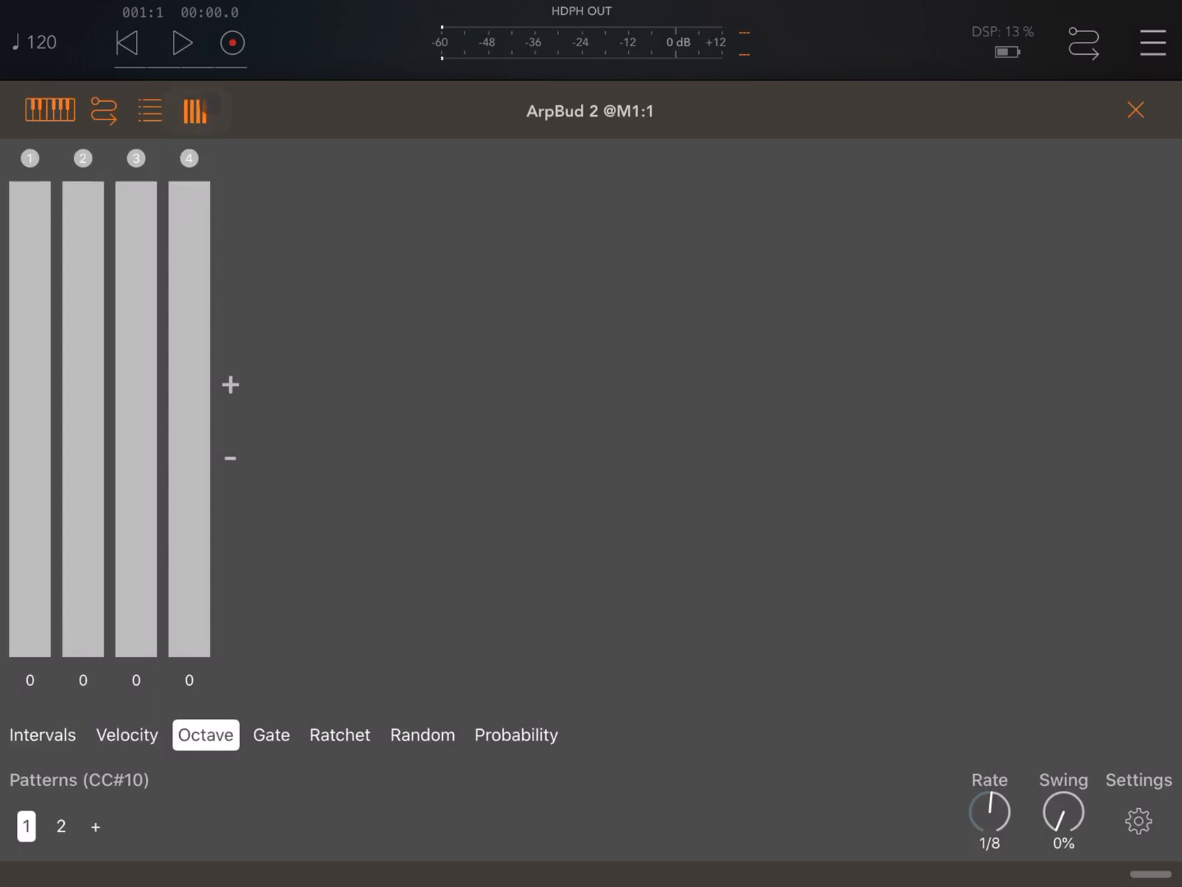
Play and stop the session with pattern 3, then bring up the arpeggiator's settings sheet.
{"action": "left_click", "coordinate": [180, 43]}
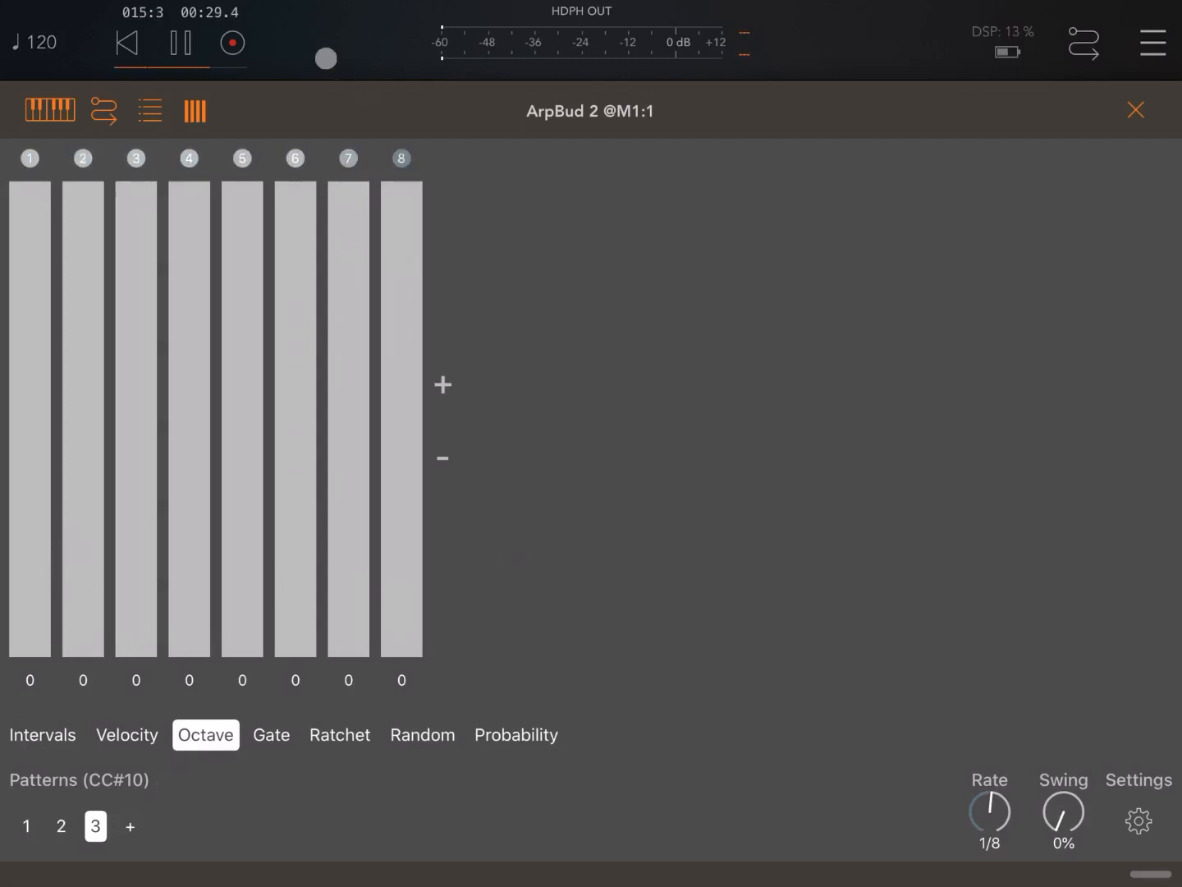
{"action": "left_click", "coordinate": [181, 43]}
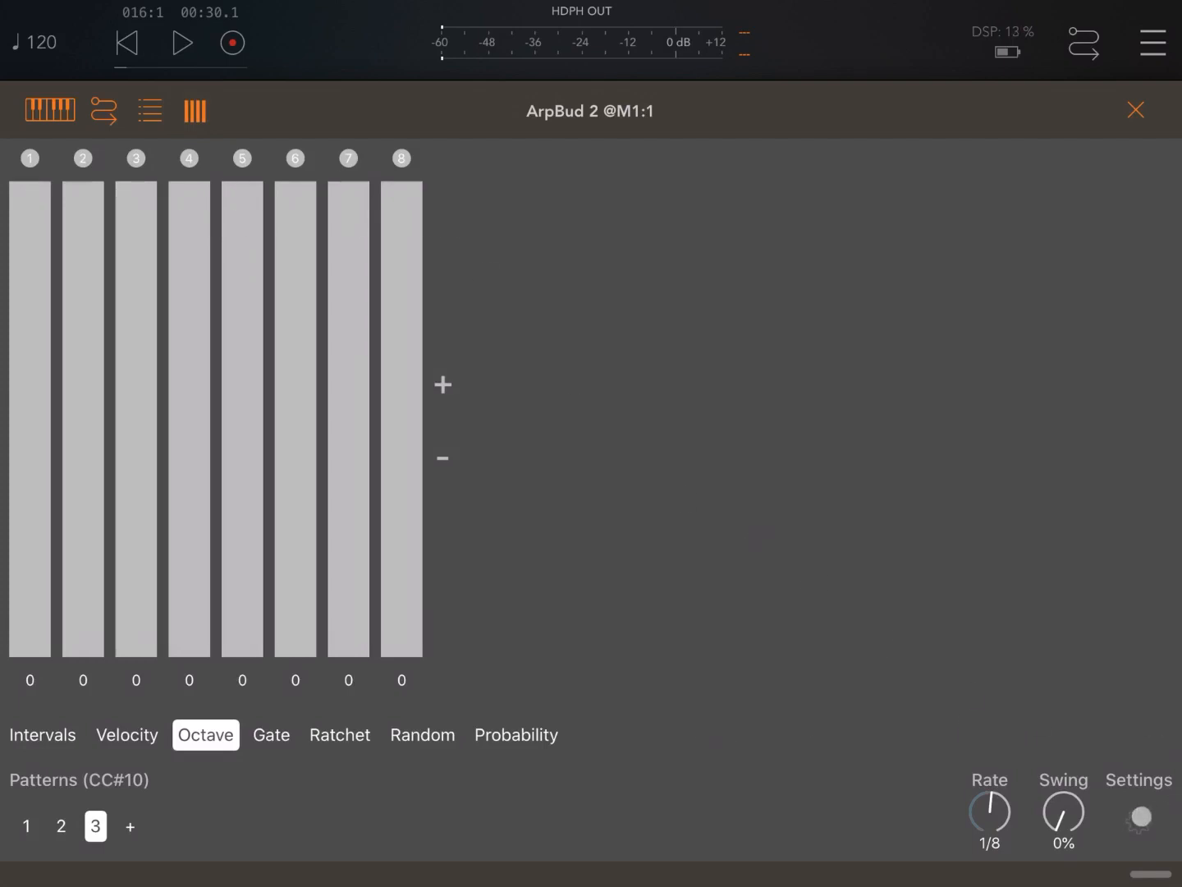
{"action": "left_click", "coordinate": [1140, 818]}
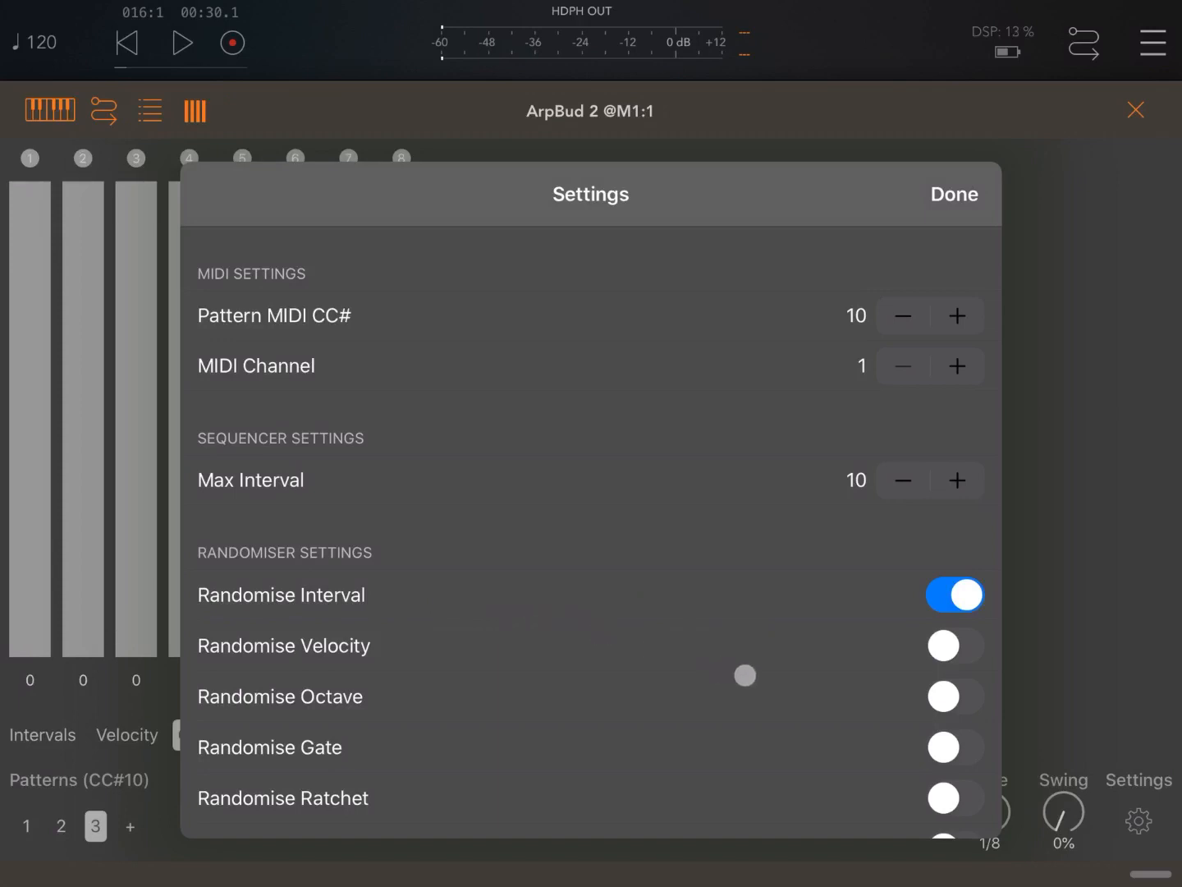
Switch on velocity and gate randomisation alongside interval and ratchet, then close settings.
{"action": "left_click", "coordinate": [954, 645]}
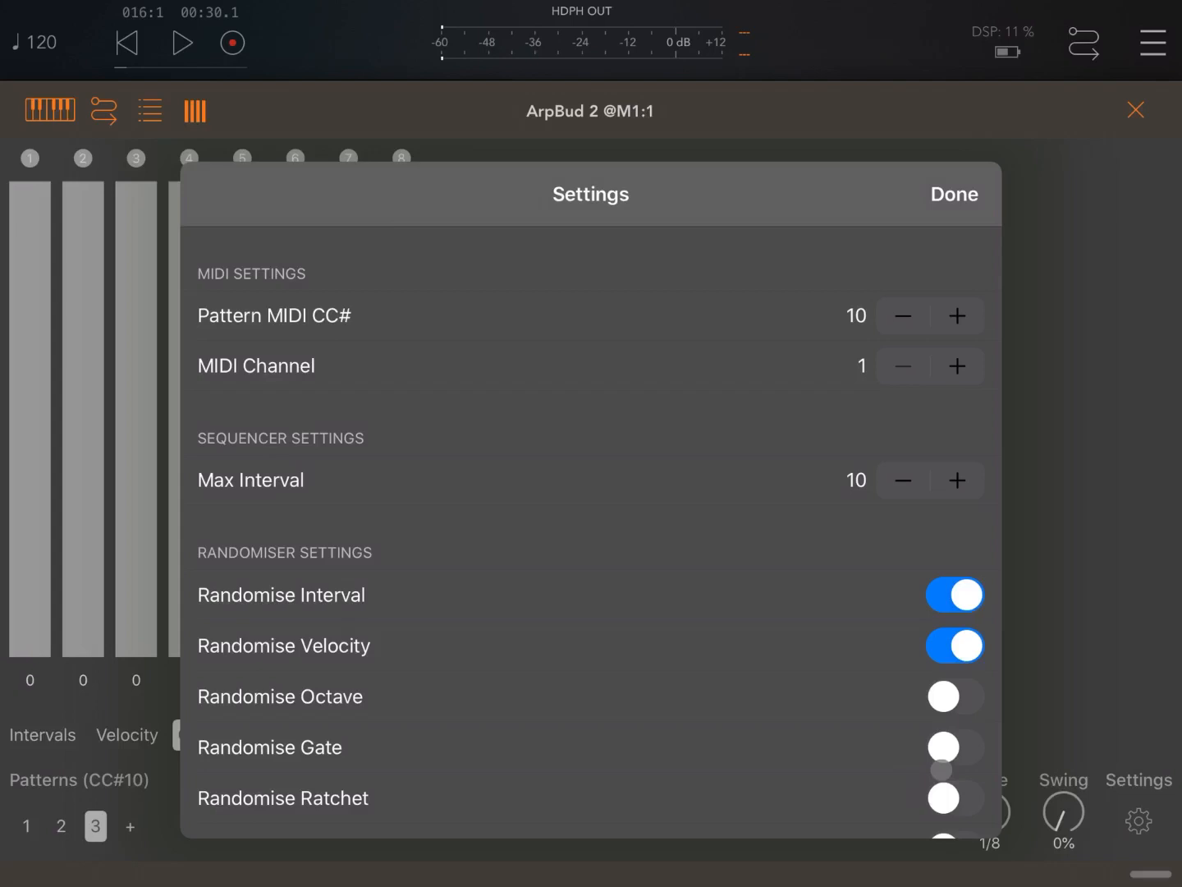
{"action": "left_click", "coordinate": [954, 745]}
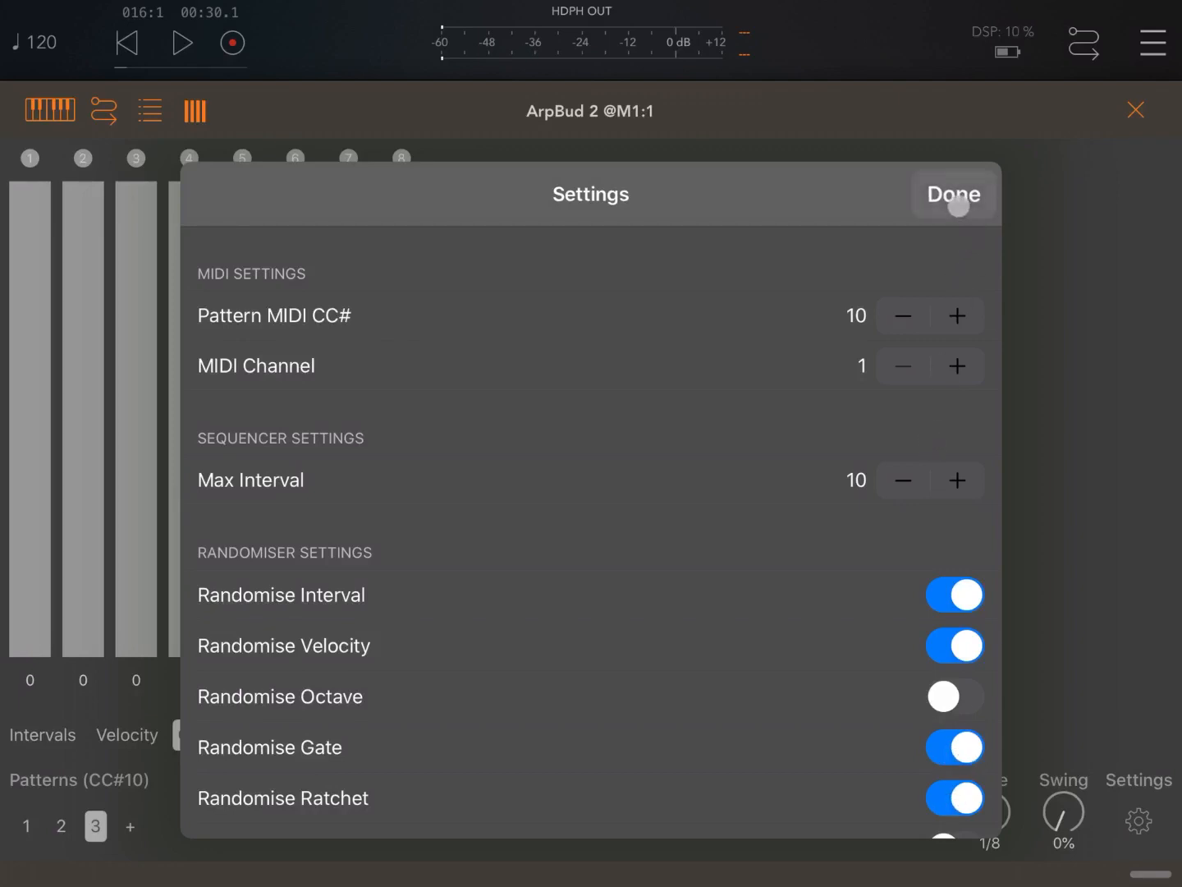
{"action": "left_click", "coordinate": [952, 193]}
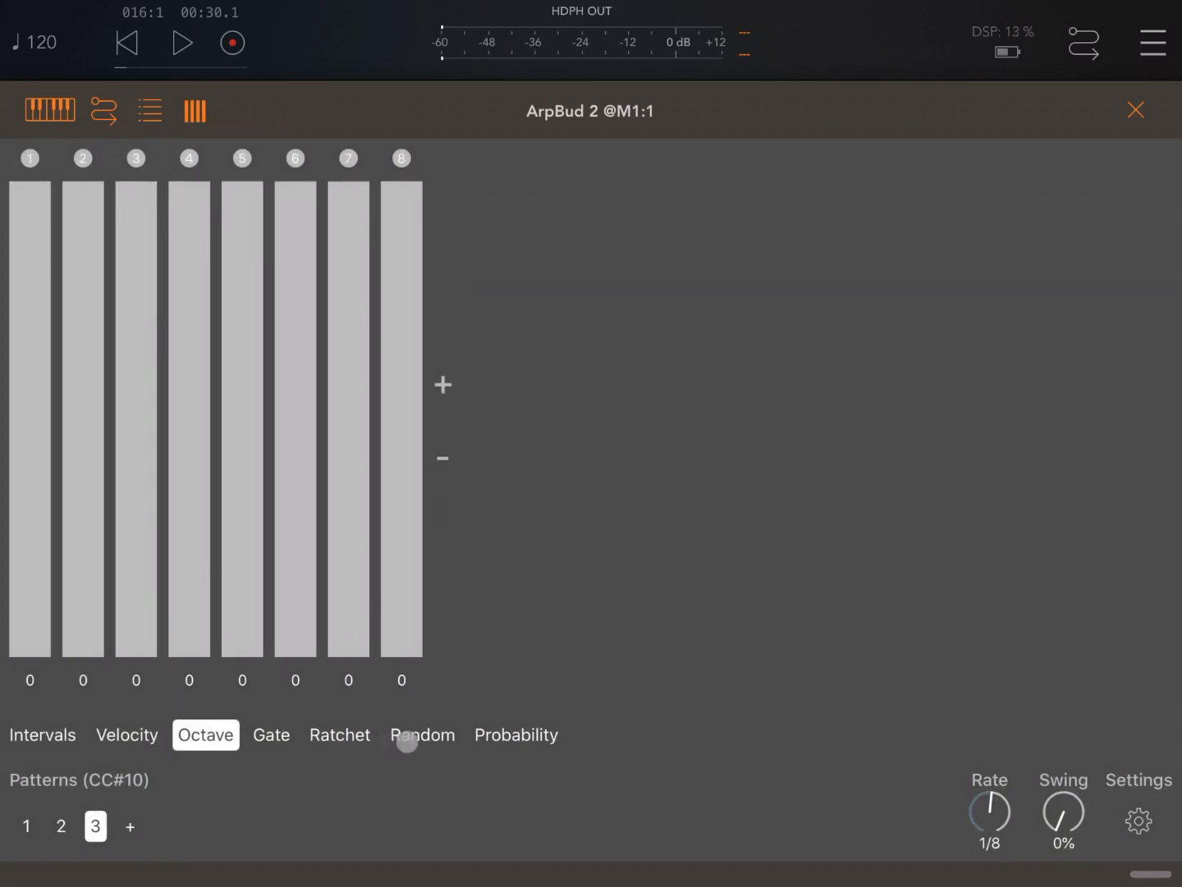
Show pattern 3's random amounts ramping 19% to 94%, then switch to pattern 1.
{"action": "left_click", "coordinate": [422, 736]}
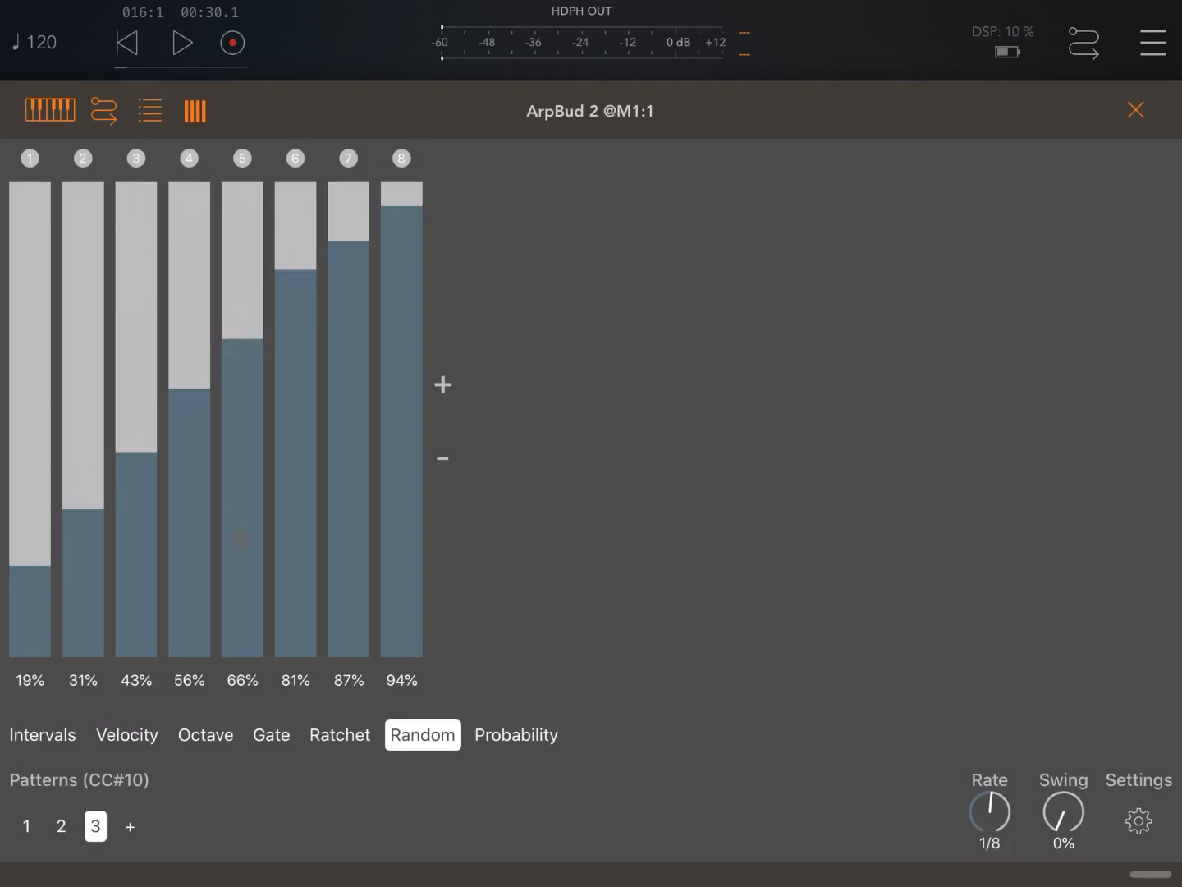
{"action": "left_click", "coordinate": [26, 826]}
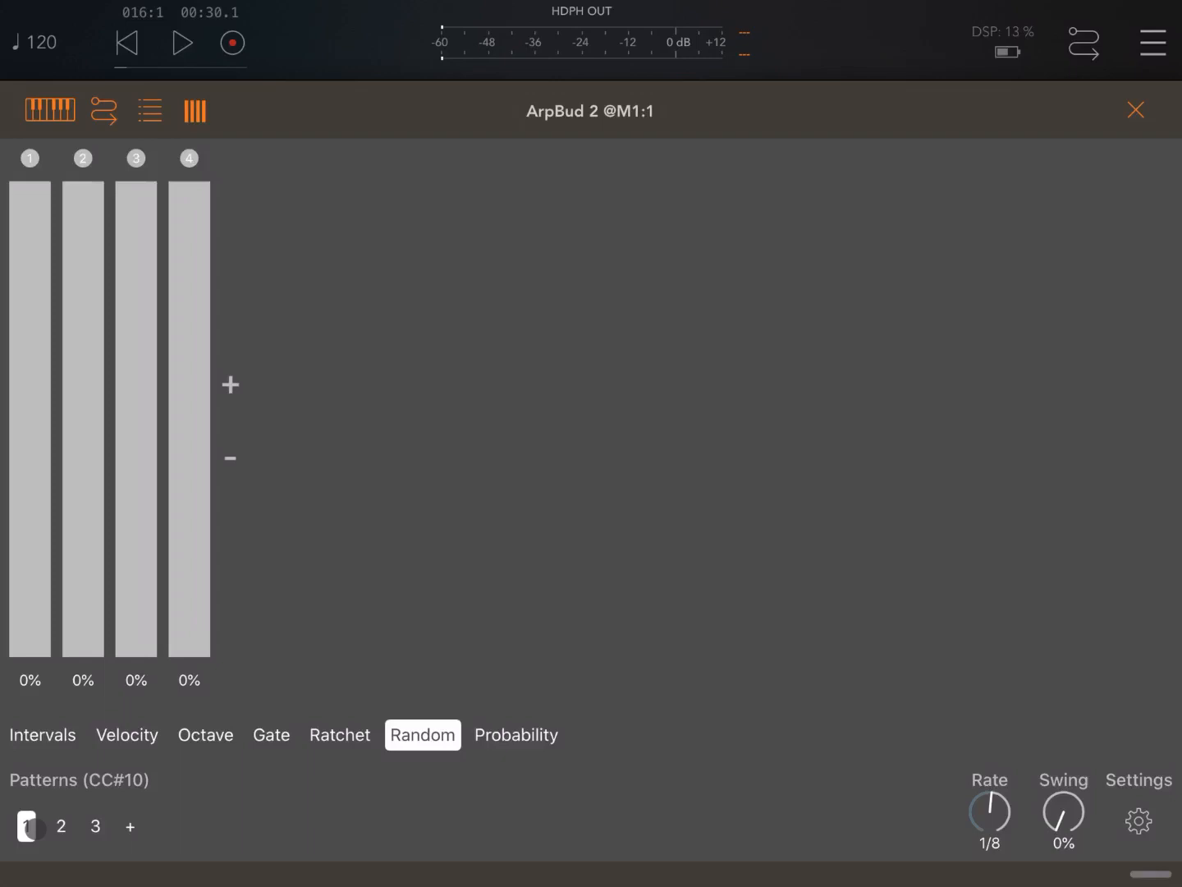
Play the session stepping through patterns 1, 2 and 3, then return to the mixer.
{"action": "left_click", "coordinate": [181, 43]}
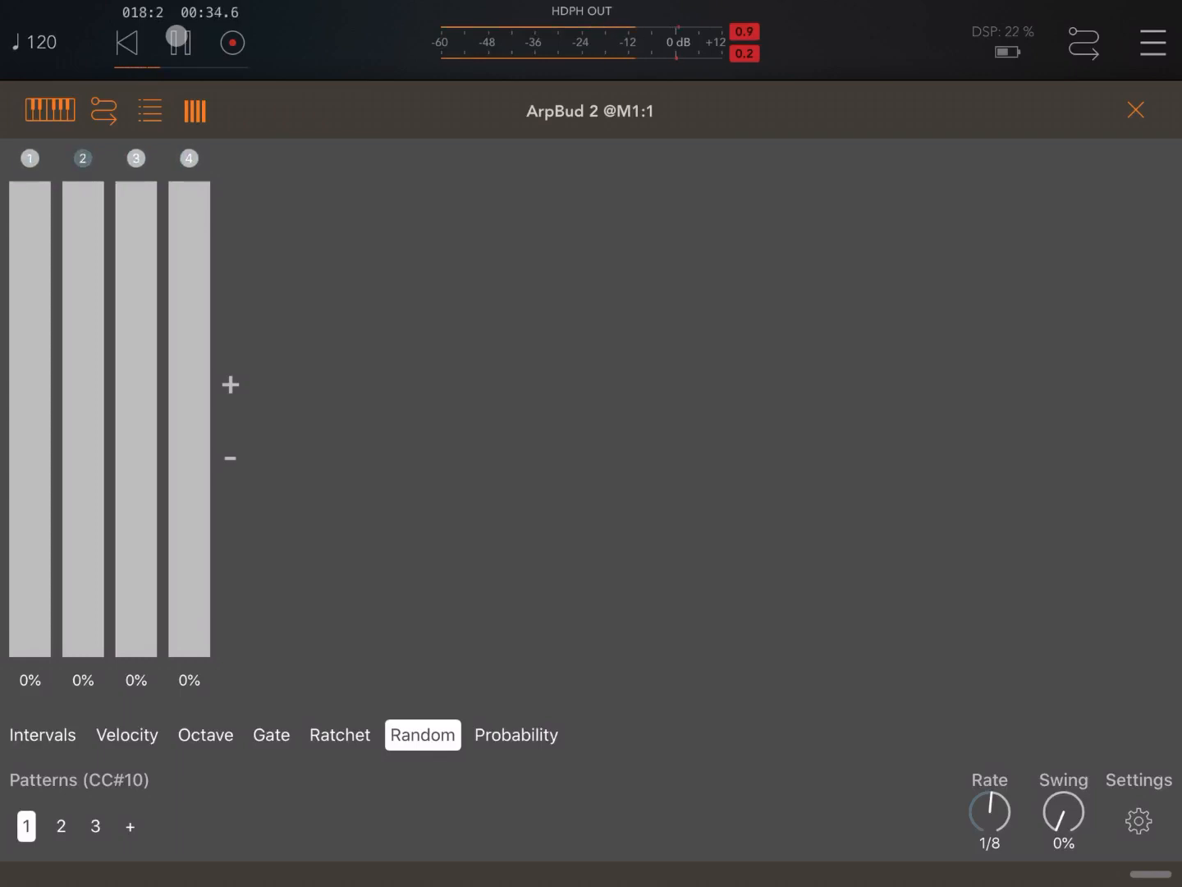
{"action": "left_click", "coordinate": [61, 825]}
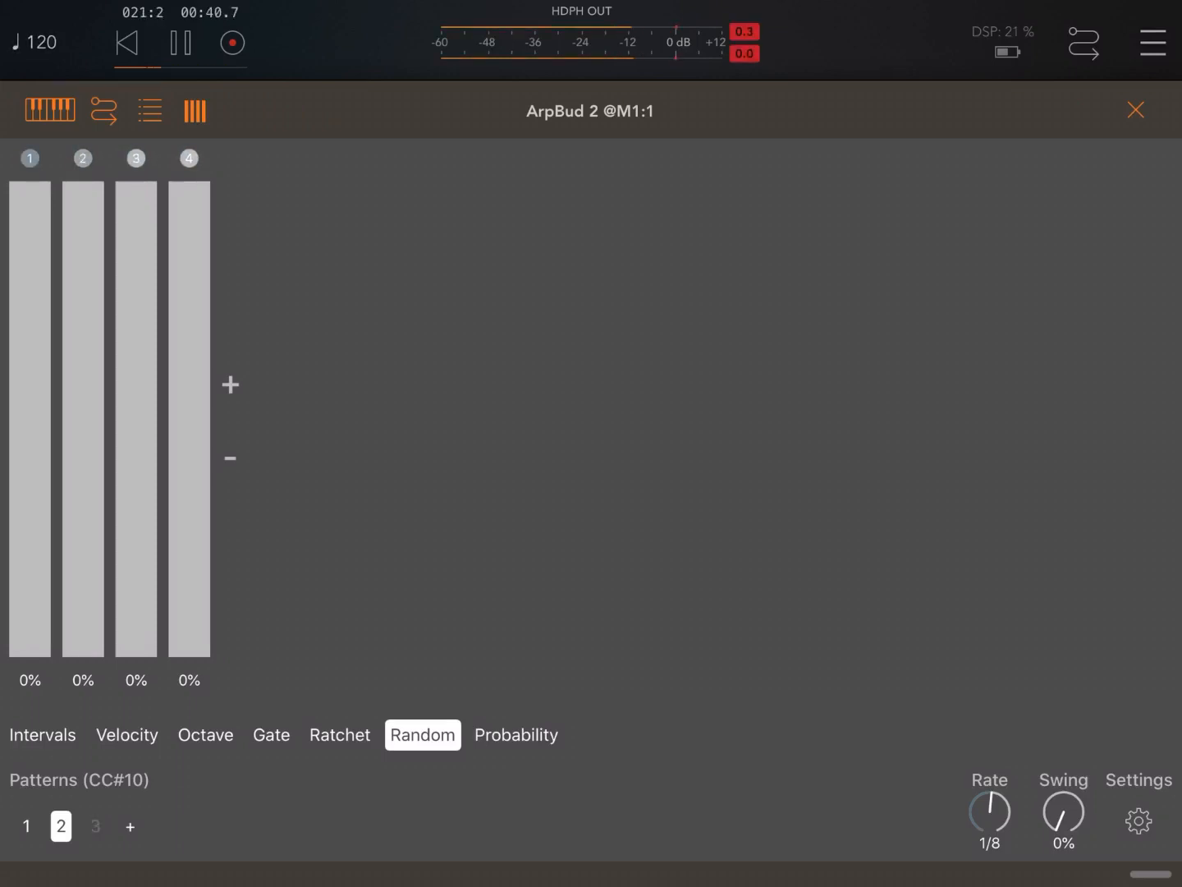
{"action": "left_click", "coordinate": [95, 826]}
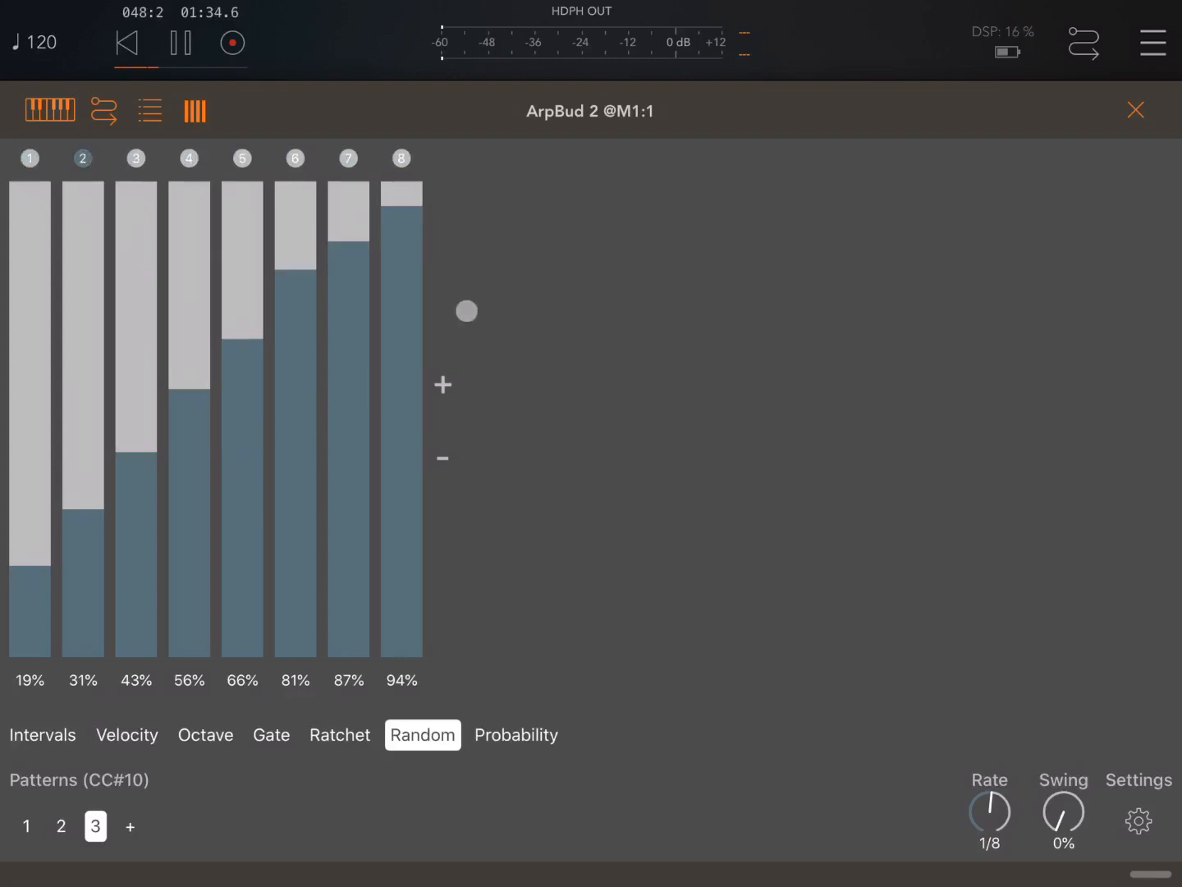
{"action": "left_click", "coordinate": [1136, 109]}
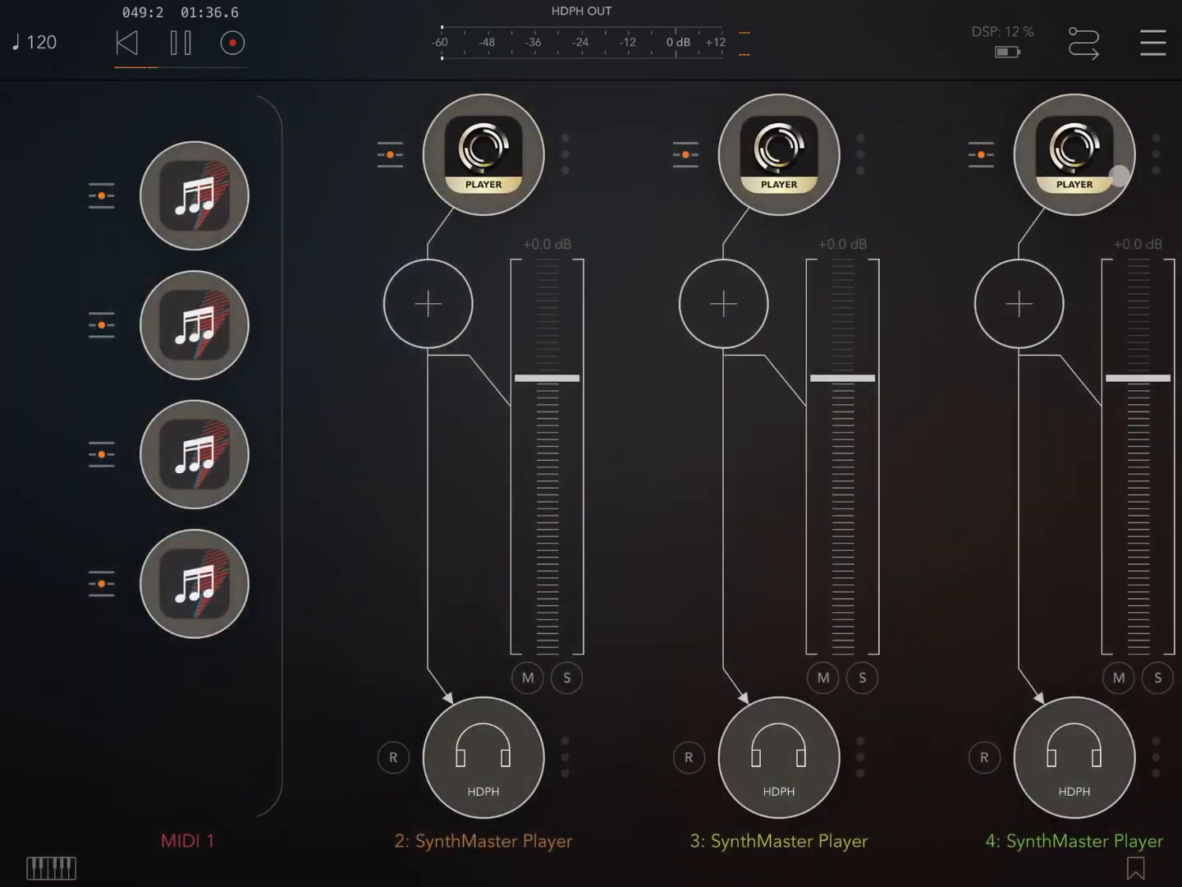